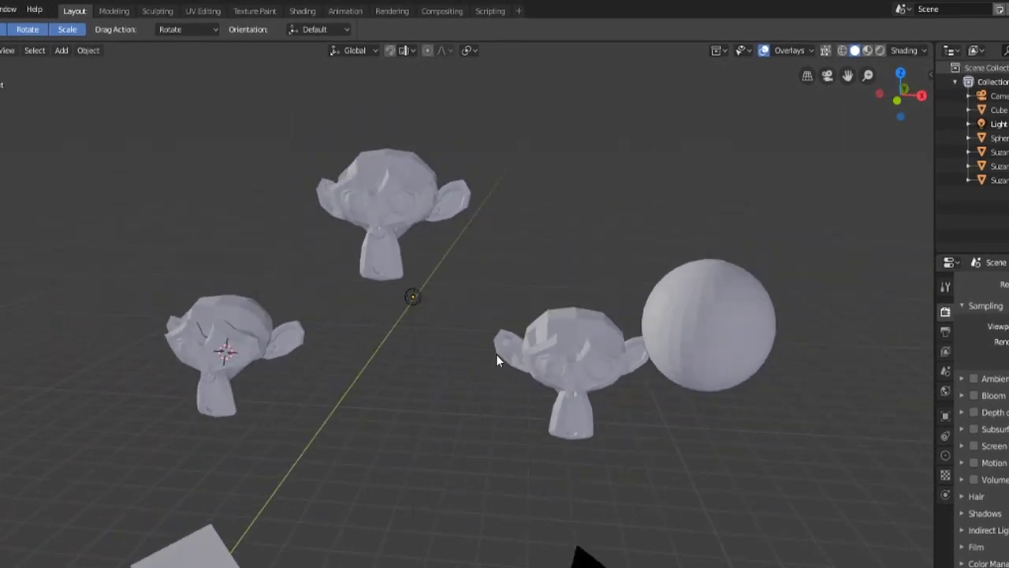
mouse_move(397, 283)
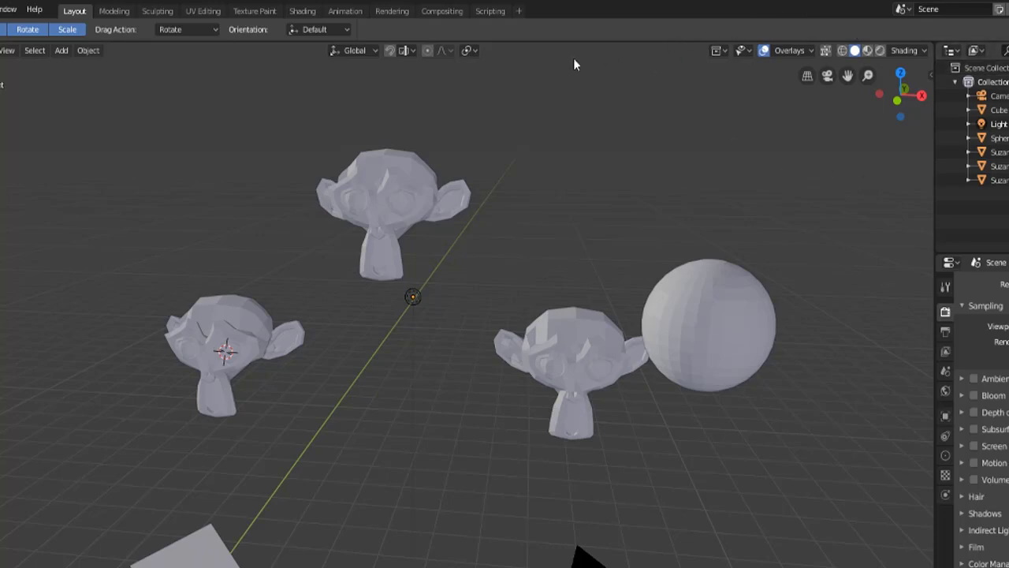
mouse_move(438, 100)
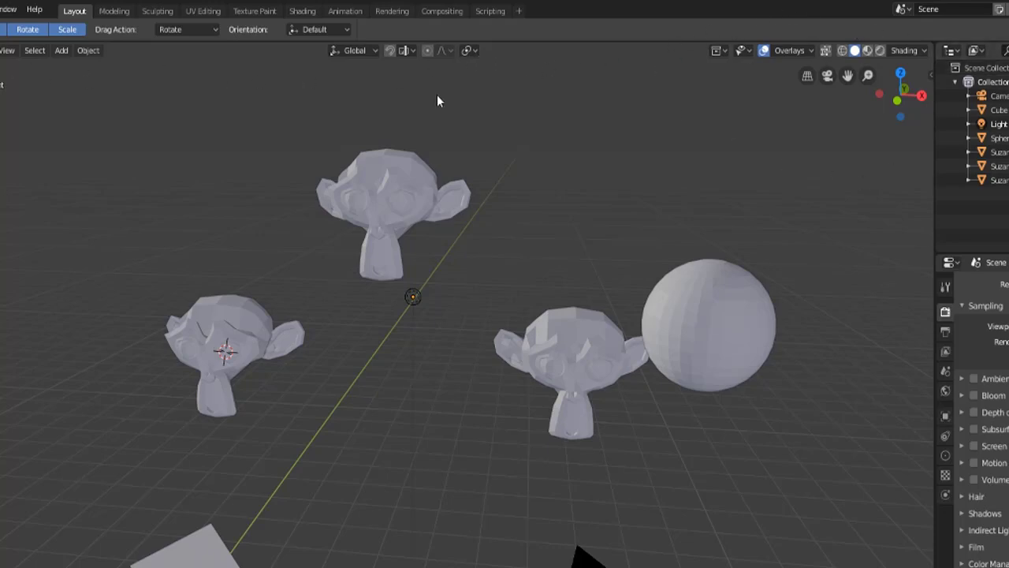
mouse_move(517, 71)
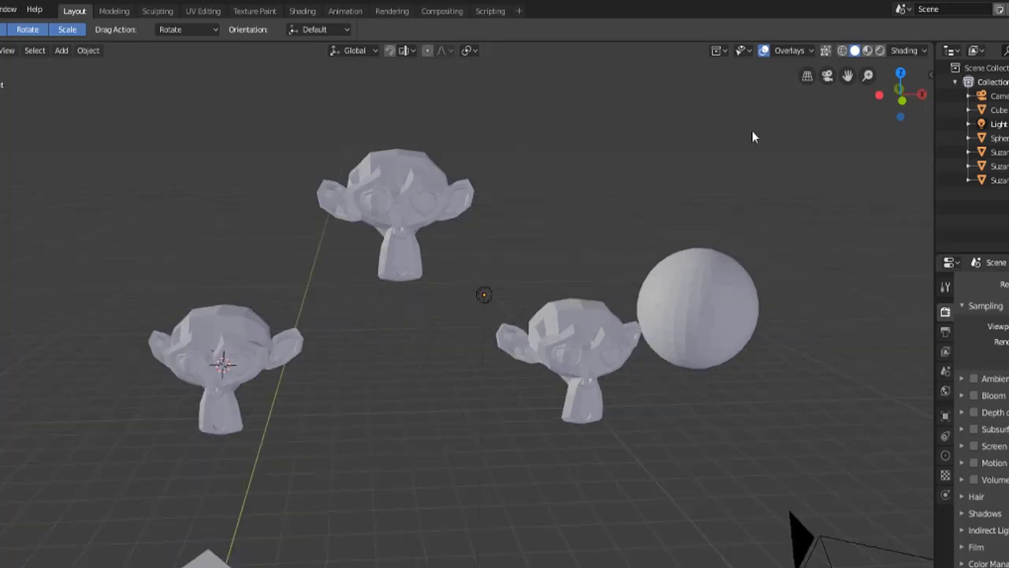
Step: Select the top monkey head, the right one, then the top one again
click(576, 355)
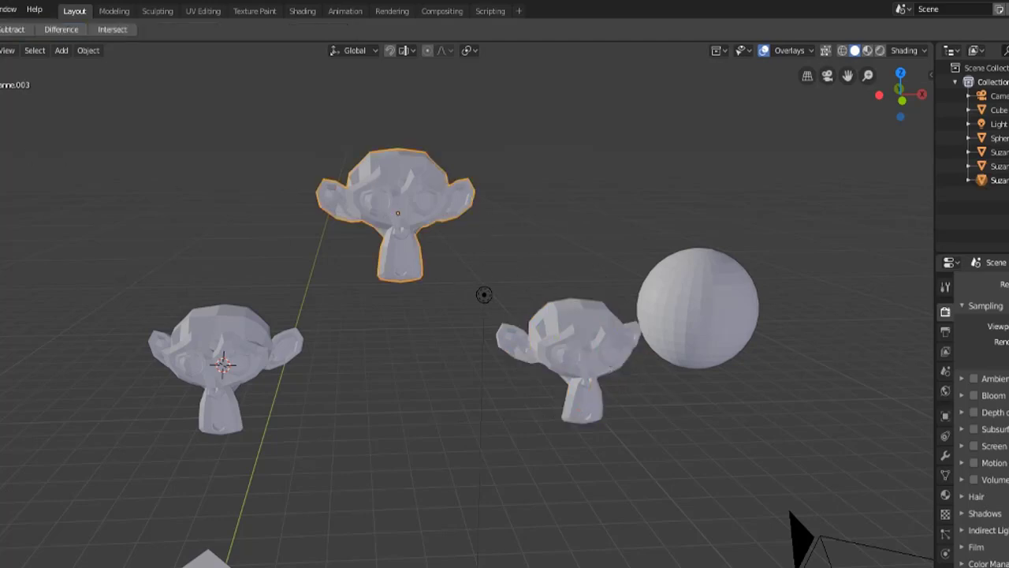
click(573, 354)
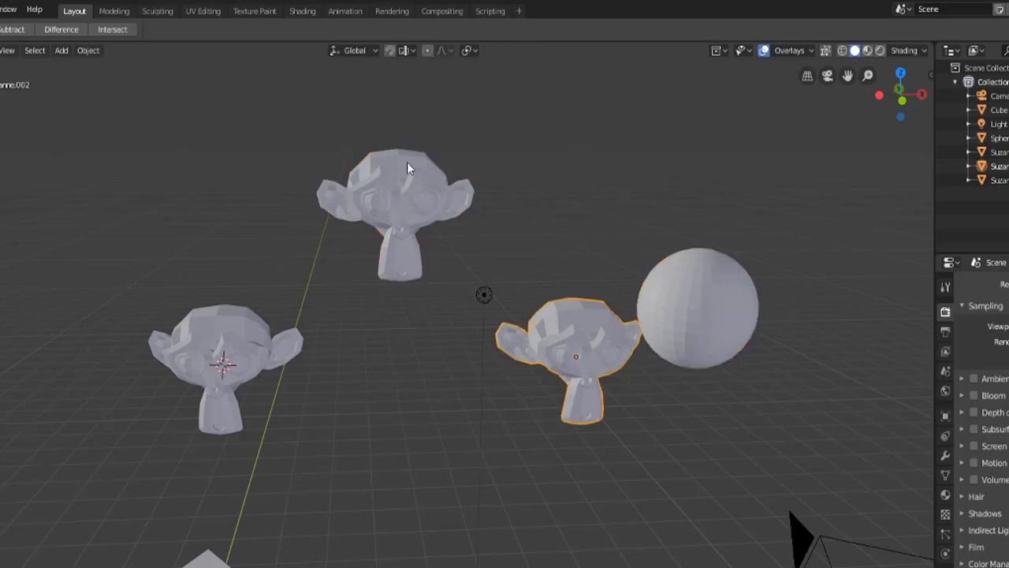
click(408, 182)
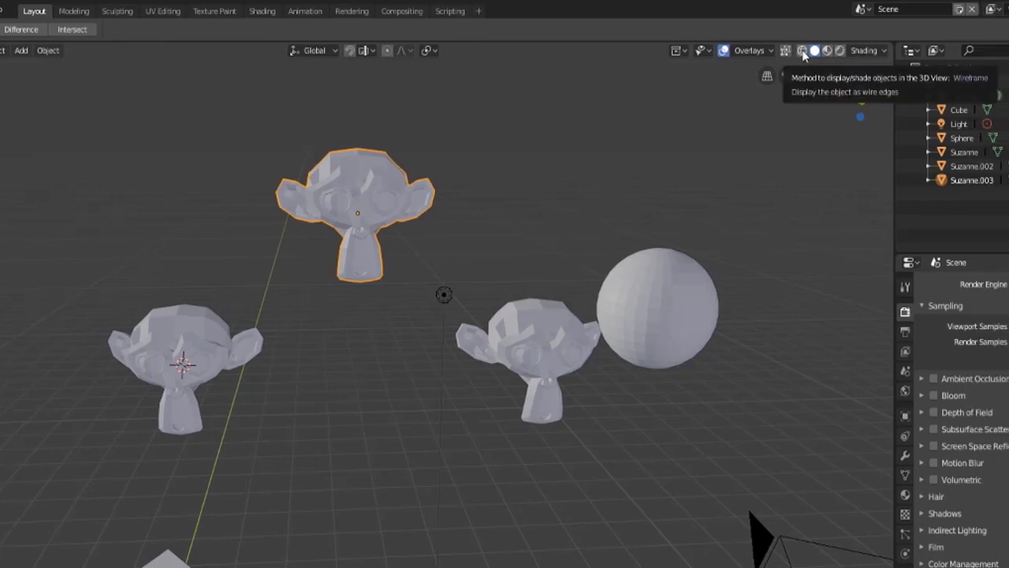
Step: Switch the viewport to wireframe shading, then back to solid shading
click(808, 50)
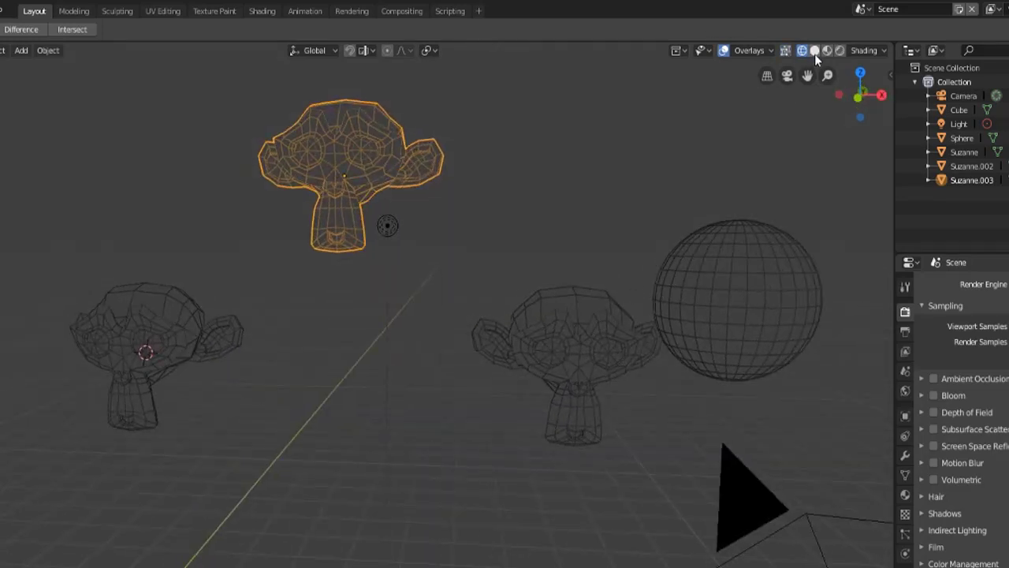
click(815, 50)
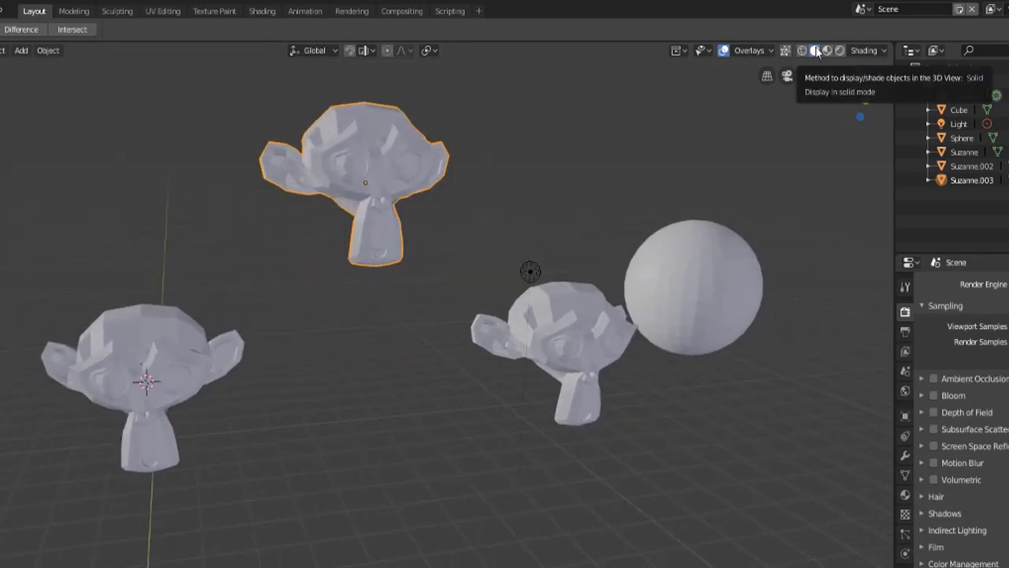
mouse_move(828, 50)
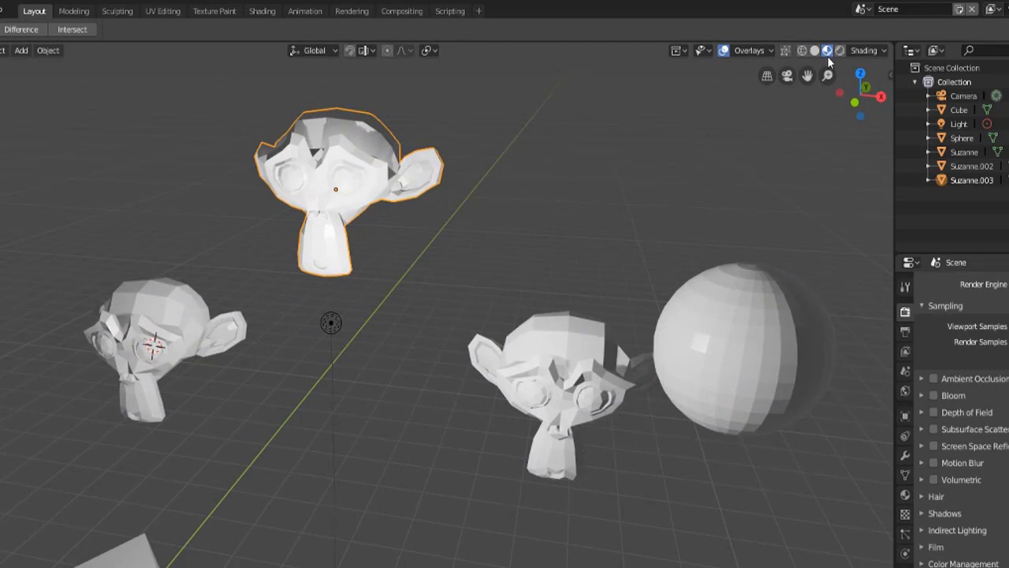
mouse_move(830, 51)
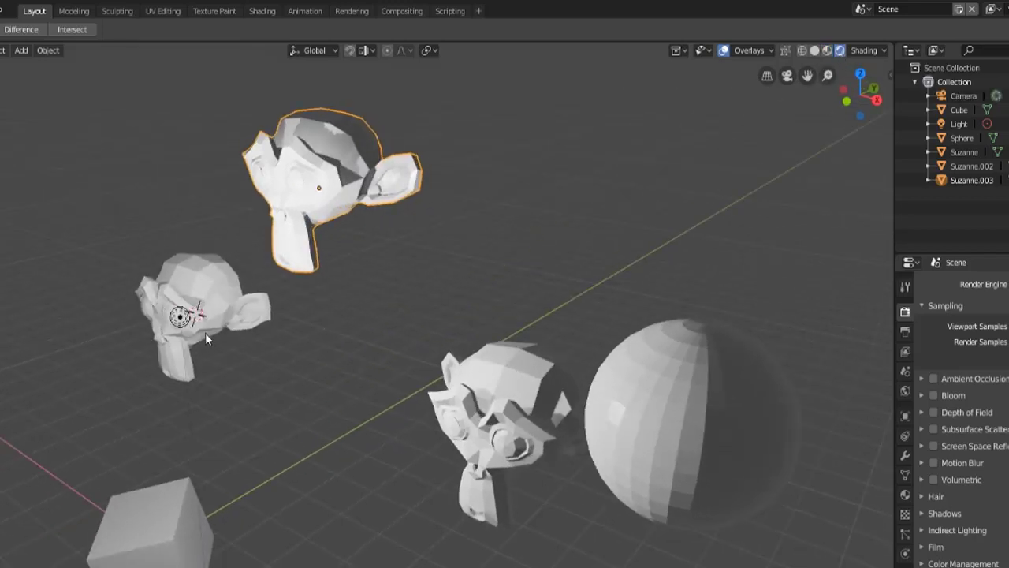
Step: Select the left monkey head and orbit the view around the scene
click(197, 315)
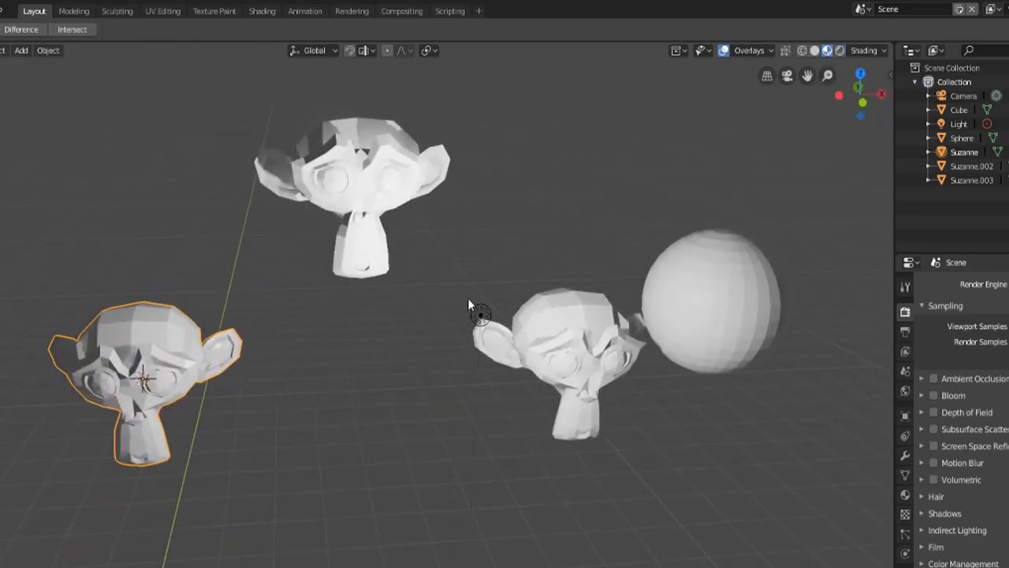
drag(481, 316, 442, 339)
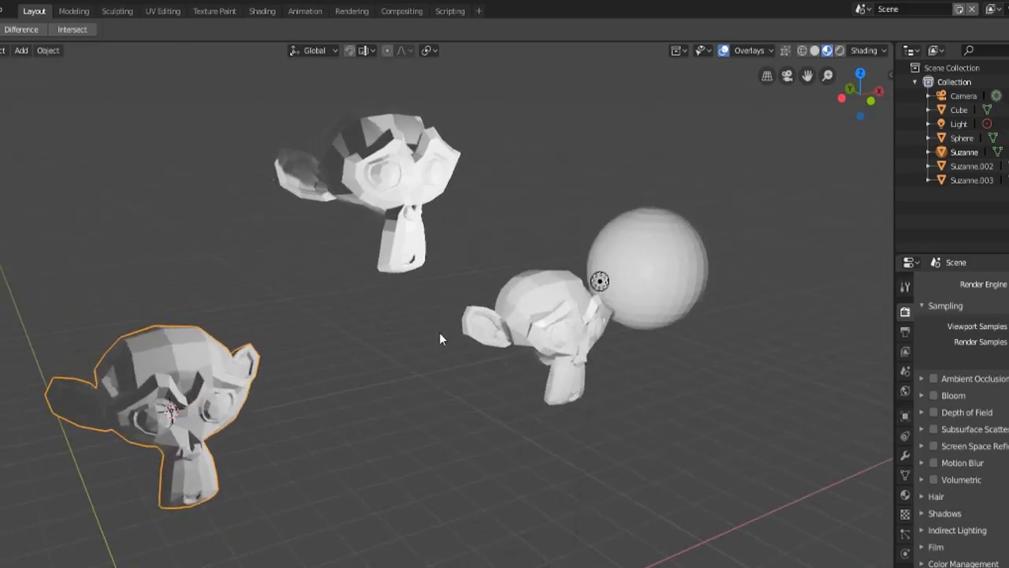
mouse_move(550, 285)
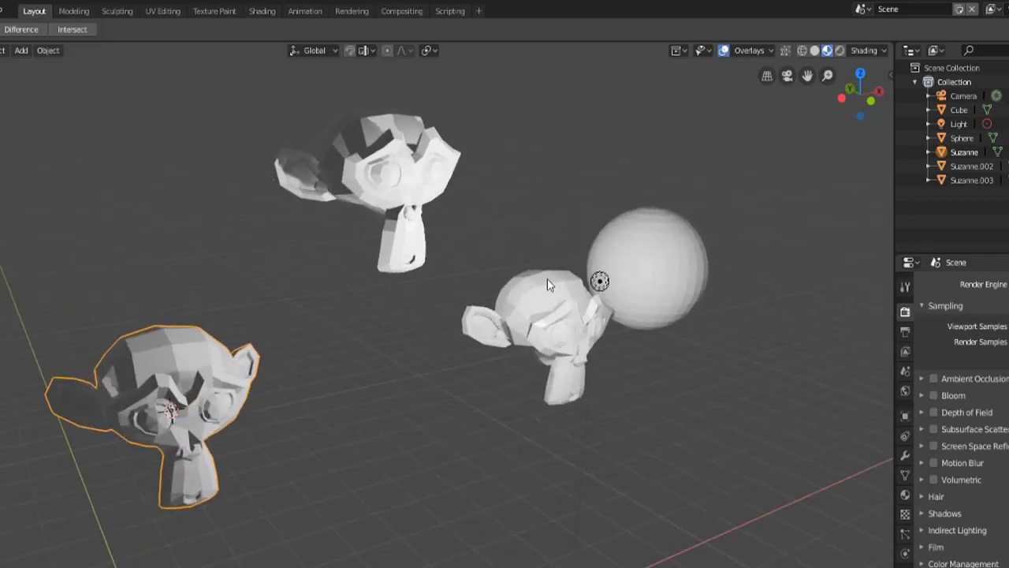
mouse_move(830, 50)
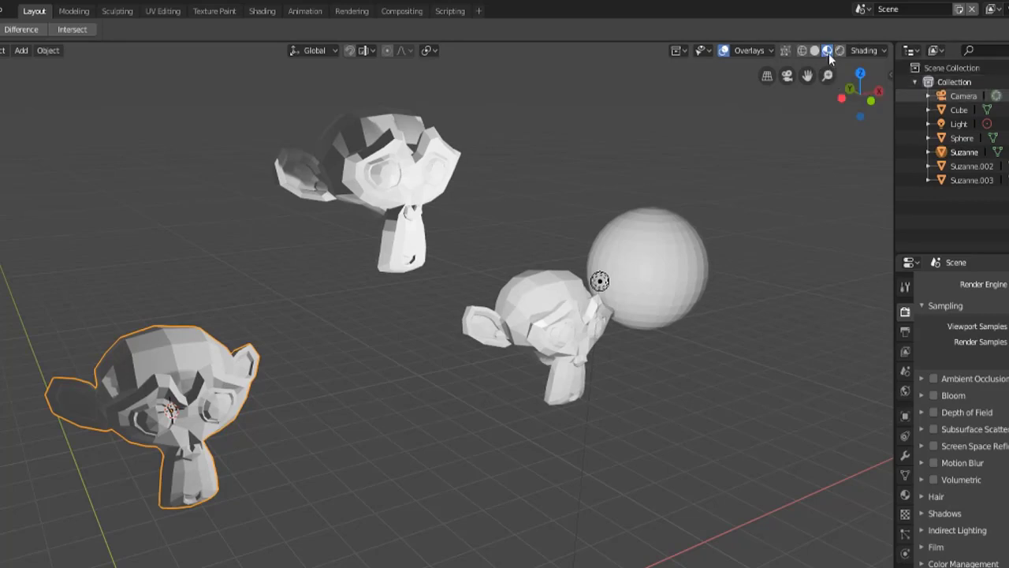
mouse_move(830, 51)
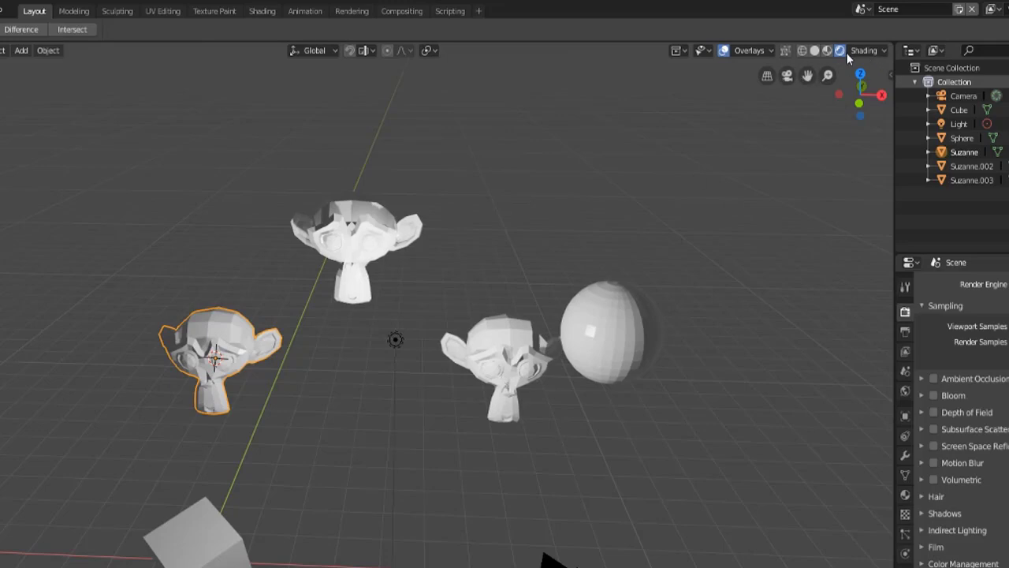
mouse_move(852, 54)
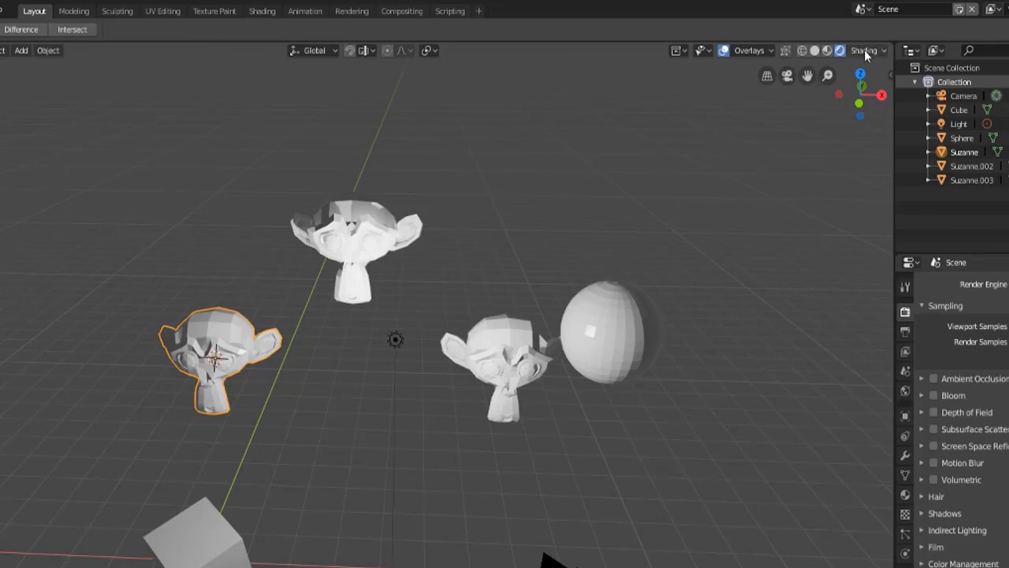
Step: In Material Preview lighting, toggle Scene Lights off and on, then disable Scene World
click(881, 51)
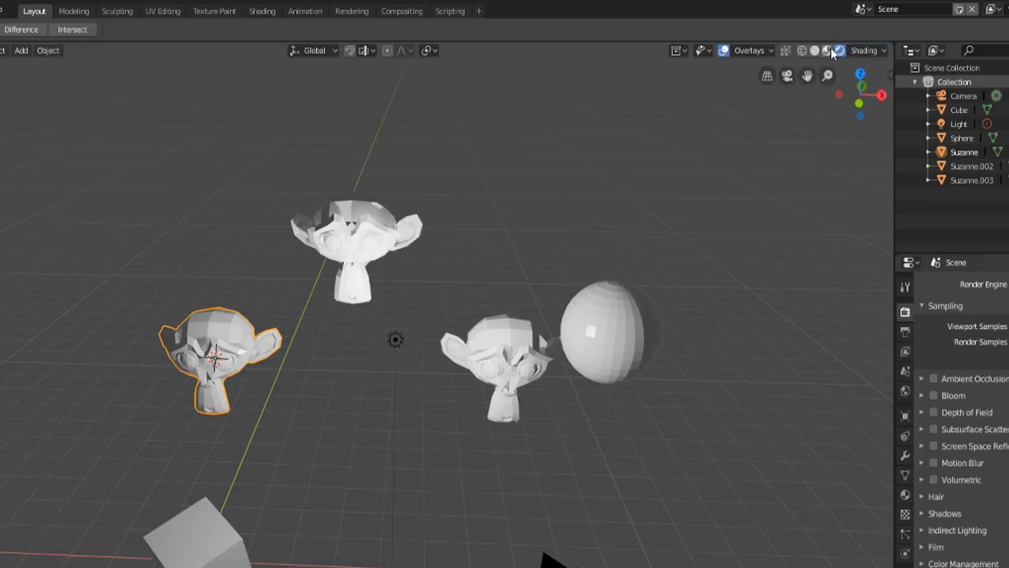
click(838, 49)
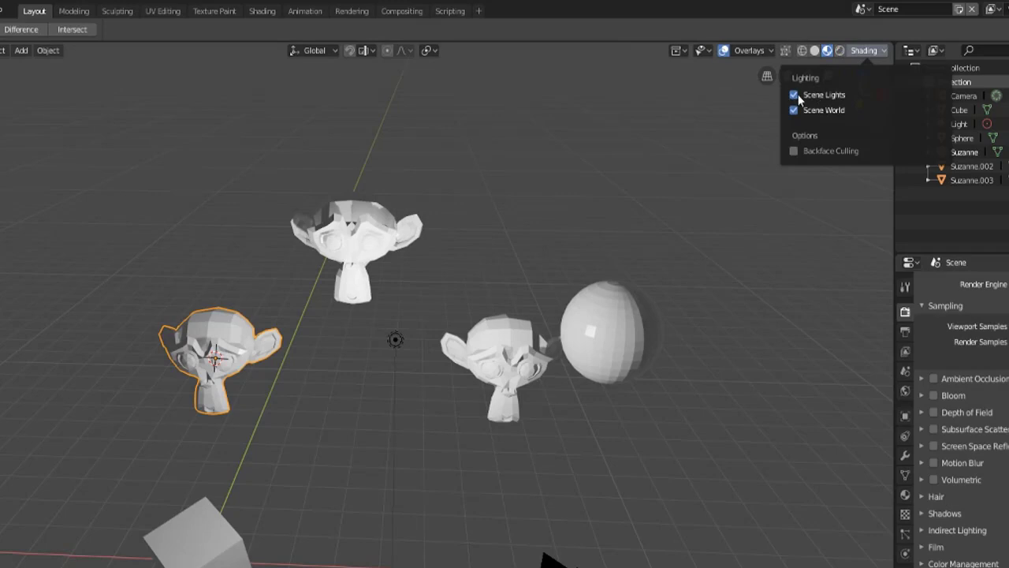
click(792, 94)
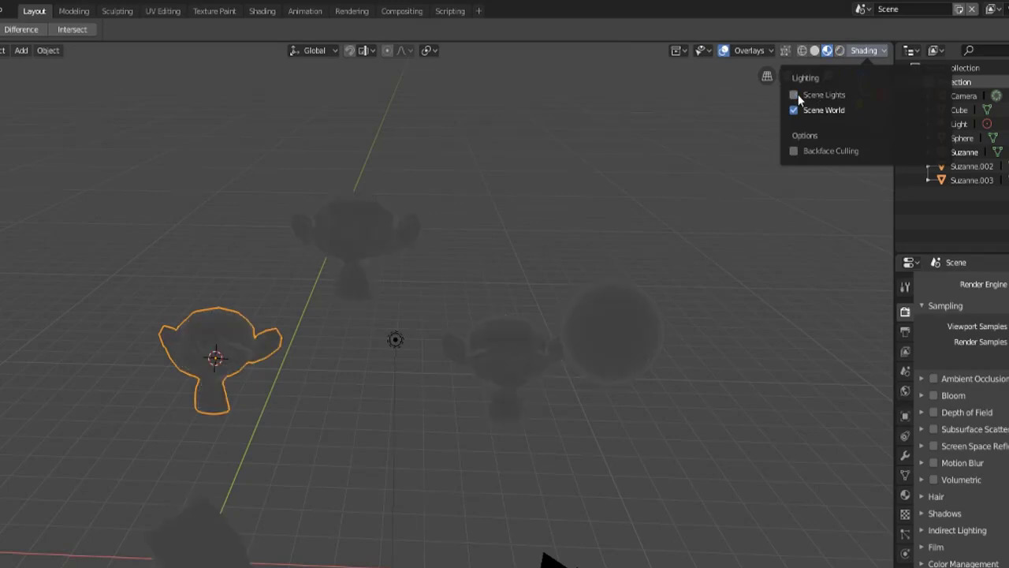
click(830, 50)
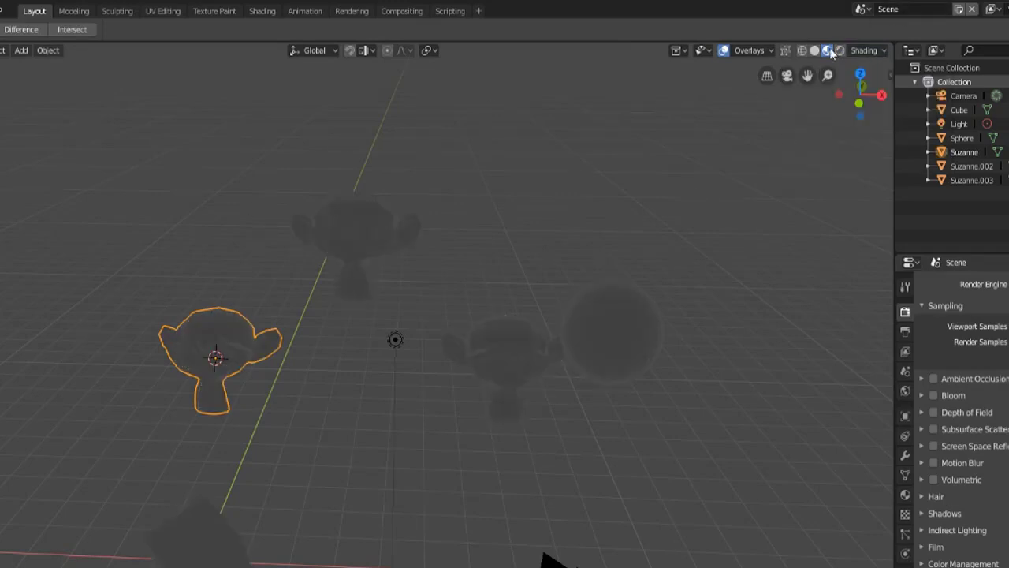
click(830, 50)
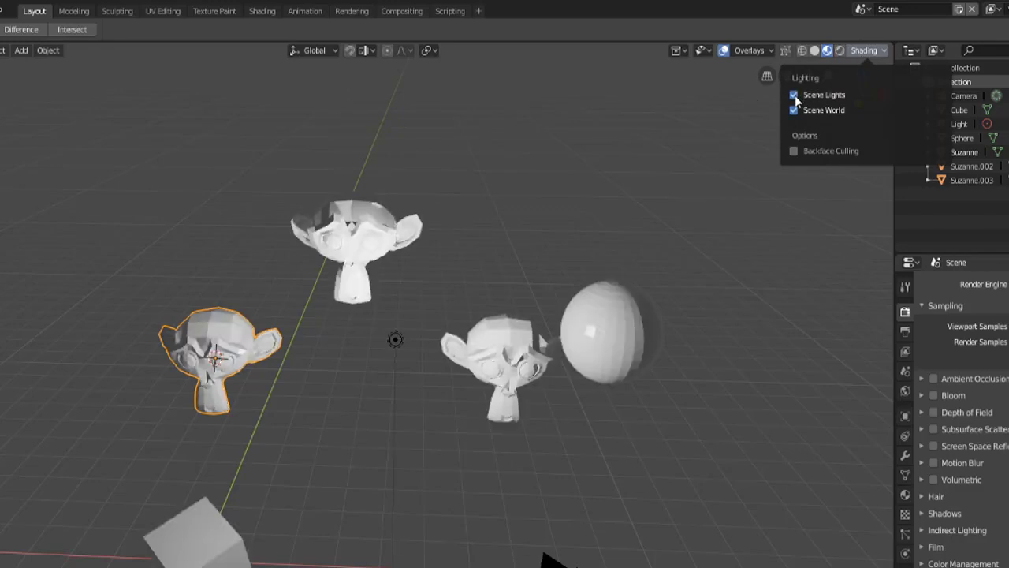
mouse_move(794, 110)
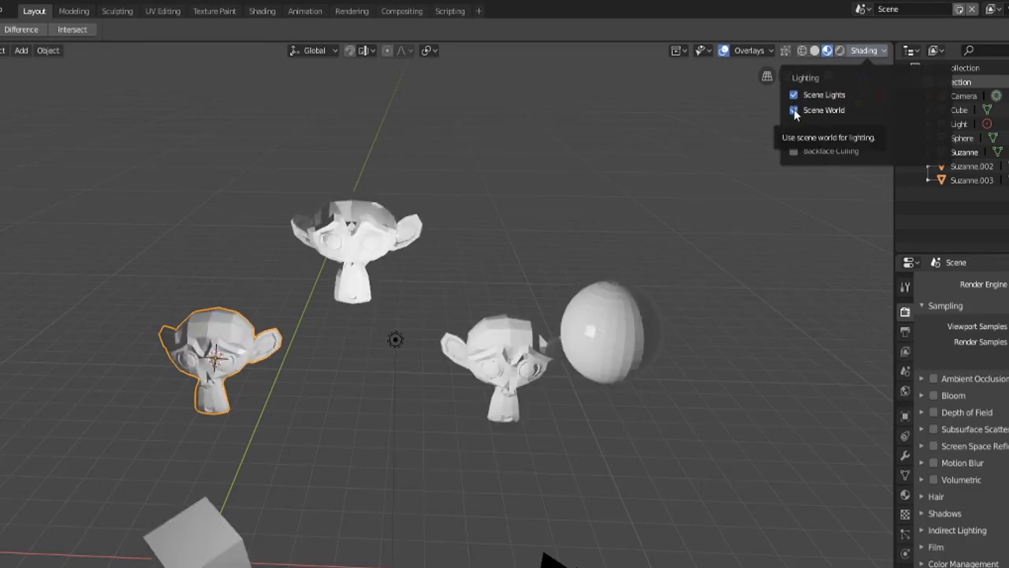
click(793, 109)
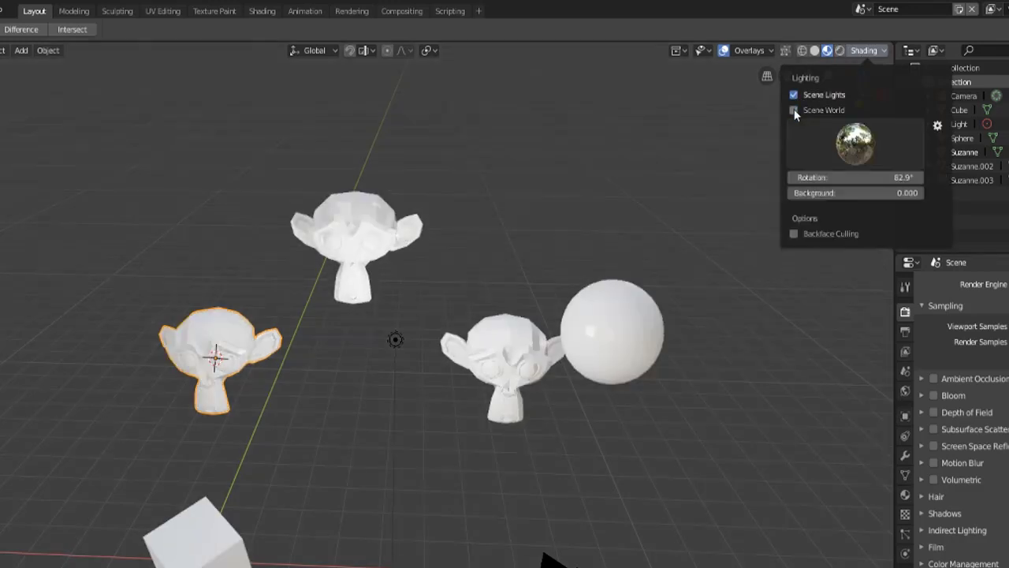
Step: Choose a different HDRI environment image for the material preview
click(794, 109)
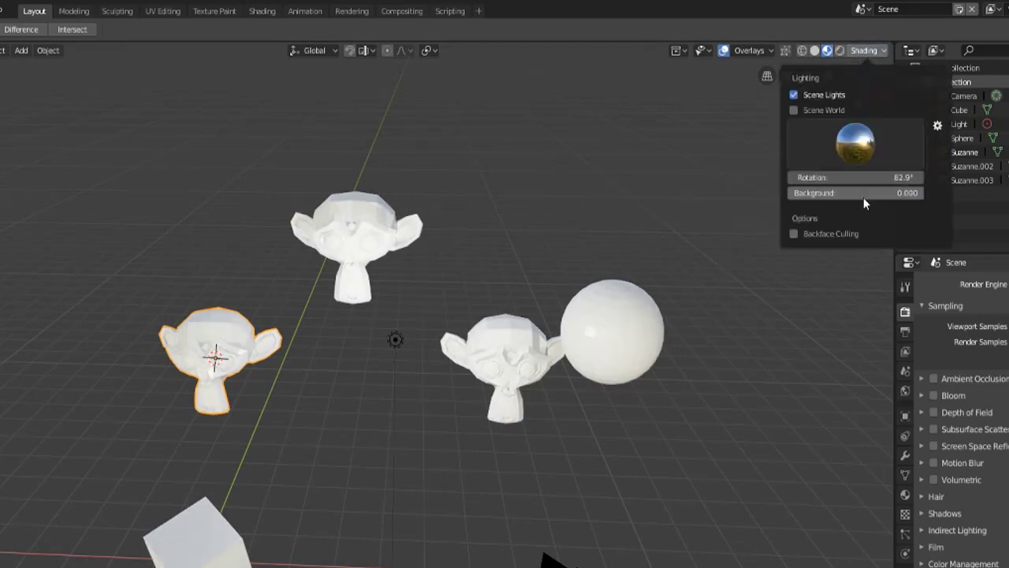
click(855, 144)
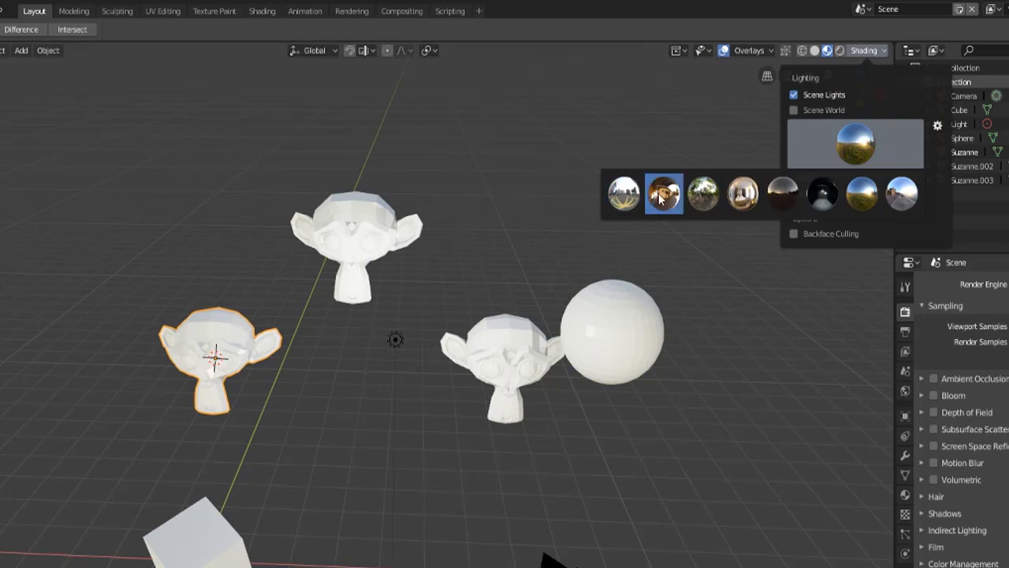
click(661, 195)
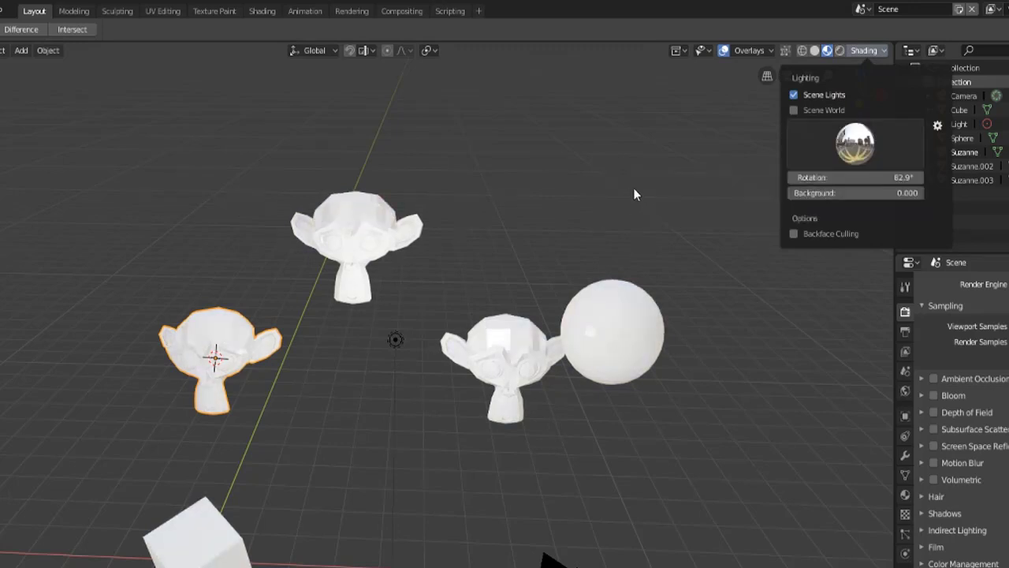
click(855, 144)
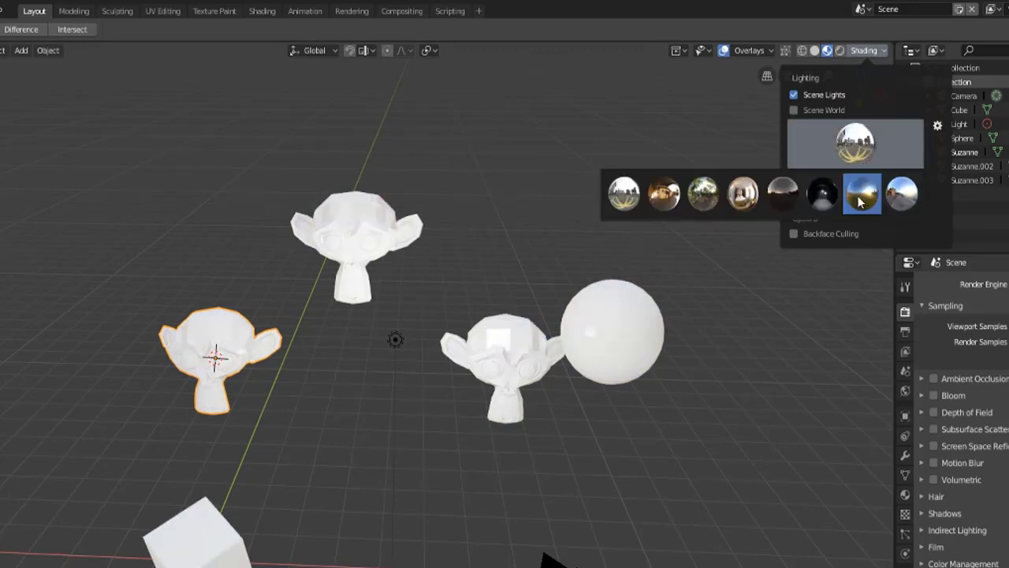
click(861, 197)
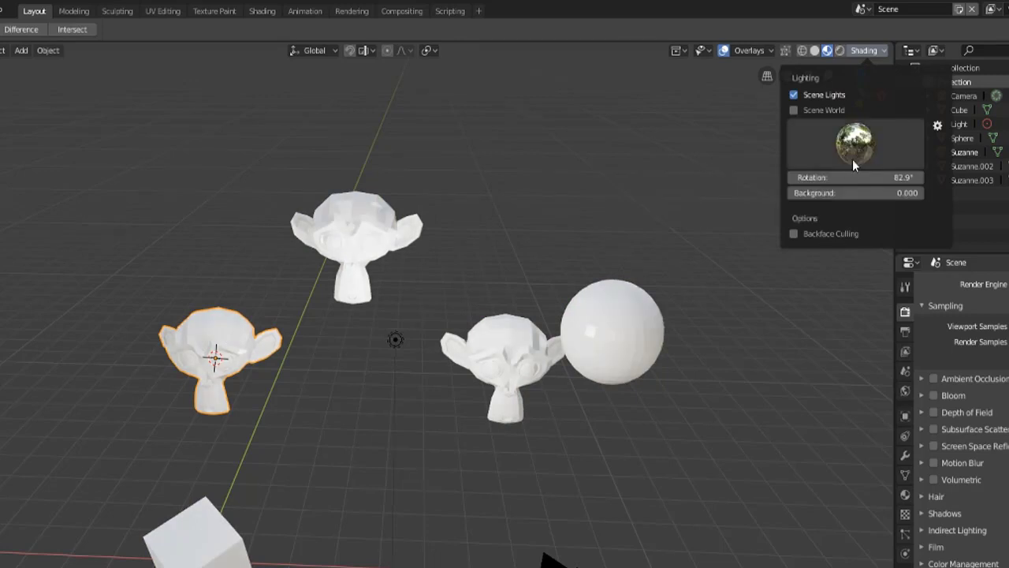
Step: Rotate the environment lighting, raise its background visibility to 0.253, then return to solid shading
drag(855, 177, 867, 178)
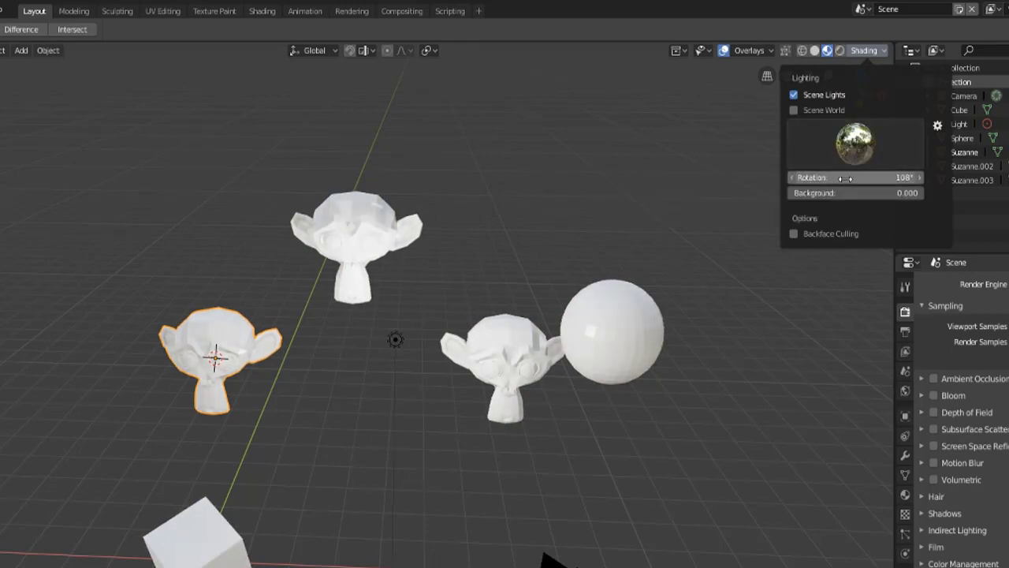
drag(868, 177, 820, 176)
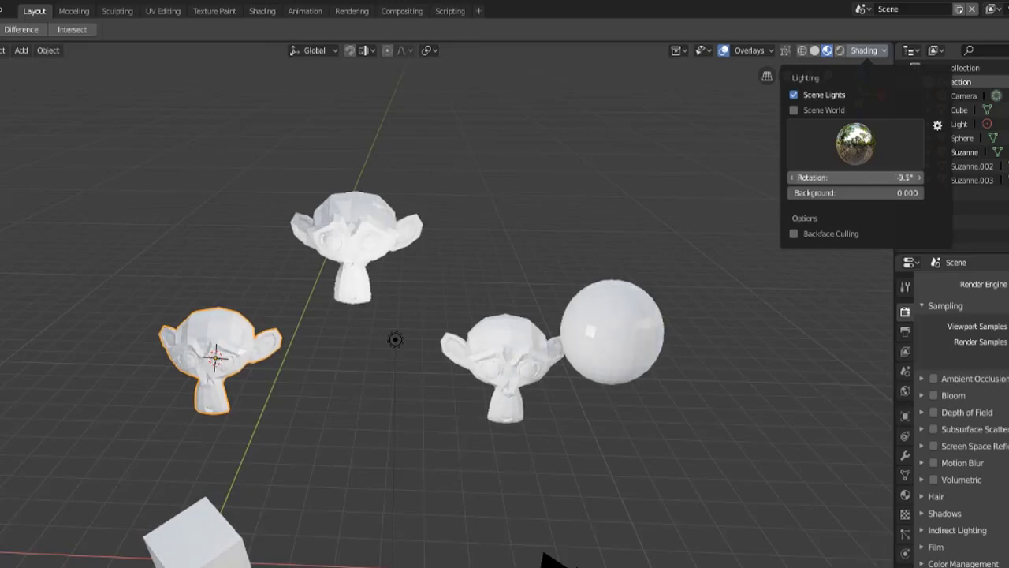
drag(827, 177, 883, 177)
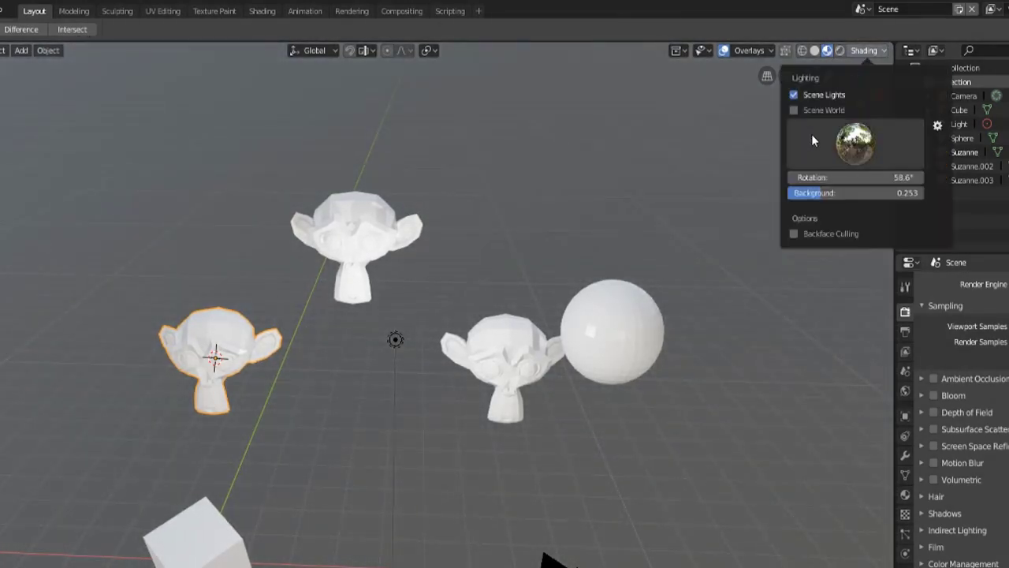
click(793, 109)
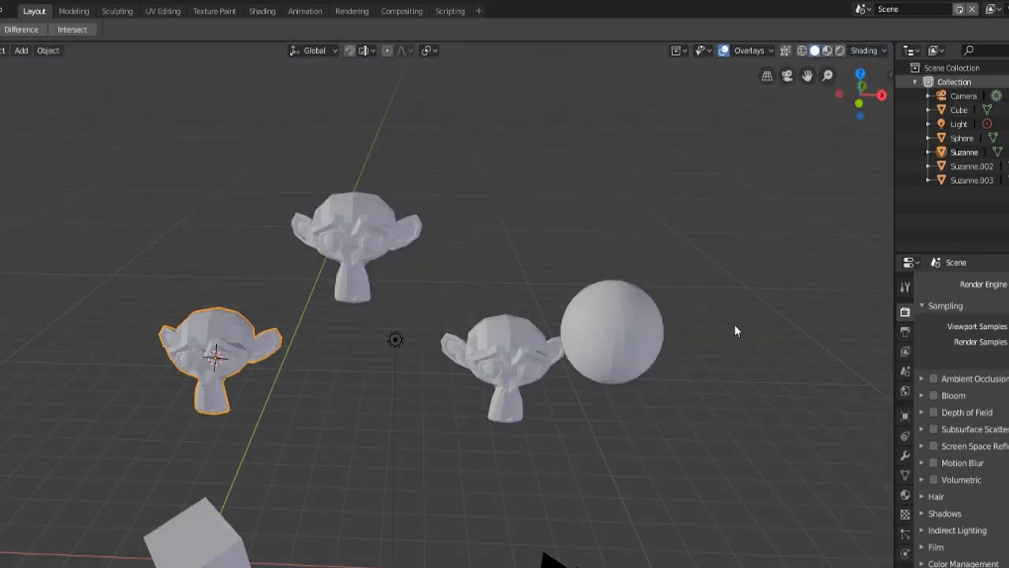
mouse_move(817, 51)
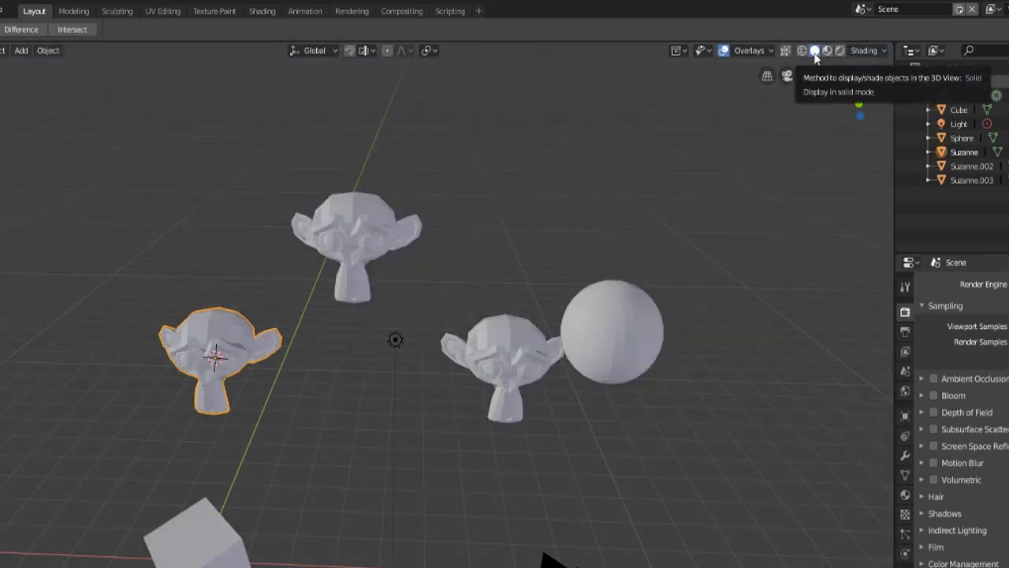
Step: Set solid shading lighting to Flat so objects show as grey silhouettes
click(837, 50)
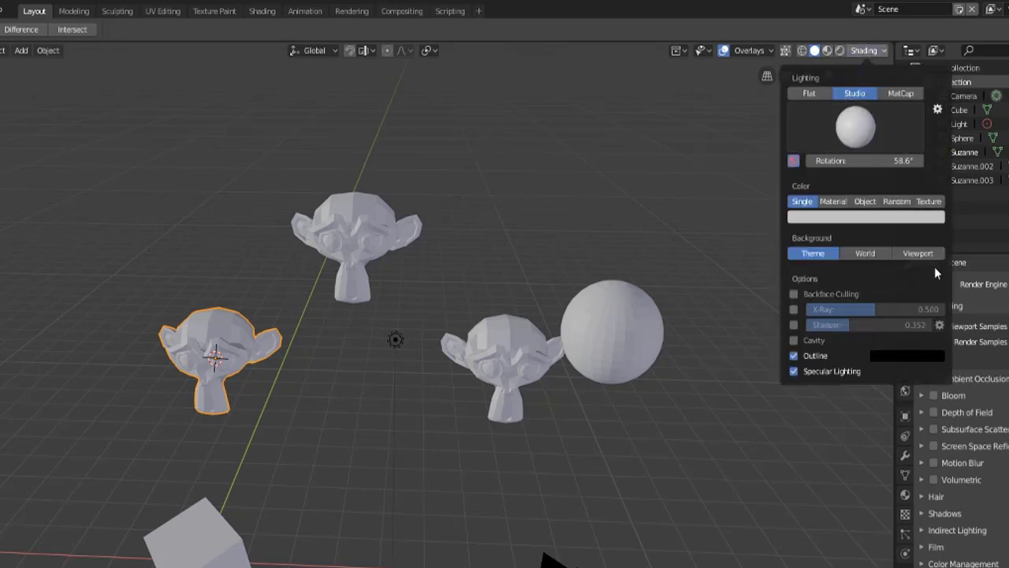
mouse_move(818, 103)
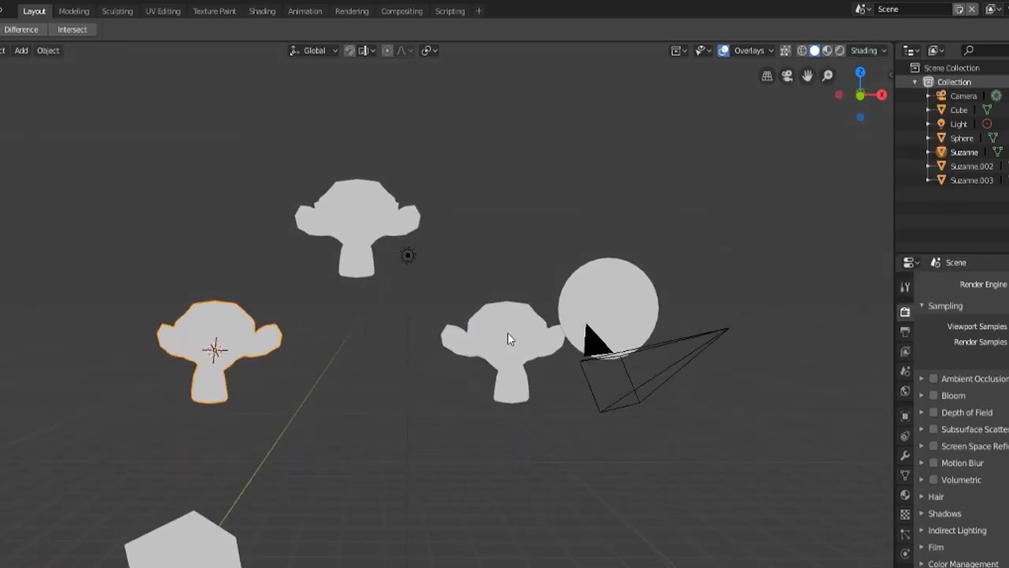
drag(508, 339, 507, 385)
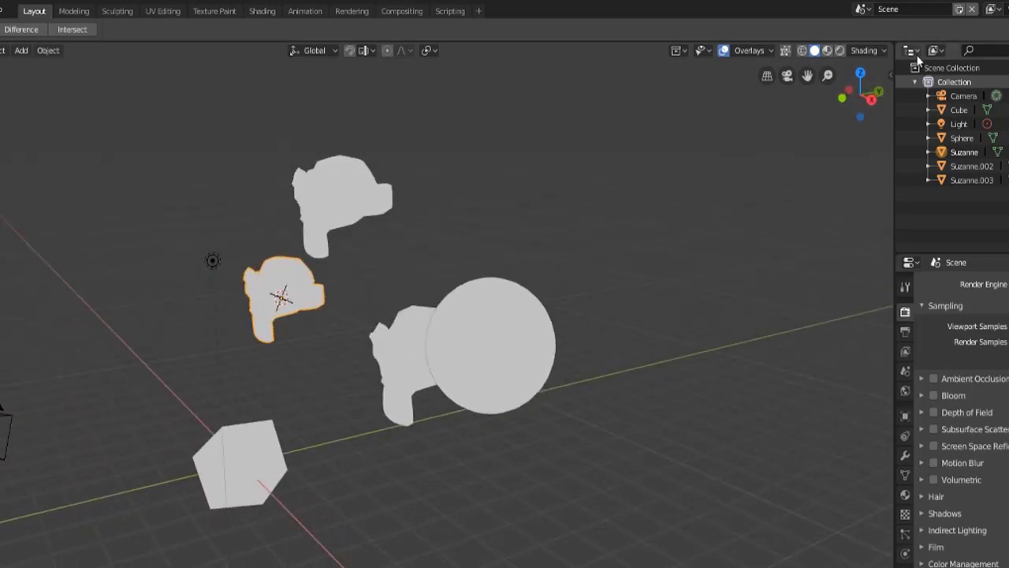
click(885, 51)
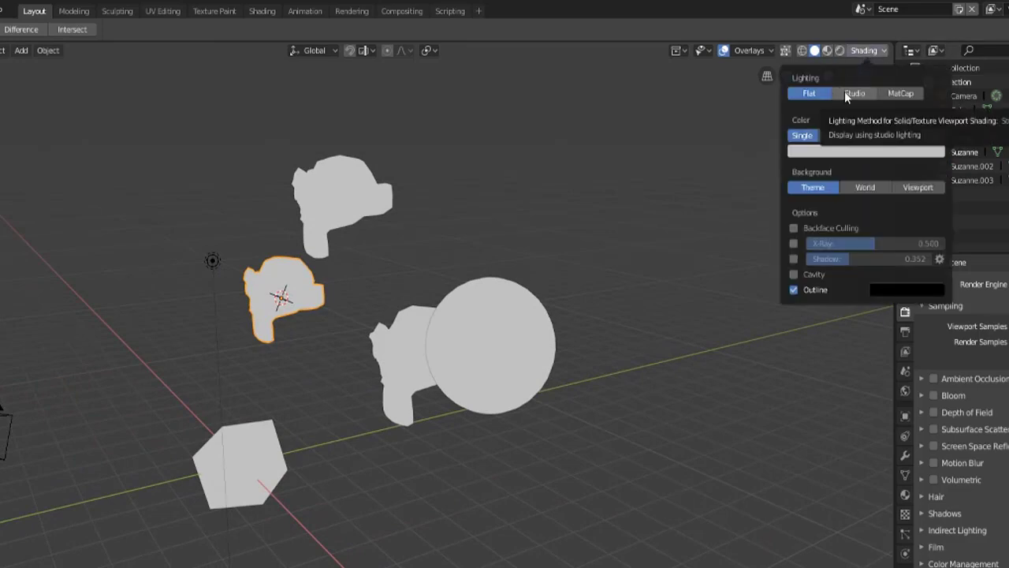
Step: Use Studio lighting with the warm studio light, rotated to -180°
click(853, 93)
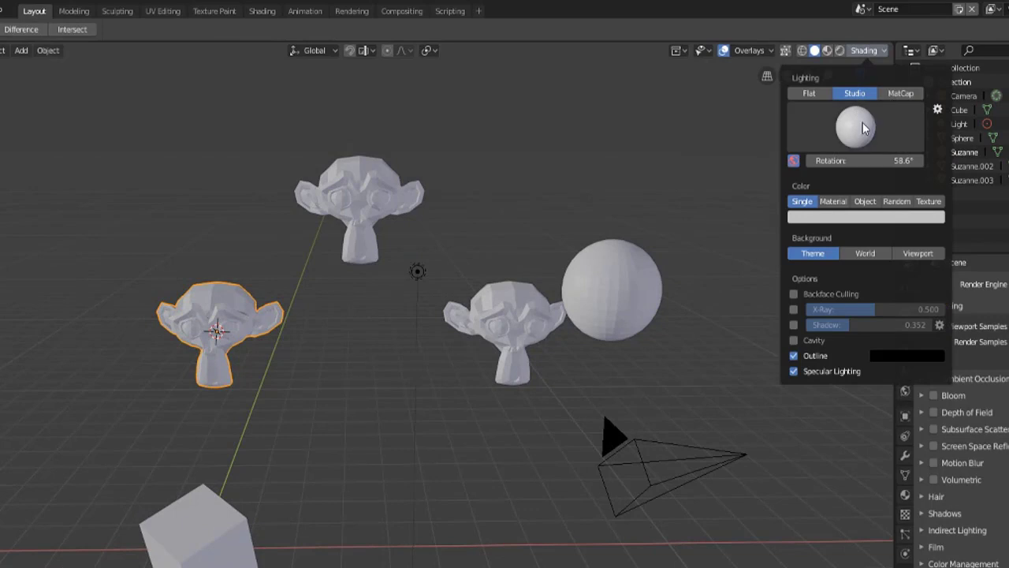
click(855, 126)
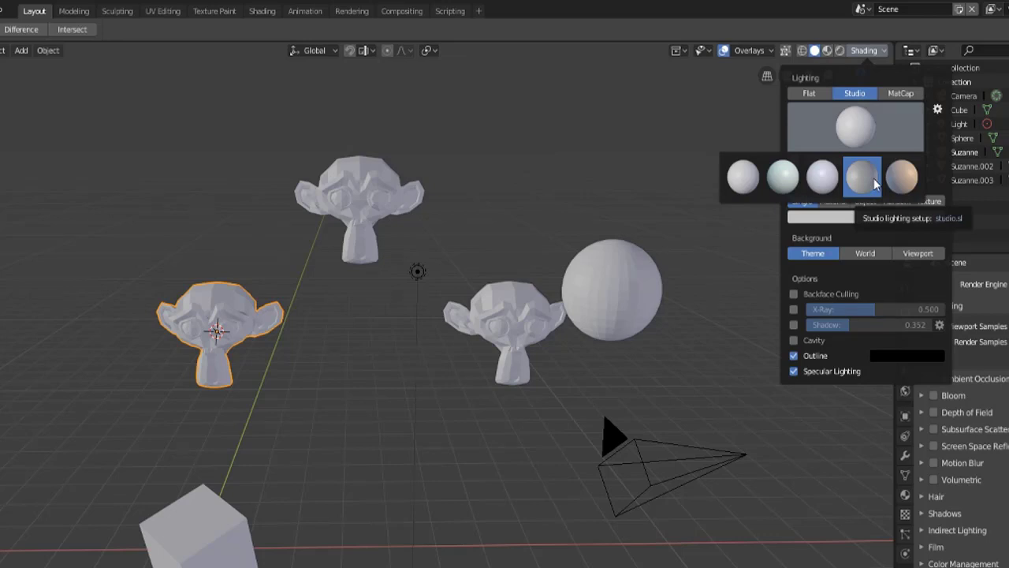
click(862, 176)
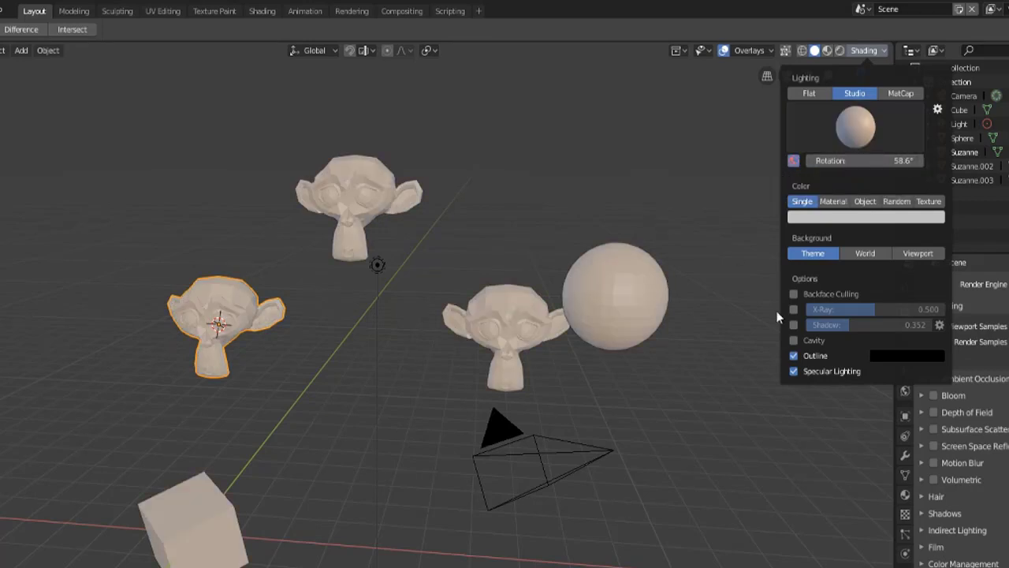
drag(836, 160, 875, 160)
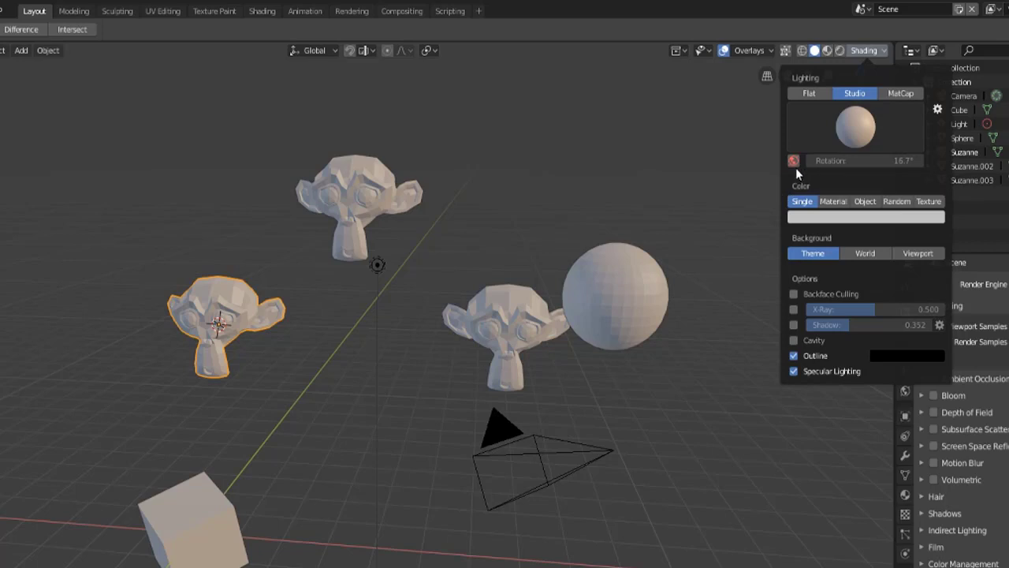
mouse_move(794, 161)
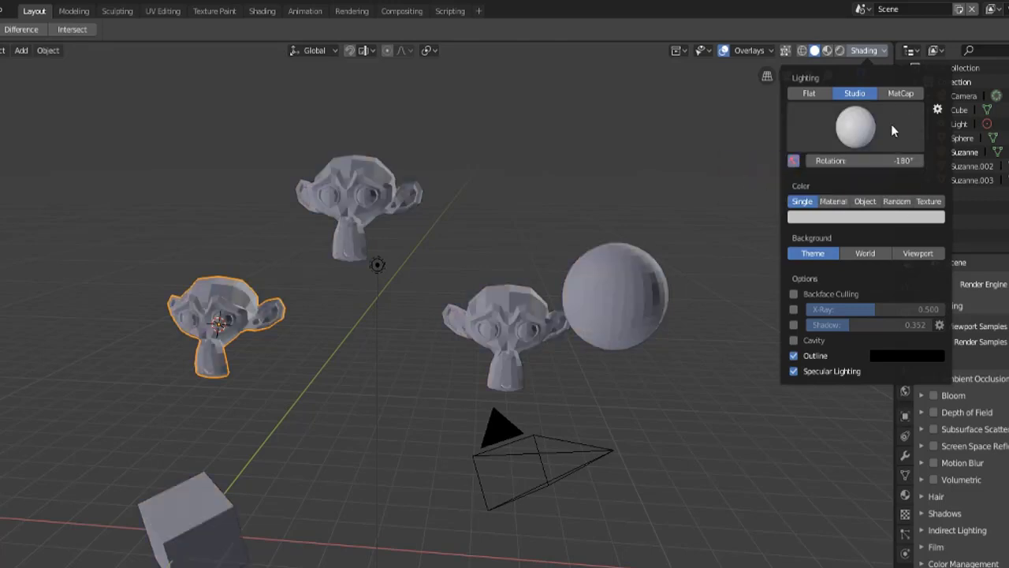
mouse_move(838, 161)
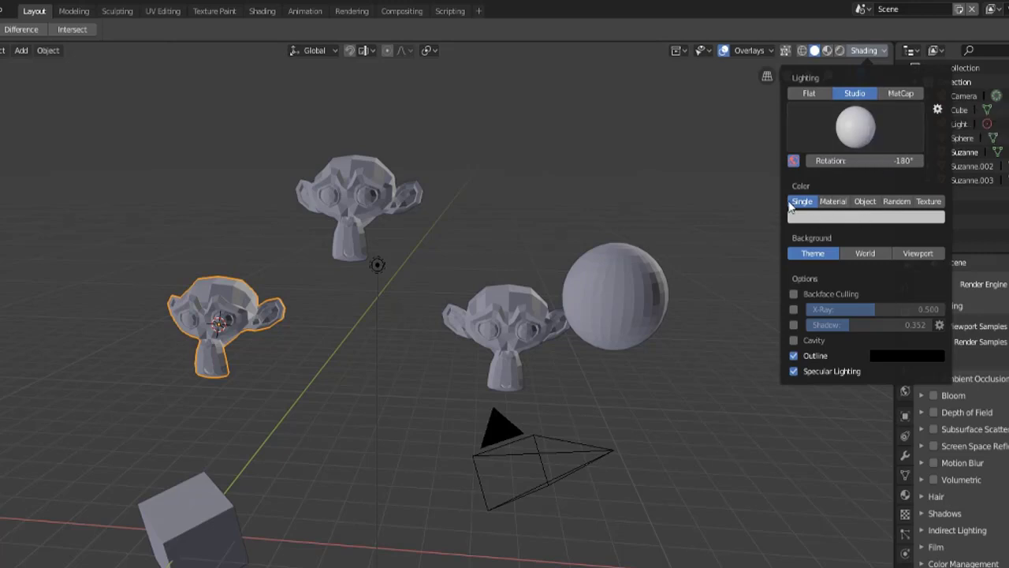
Step: Switch solid lighting to MatCap and apply the brown clay MatCap
click(900, 93)
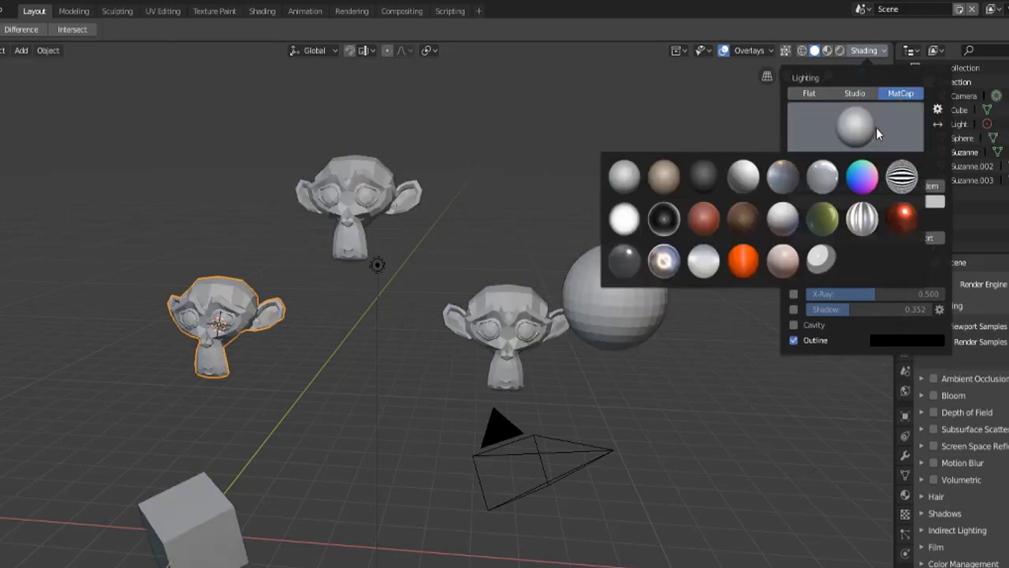
click(852, 93)
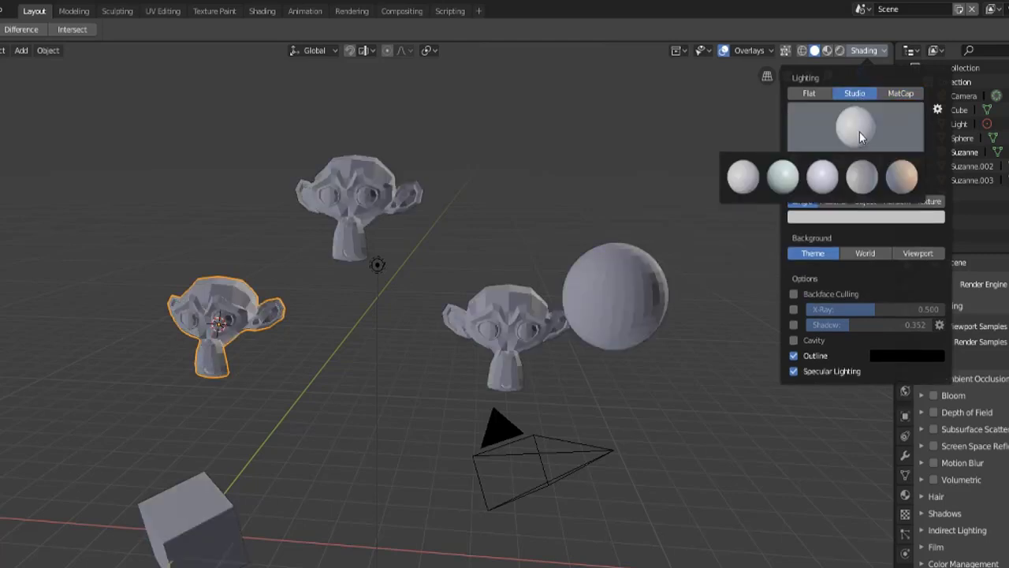
click(900, 94)
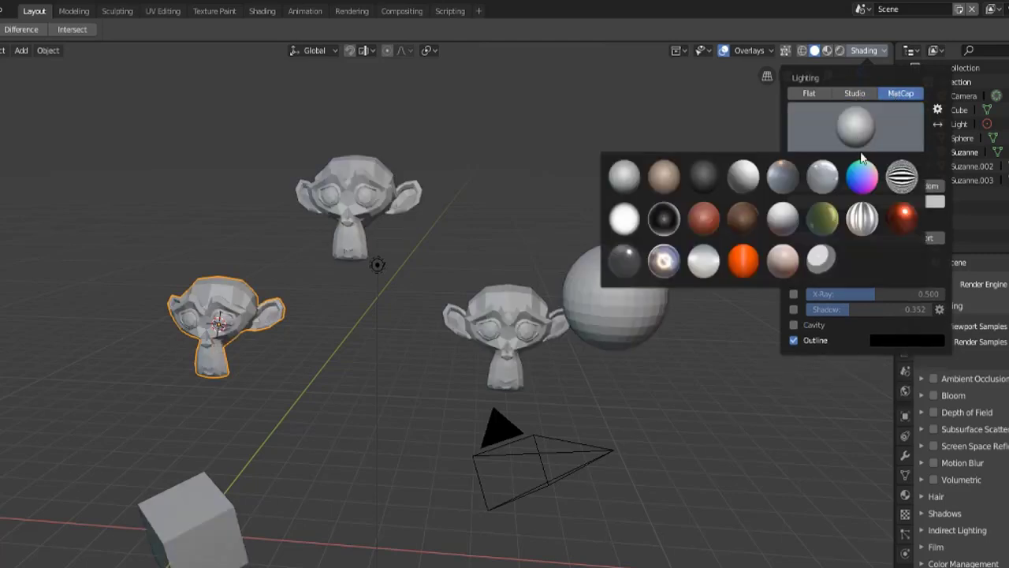
click(902, 175)
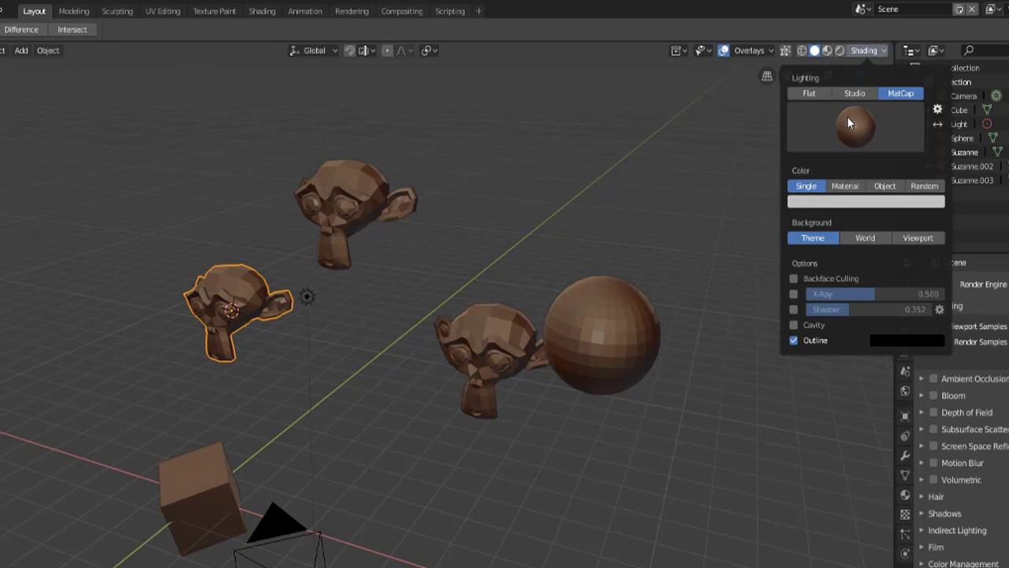
Step: Return to studio lighting and colour objects by material, then by their own object colour
click(851, 93)
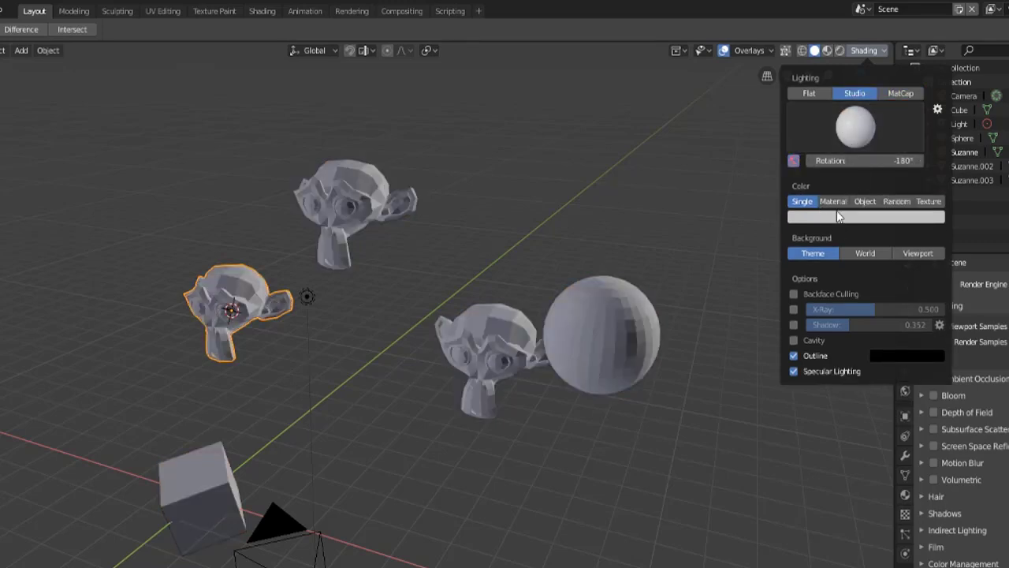
mouse_move(951, 202)
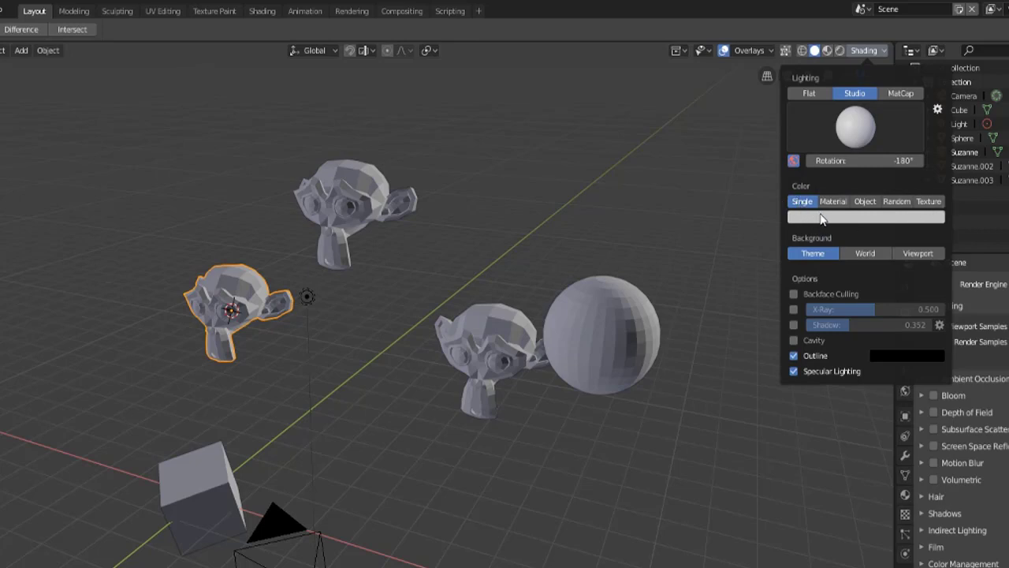
click(865, 216)
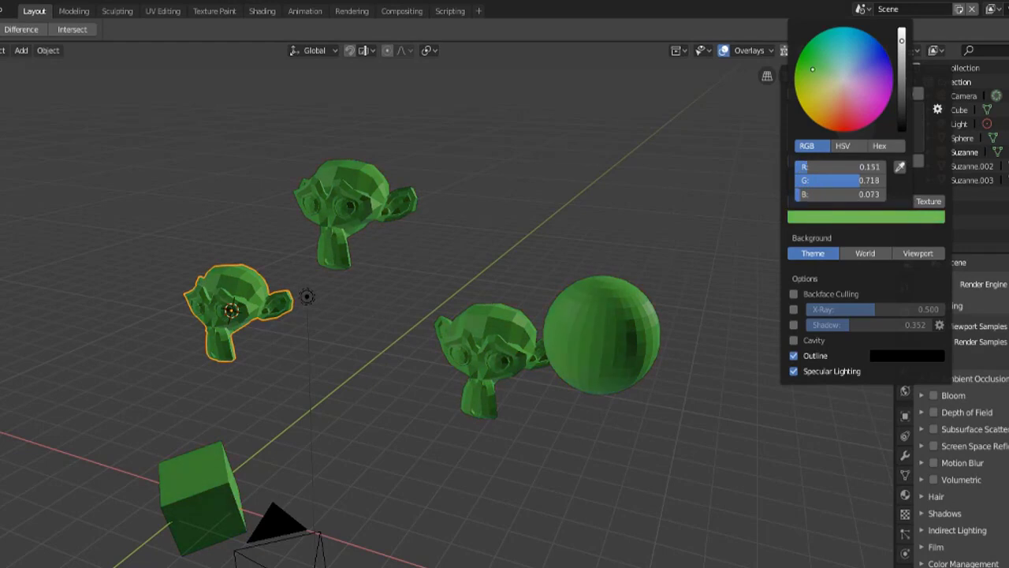
click(843, 84)
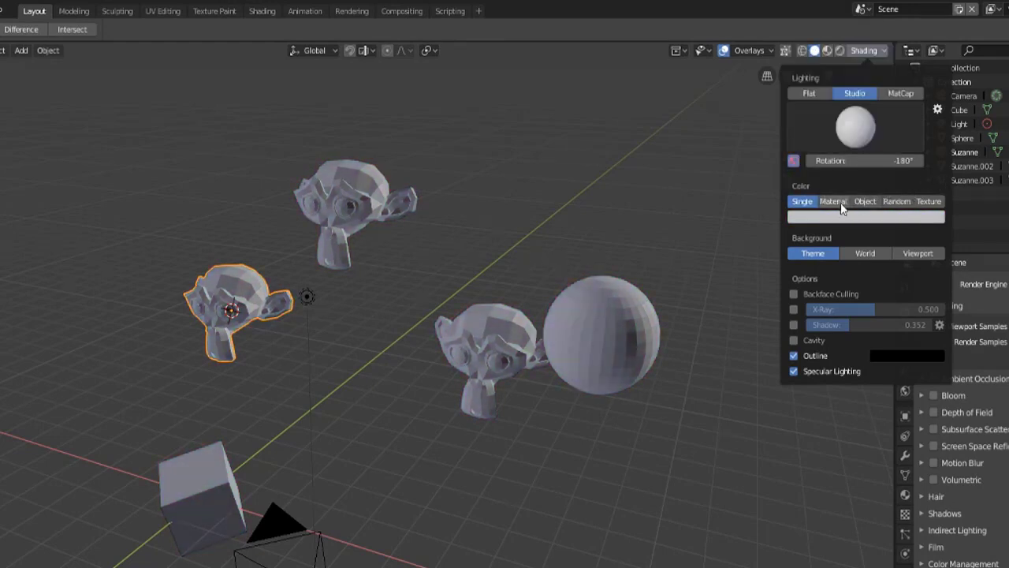
click(833, 201)
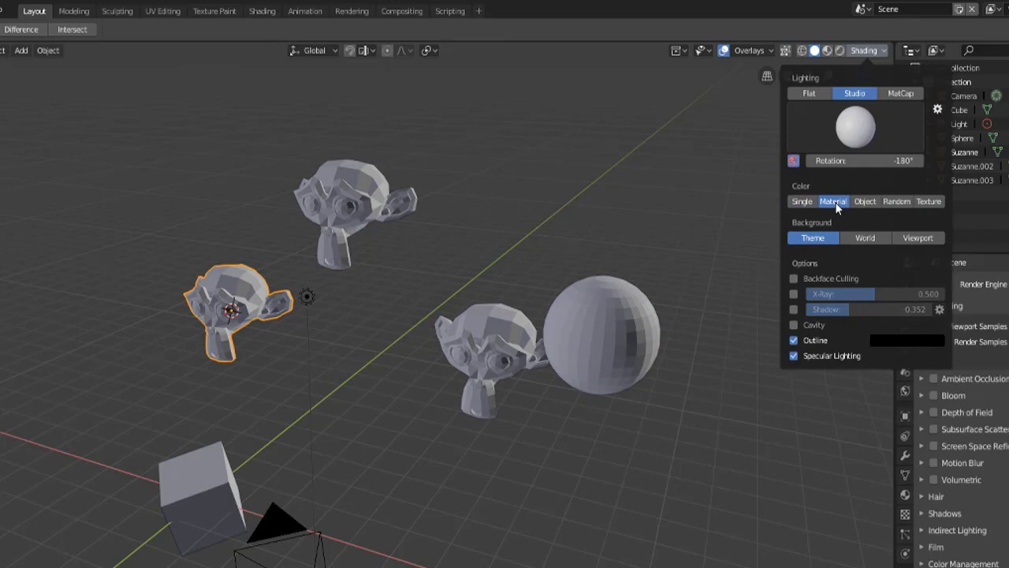
click(864, 201)
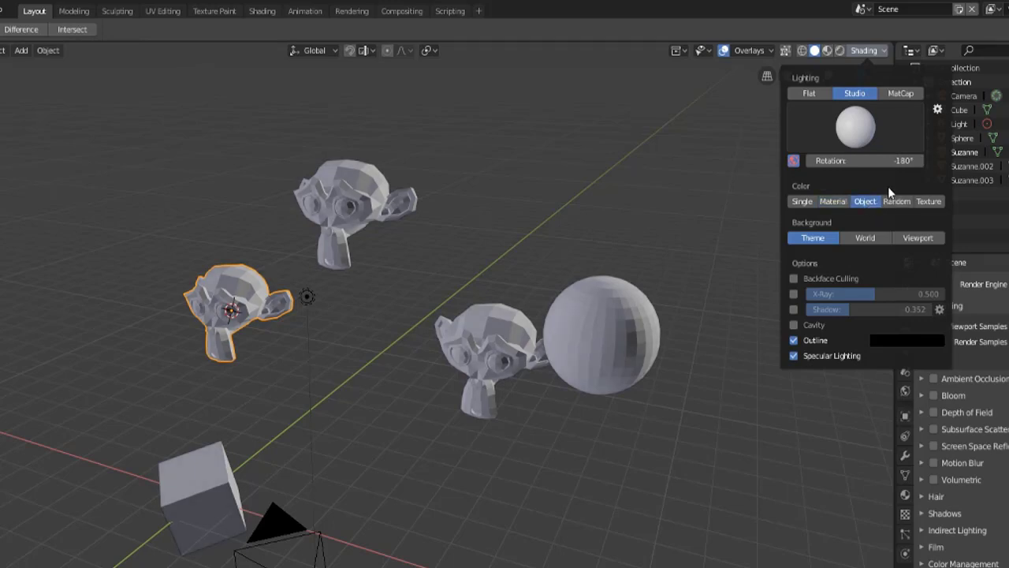
mouse_move(865, 201)
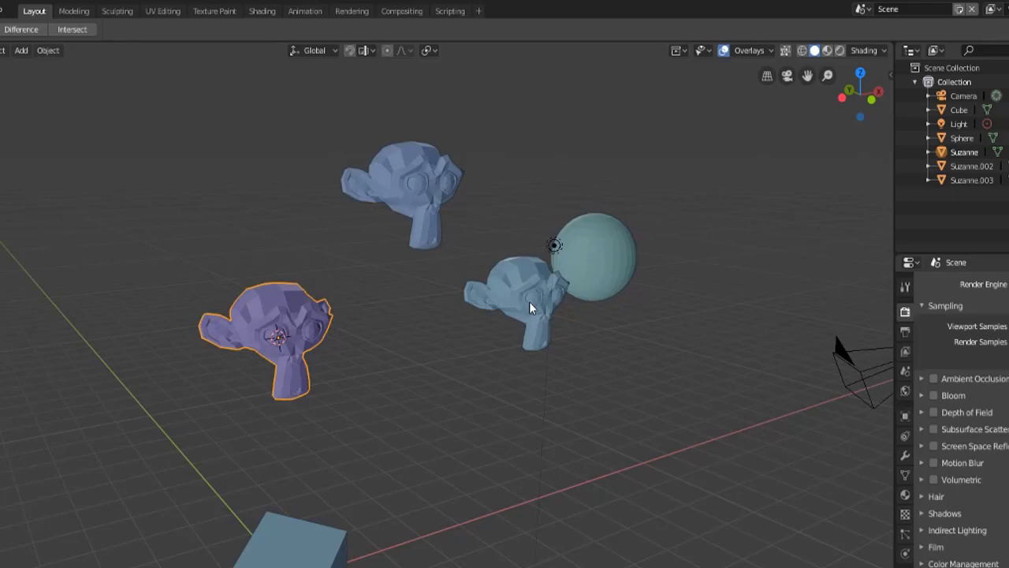
Step: Try texture colouring and flat lighting with a single colour, then restore studio lighting
drag(552, 307, 552, 344)
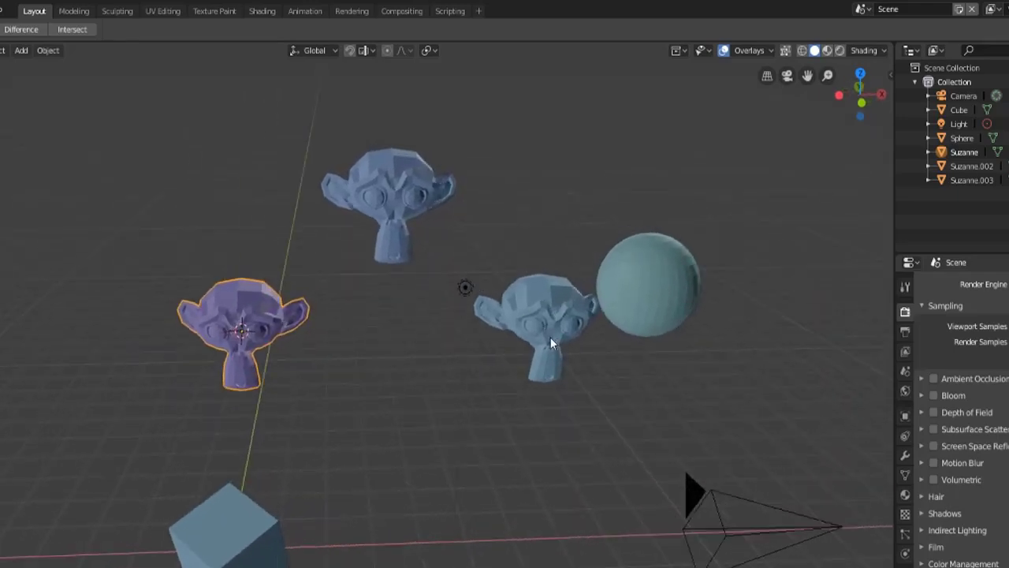
click(885, 50)
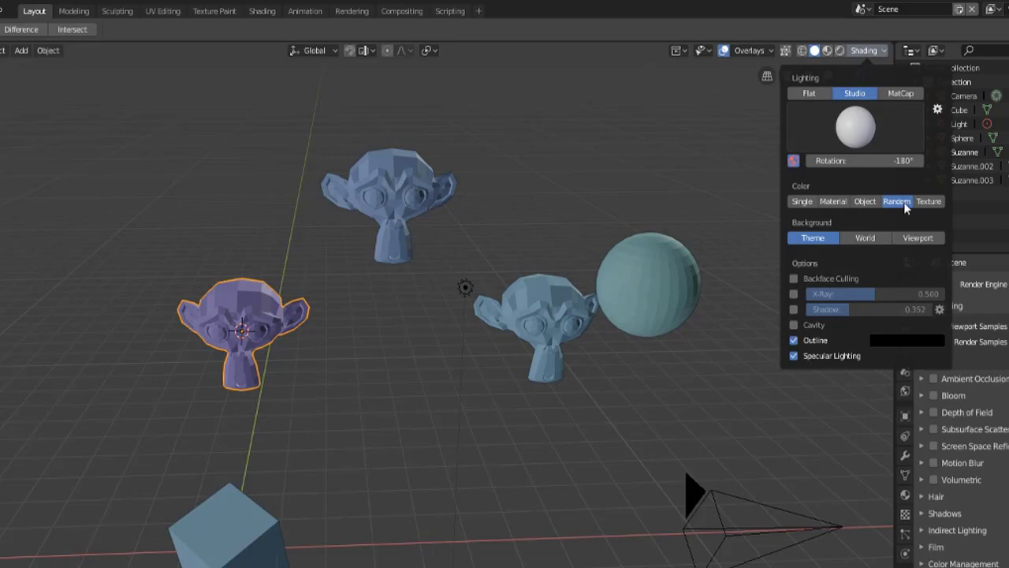
click(928, 201)
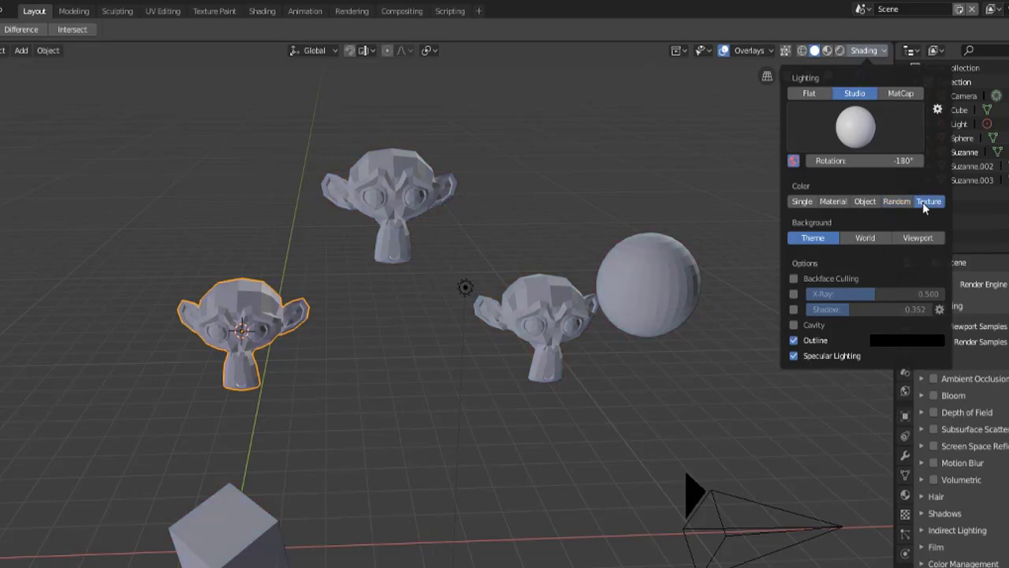
mouse_move(818, 214)
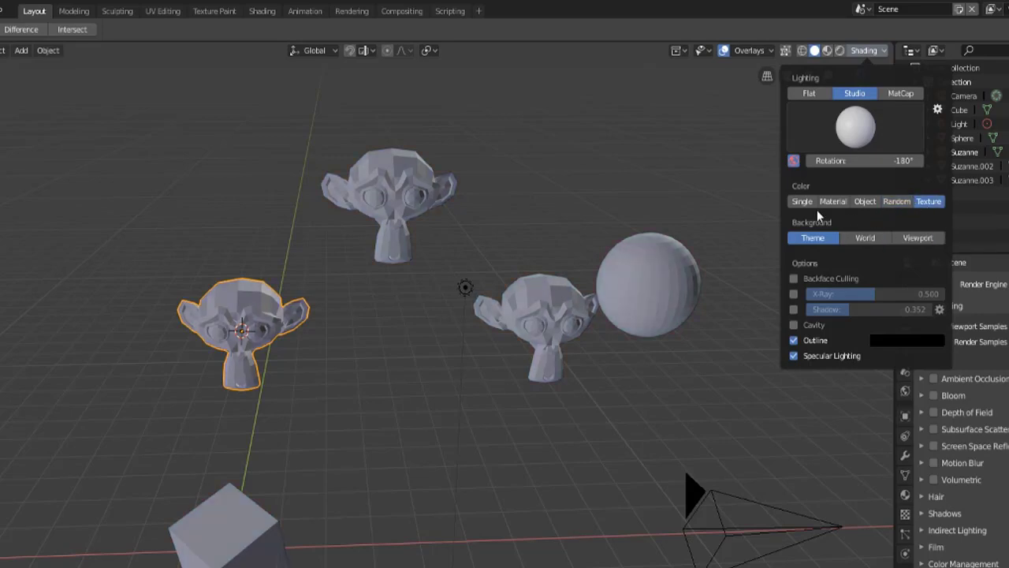
click(807, 93)
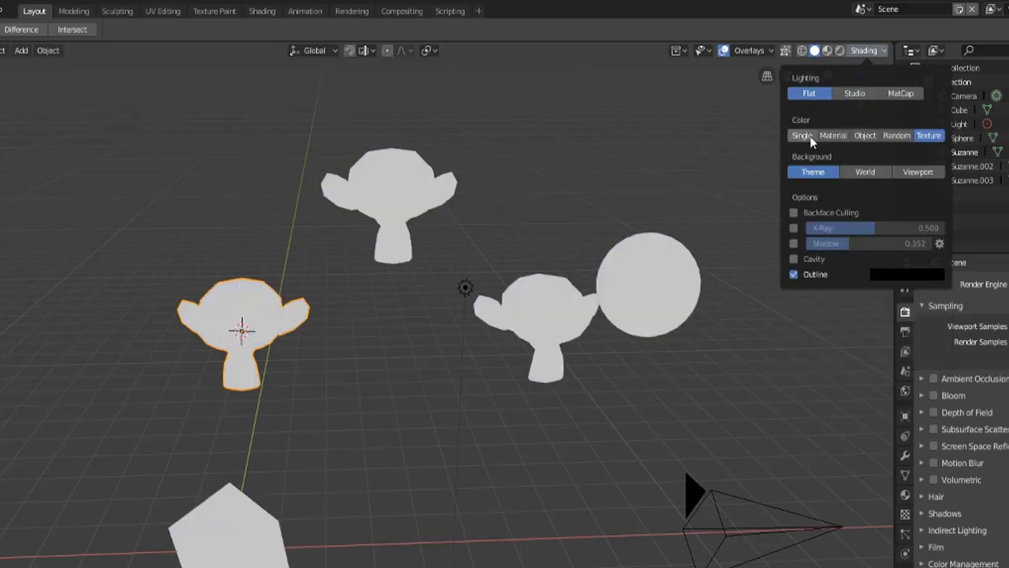
click(865, 135)
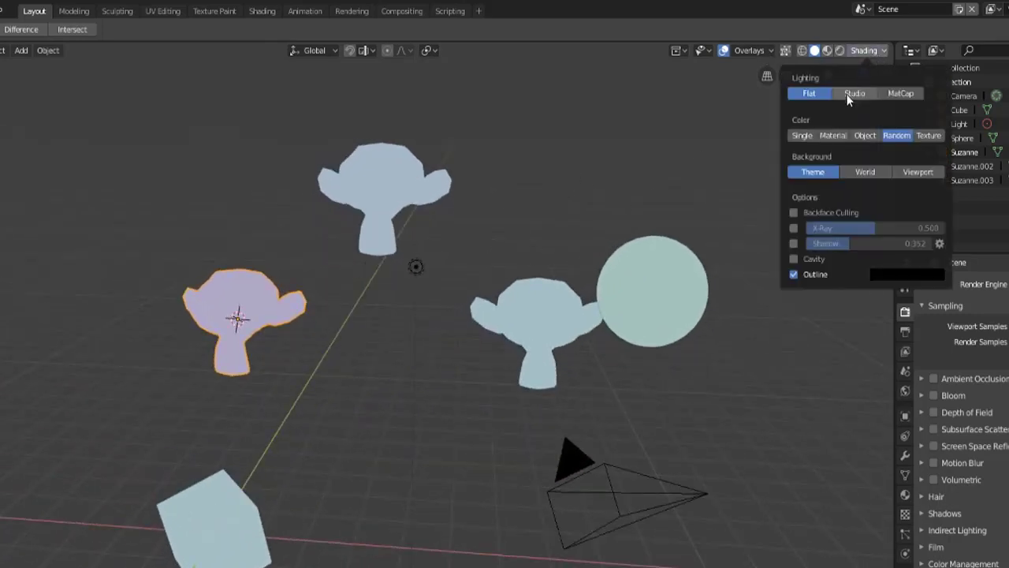
click(852, 93)
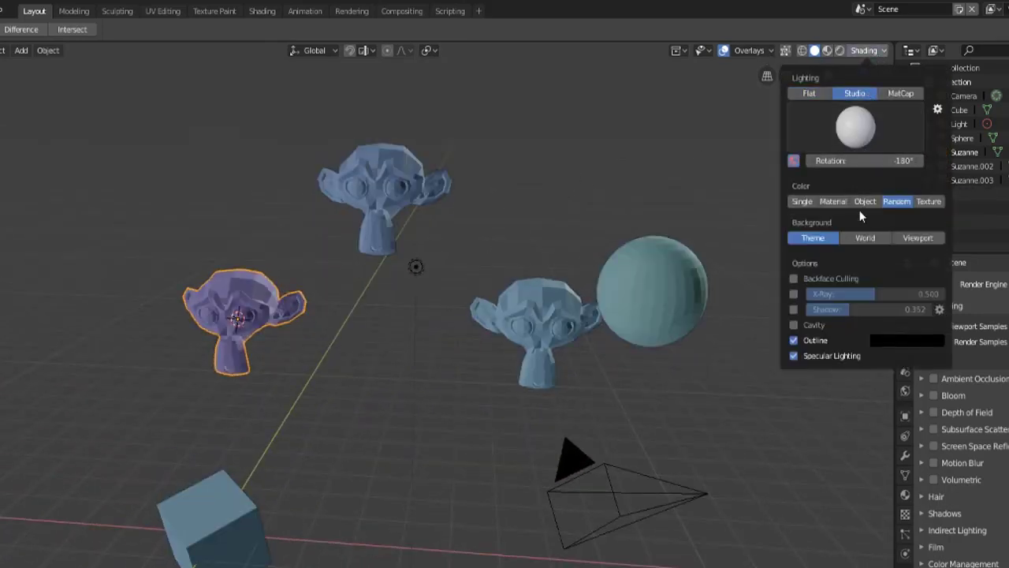
mouse_move(864, 238)
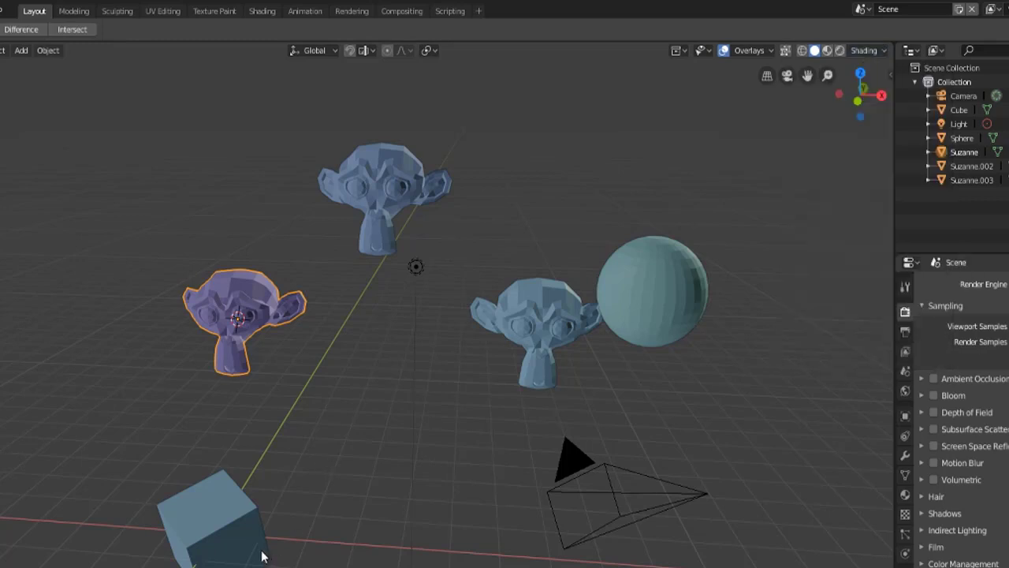
mouse_move(588, 365)
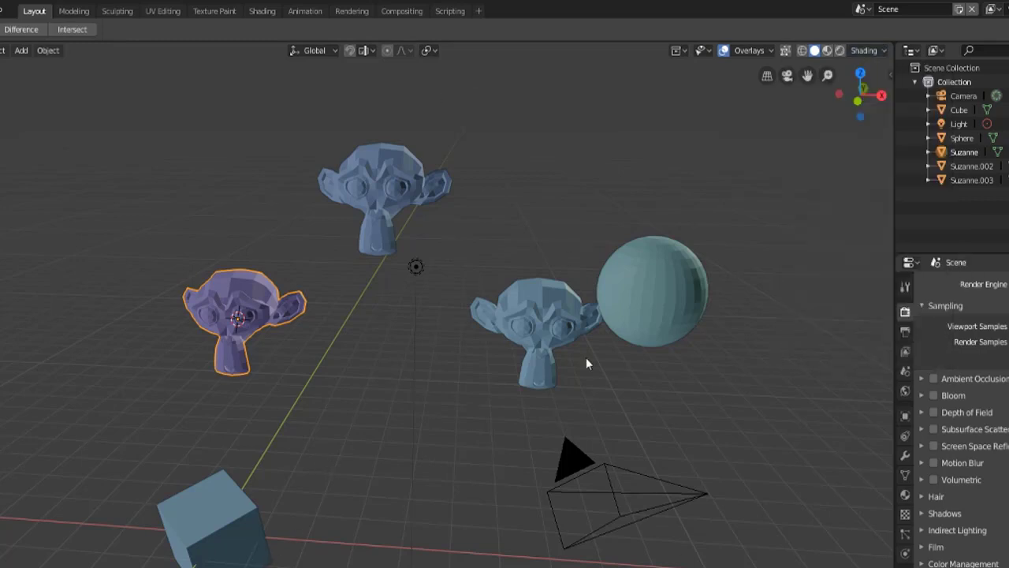
mouse_move(578, 171)
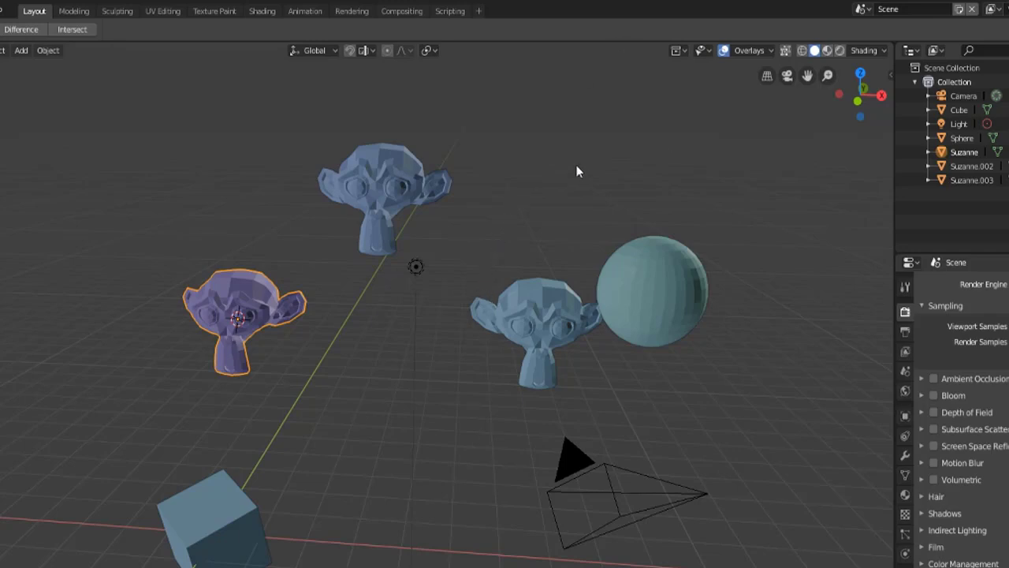
Step: Switch the viewport background to the World colour in the shading options
click(882, 51)
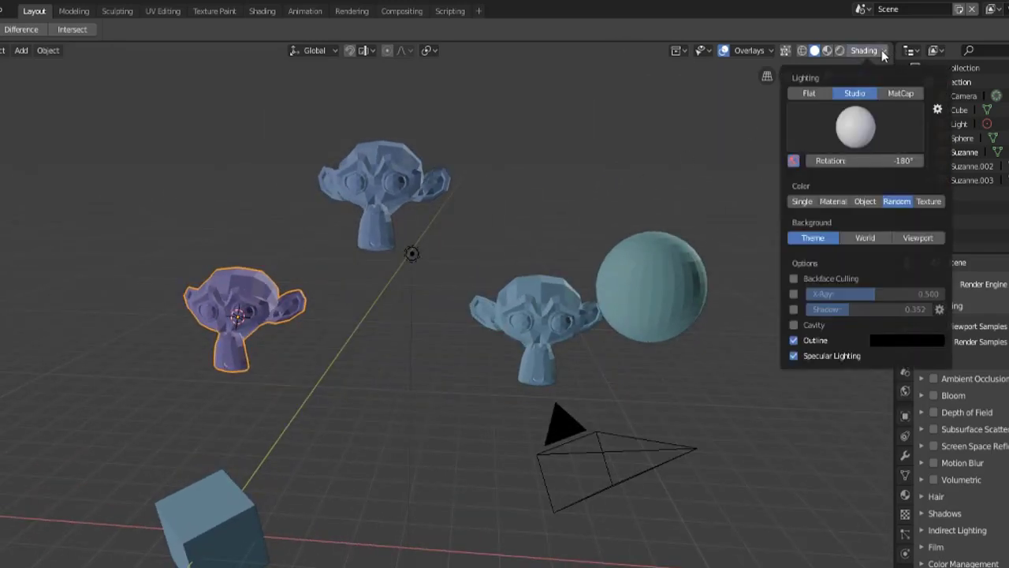
mouse_move(865, 237)
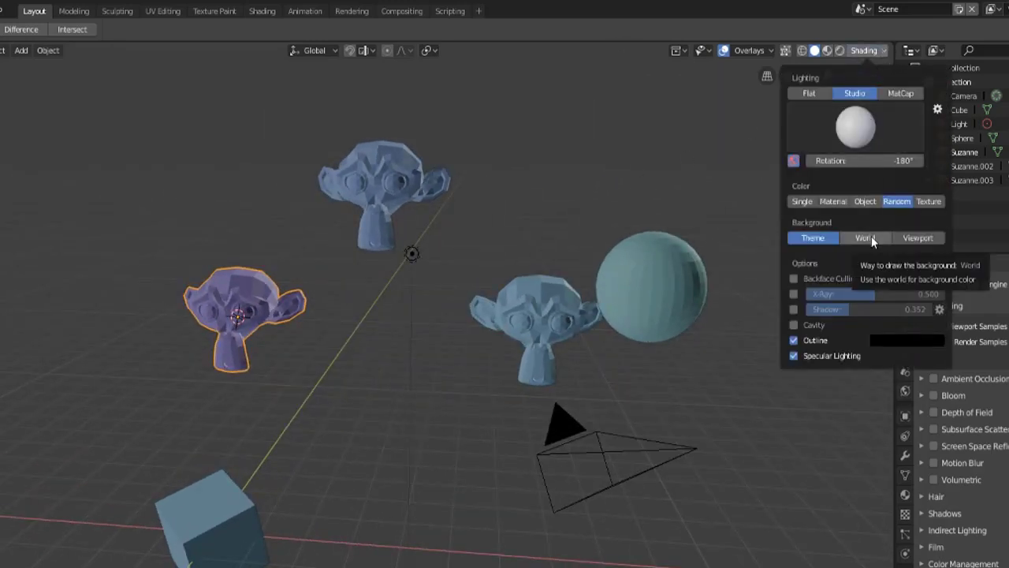
click(866, 237)
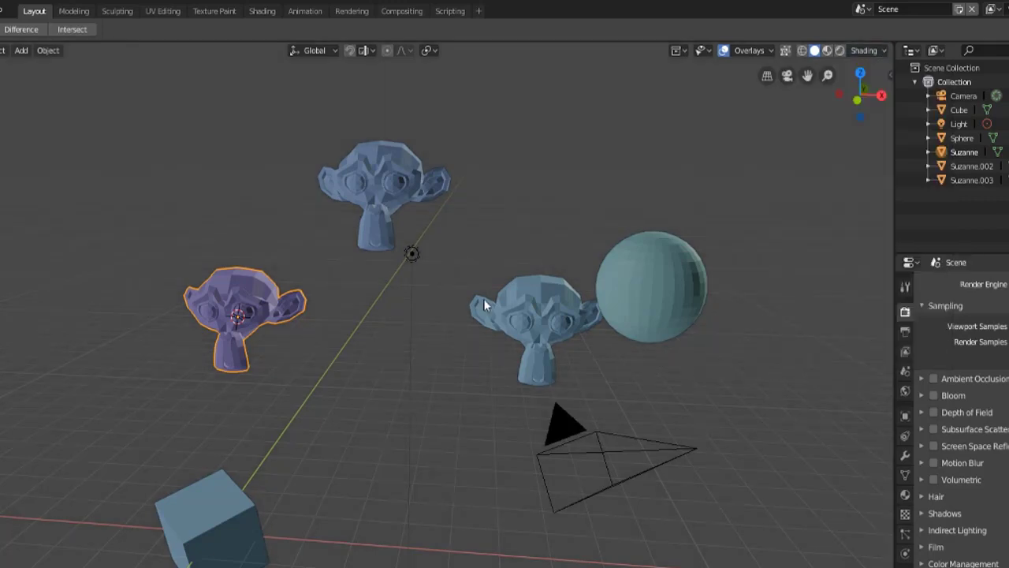
click(885, 50)
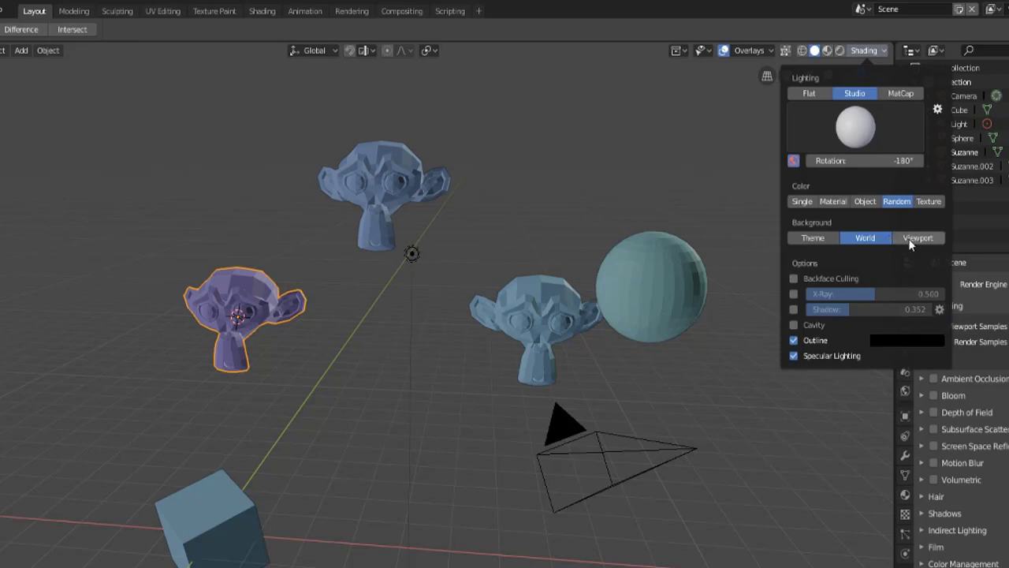
mouse_move(909, 243)
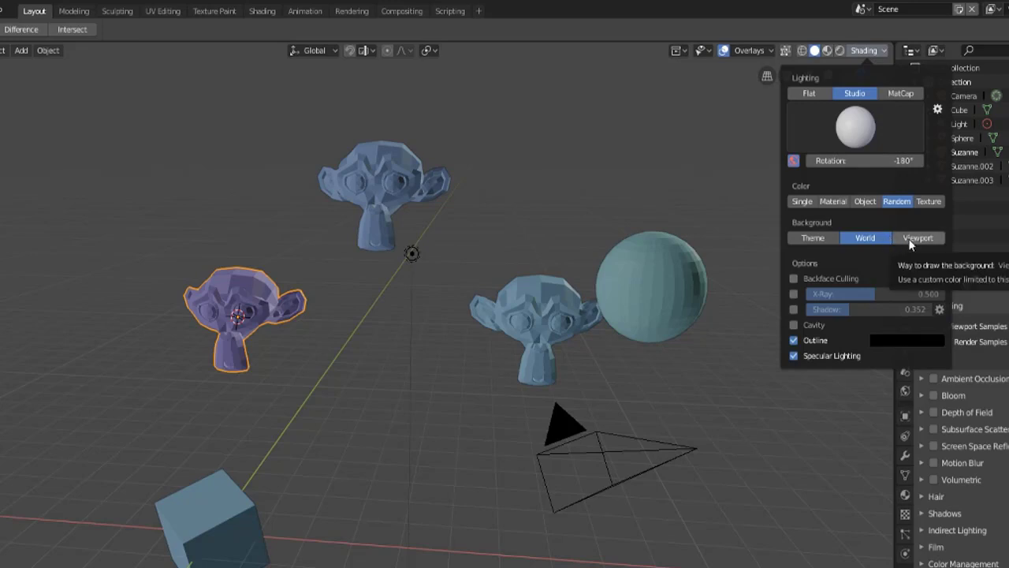
Step: Try a custom green Viewport background, then return to the shading options with the Theme gray restored
click(918, 238)
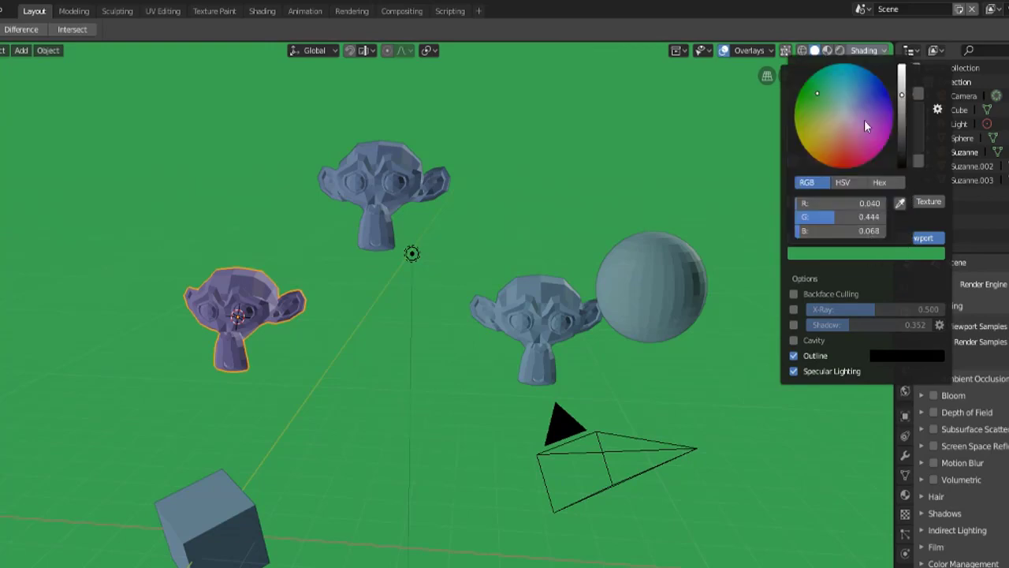
click(869, 100)
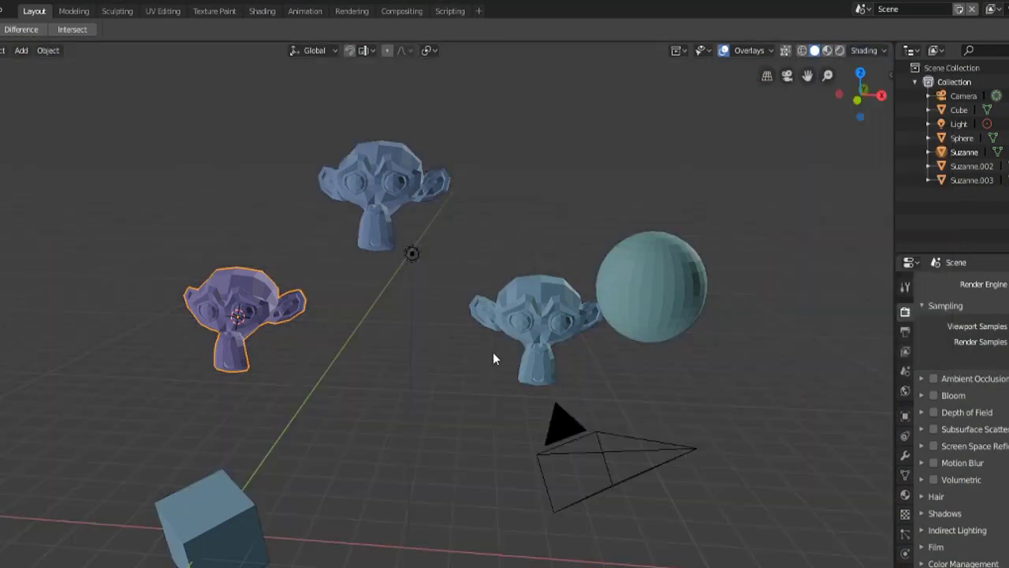
click(880, 50)
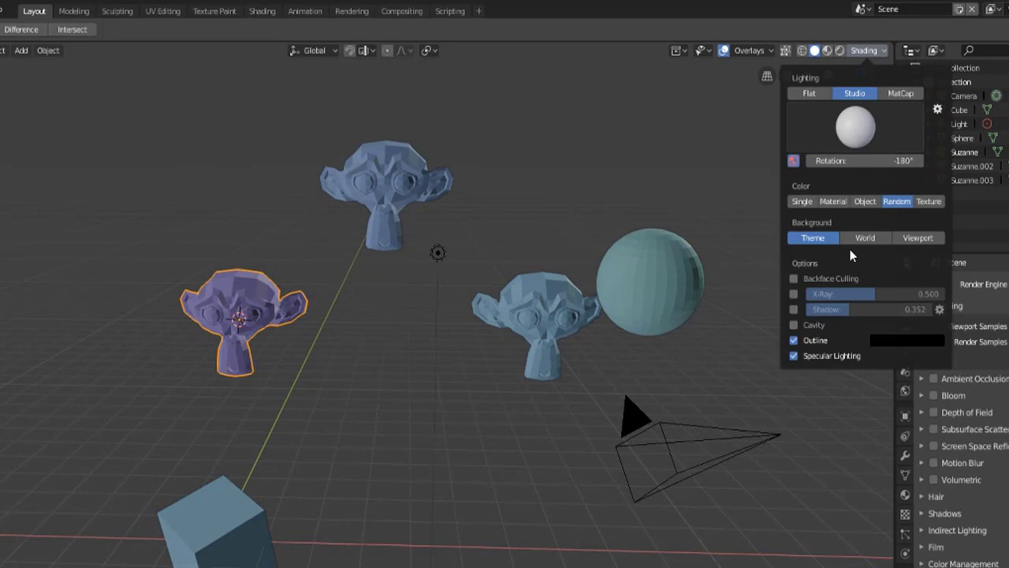
mouse_move(866, 256)
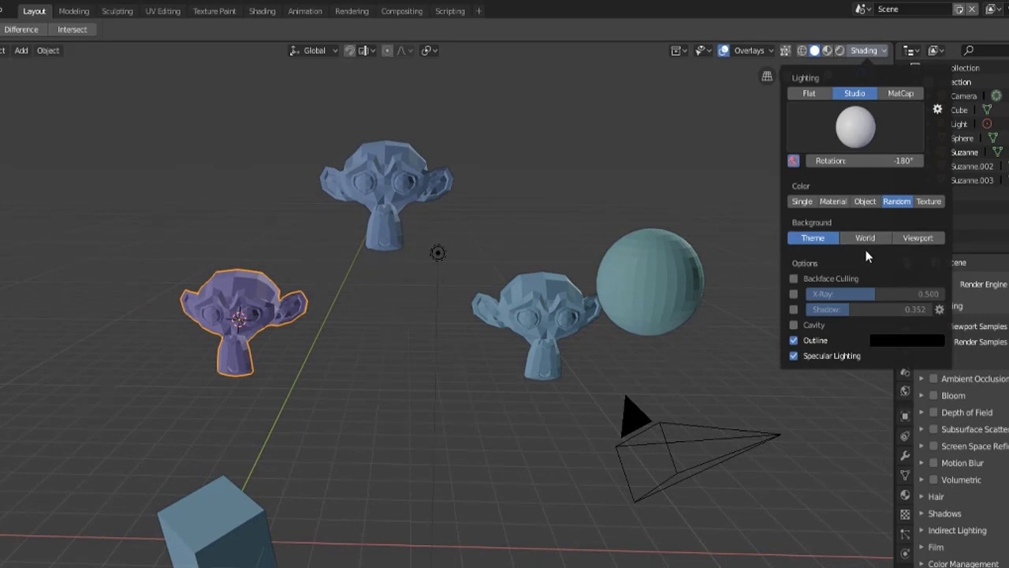
mouse_move(820, 274)
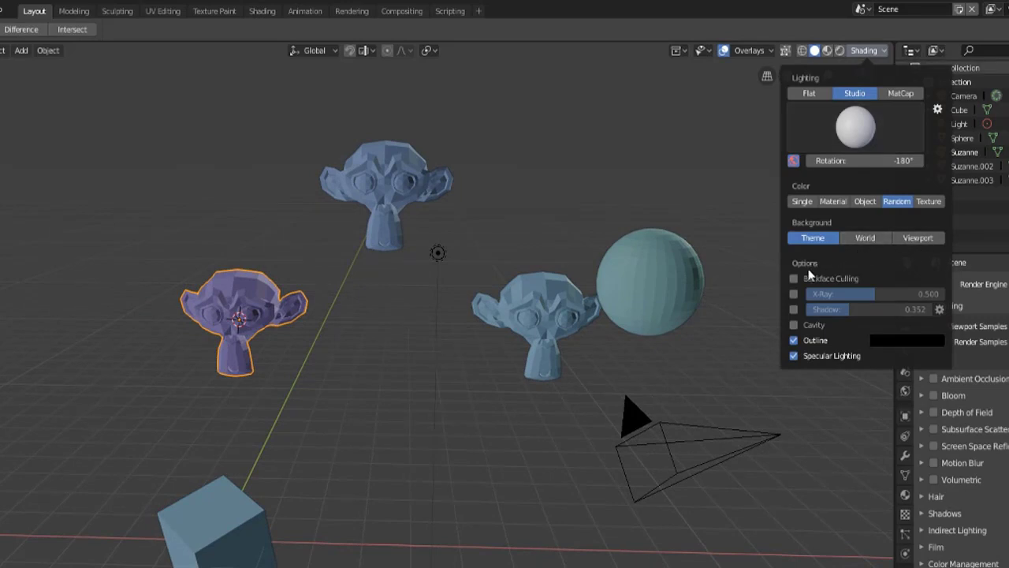
mouse_move(795, 279)
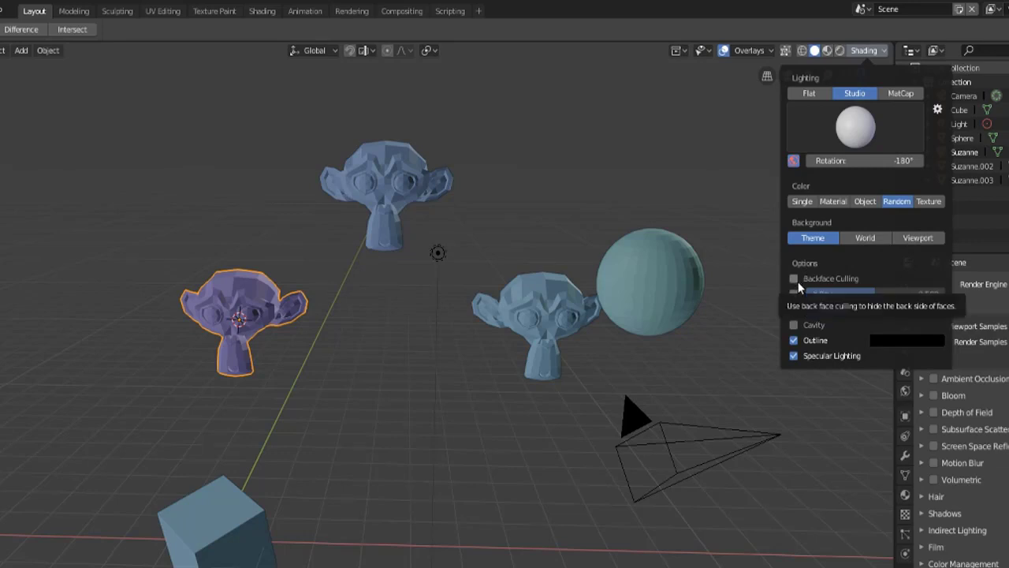
Step: Turn X-Ray on for the whole scene and lower its alpha toward 0 so objects show as faint outlines
click(793, 294)
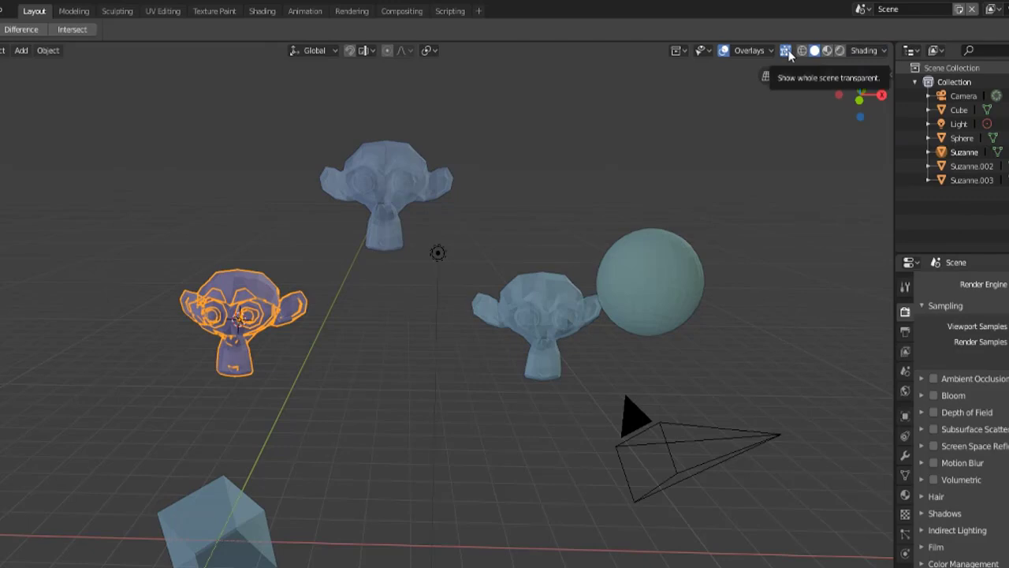
click(787, 50)
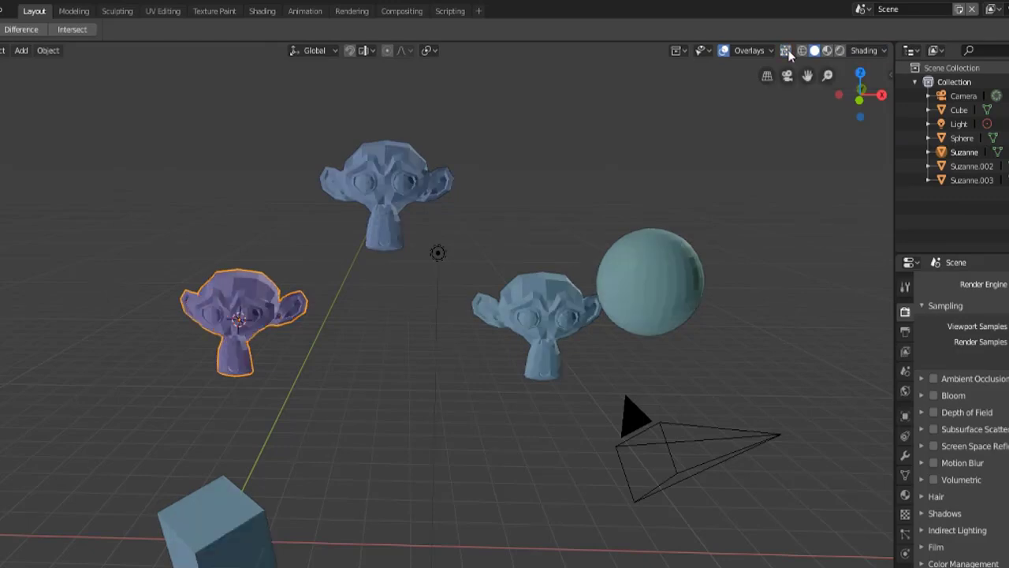
mouse_move(787, 51)
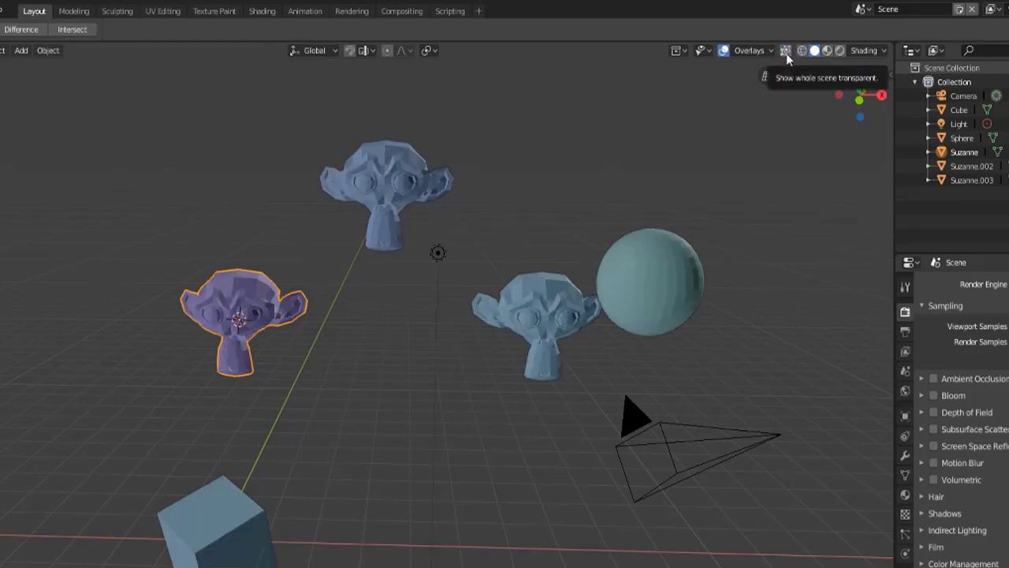
click(788, 51)
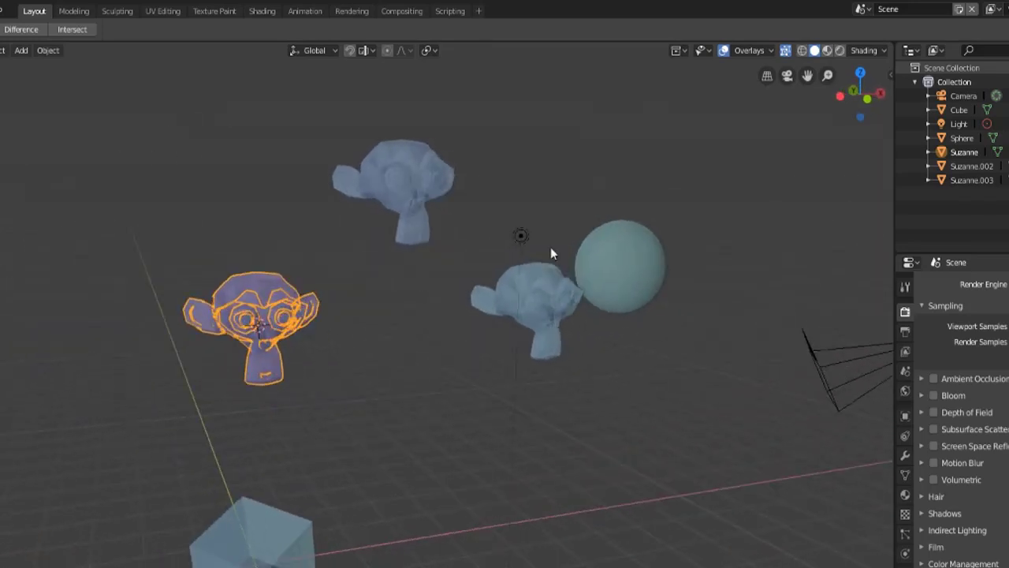
click(884, 50)
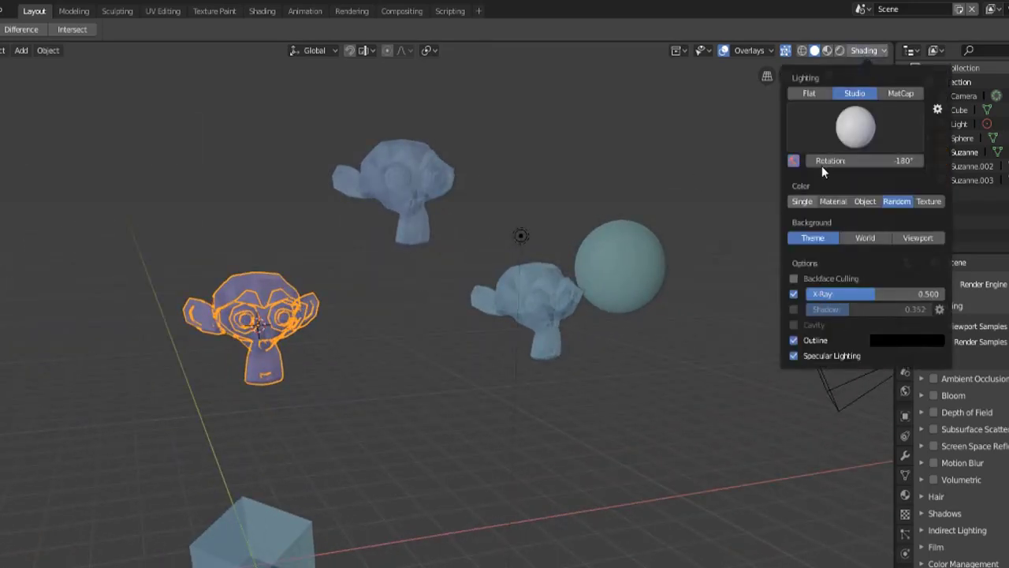
mouse_move(865, 292)
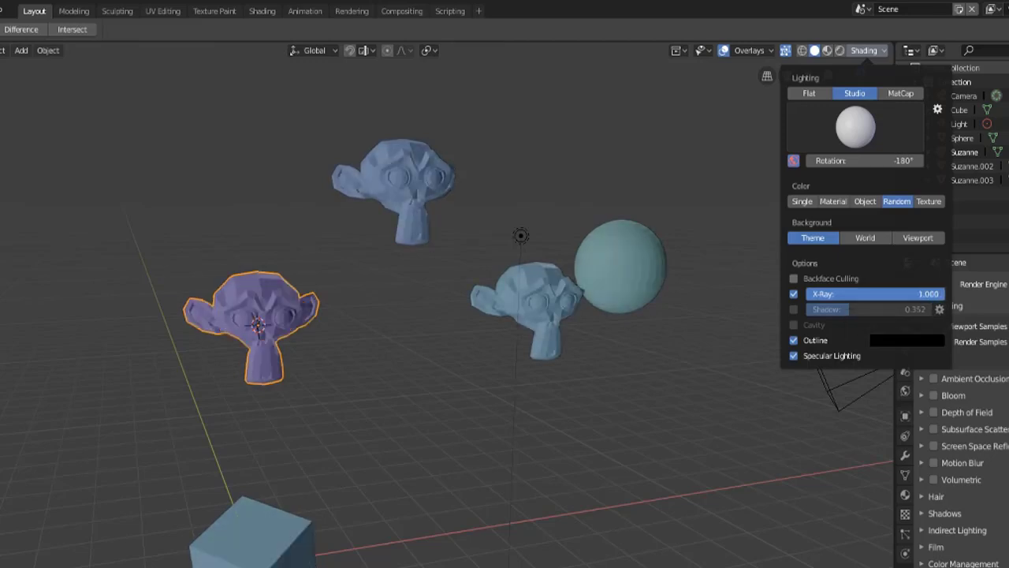
mouse_move(942, 302)
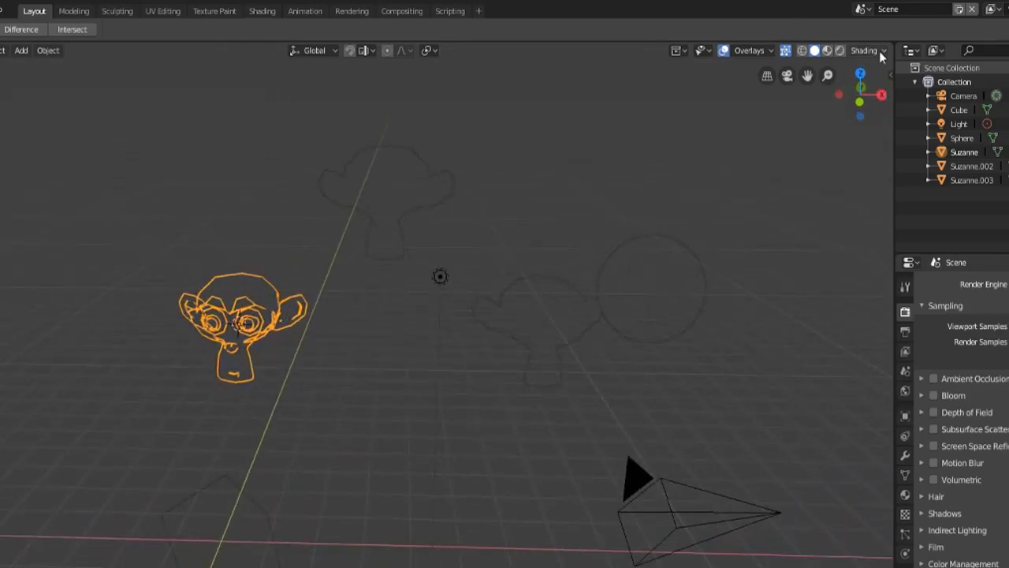
Step: Disable X-Ray and enable viewport Shadow at 0.423 strength so objects look opaque
click(884, 51)
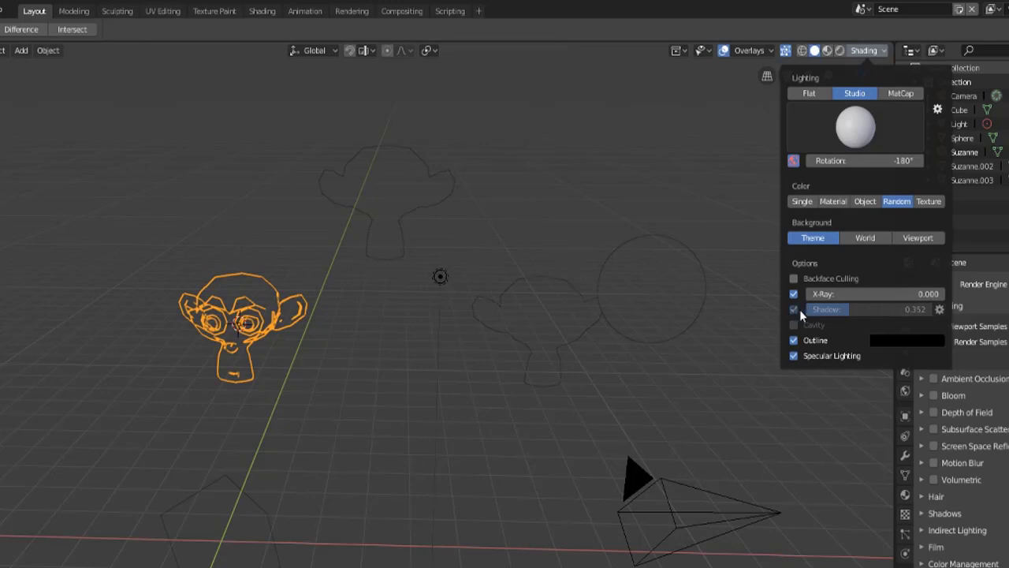
click(794, 294)
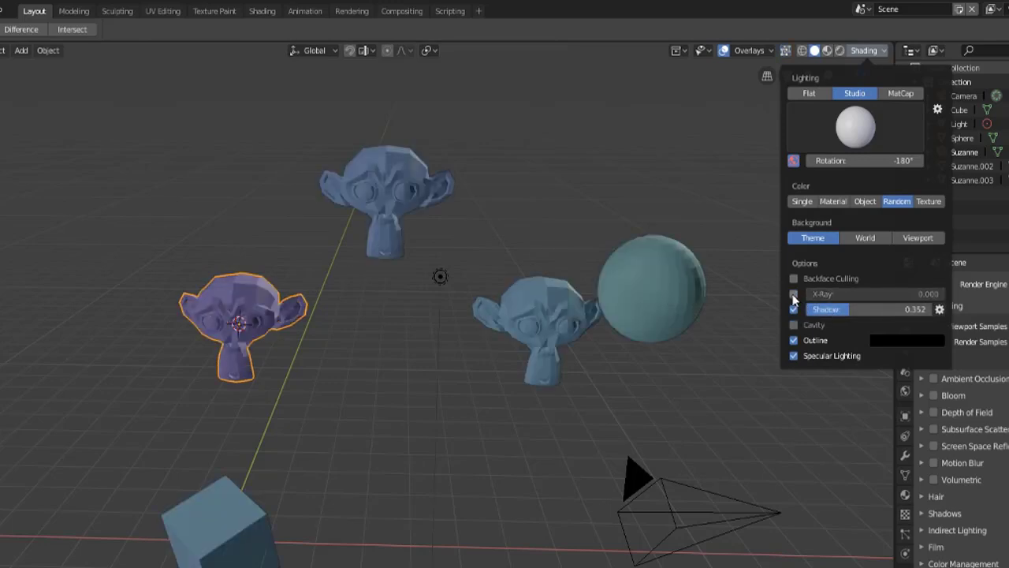
click(793, 309)
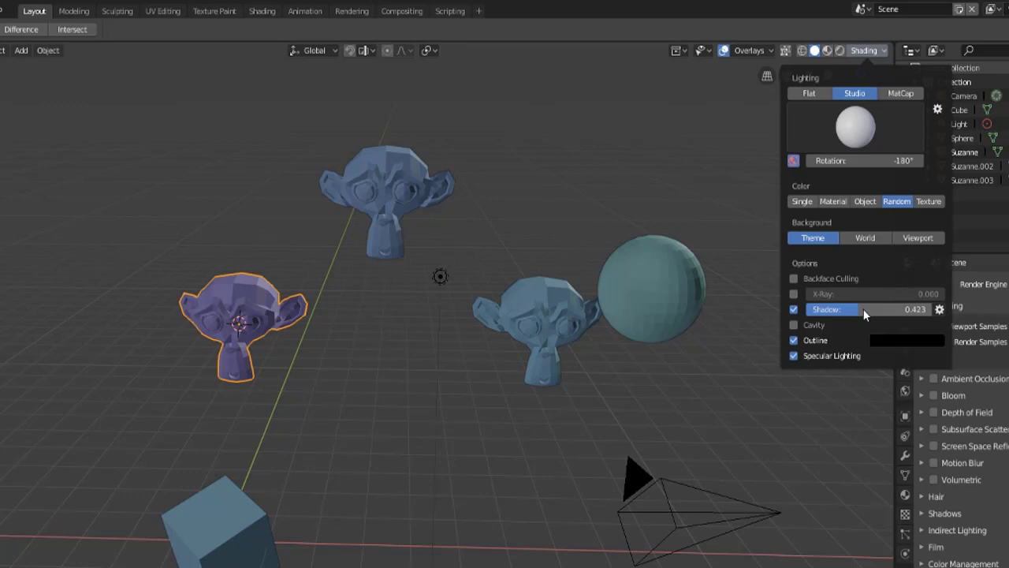
click(794, 325)
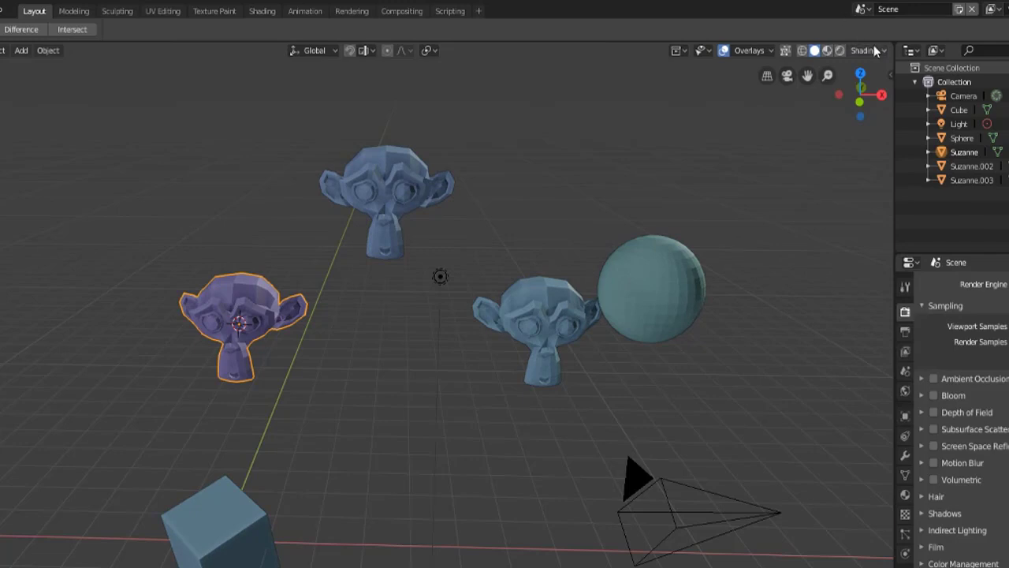
Step: Enable World-type Cavity shading and inspect the ridges and crevices in the viewport
click(876, 51)
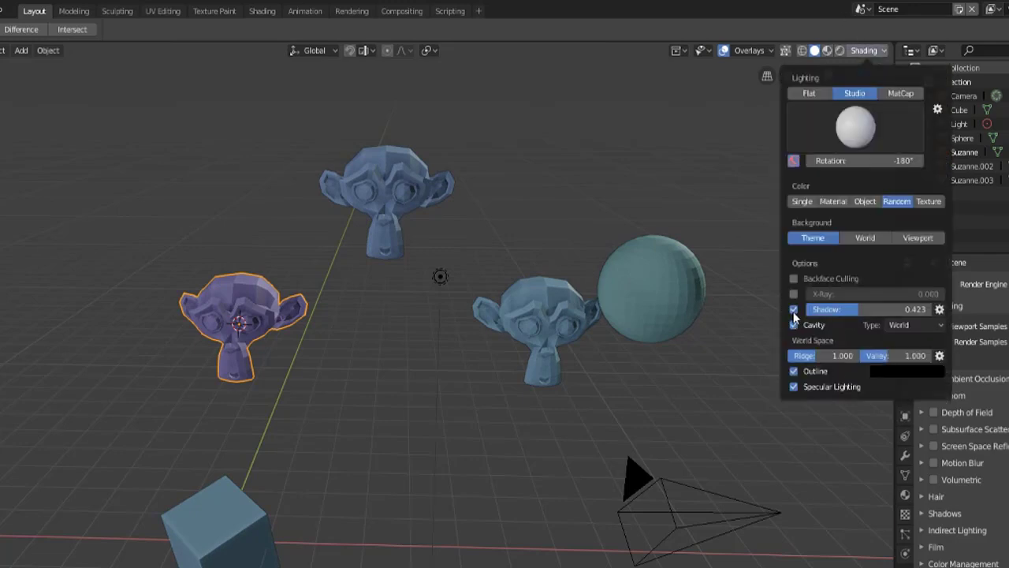
click(794, 309)
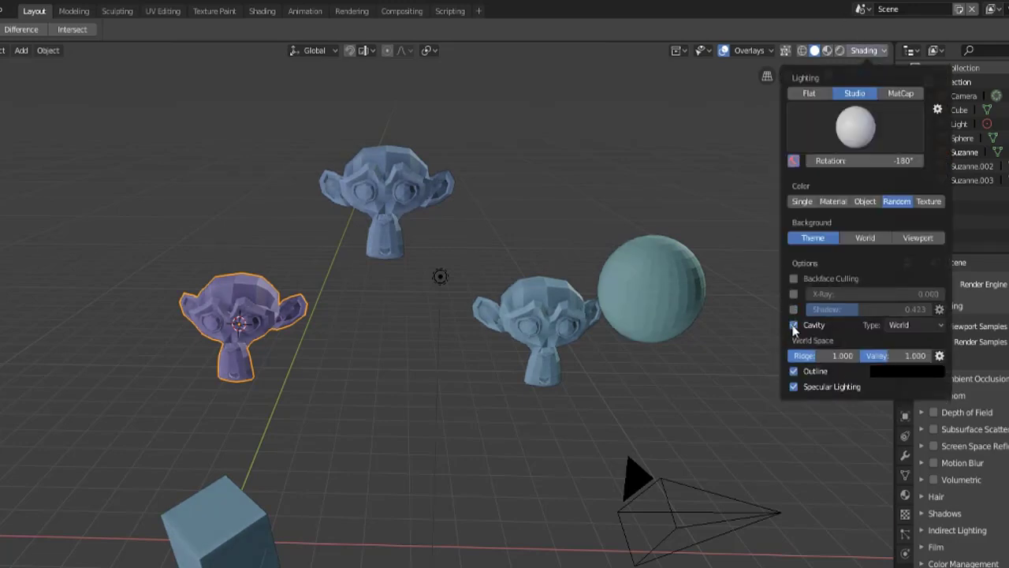
click(794, 325)
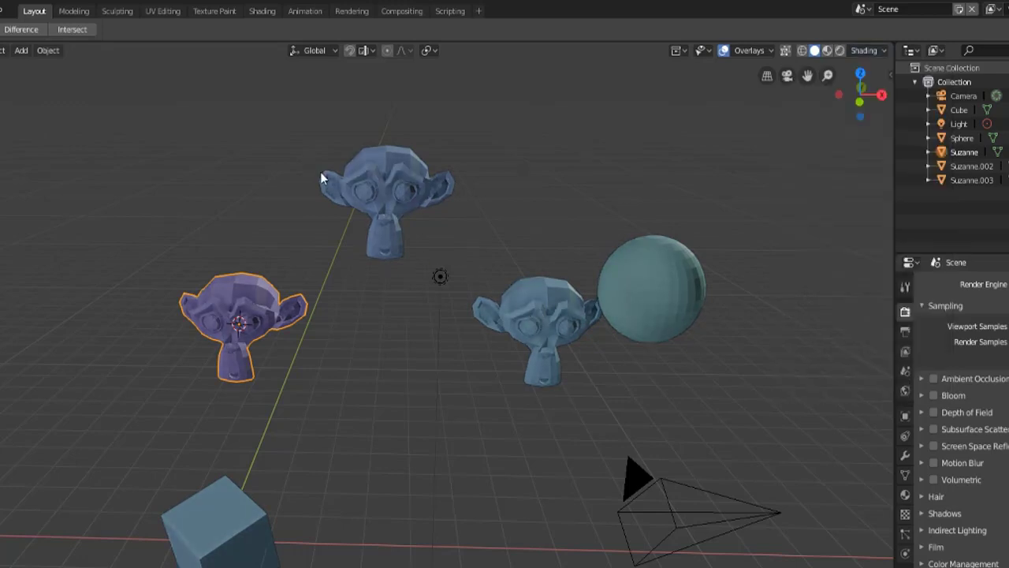
mouse_move(481, 205)
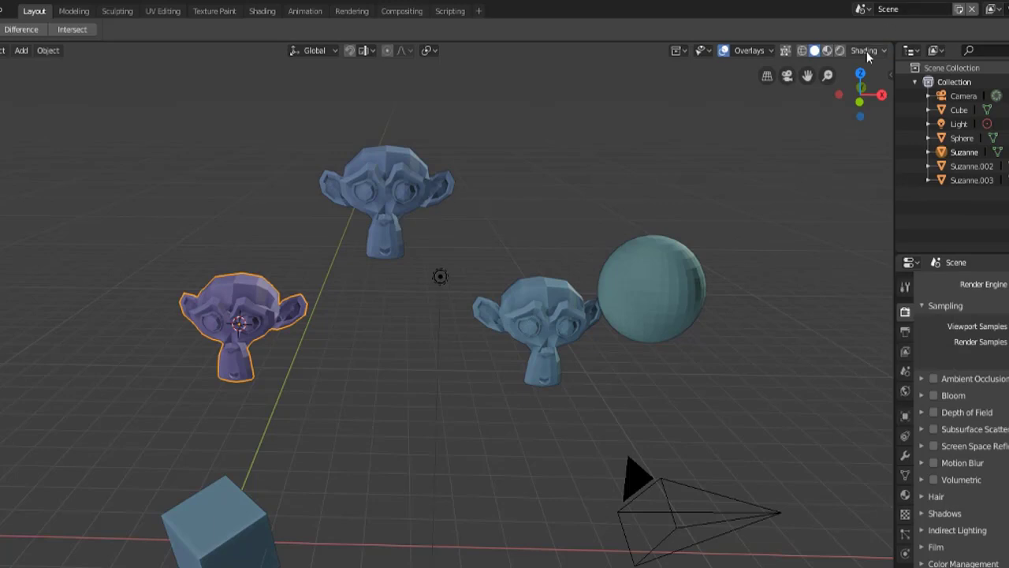
click(871, 51)
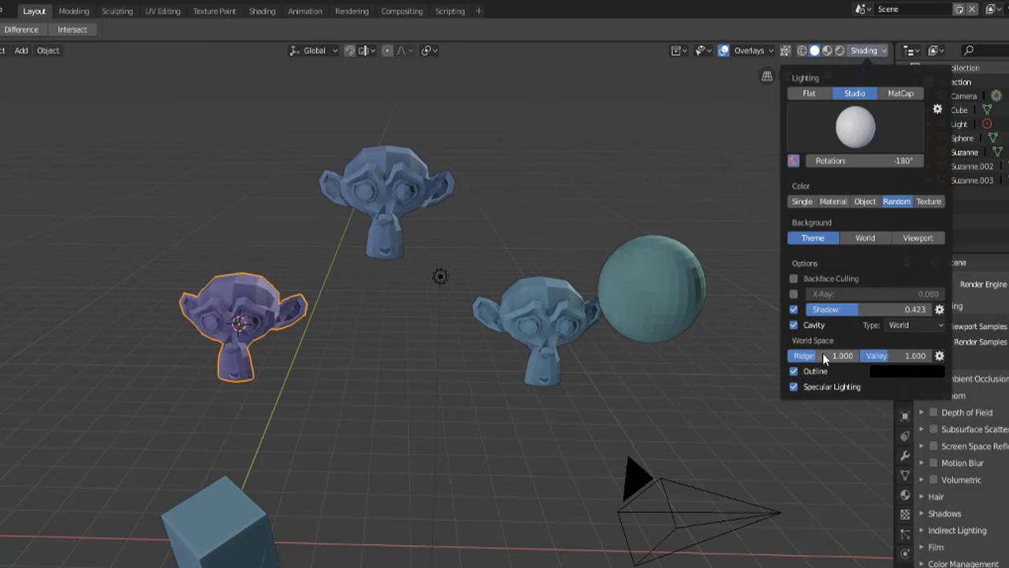
click(577, 290)
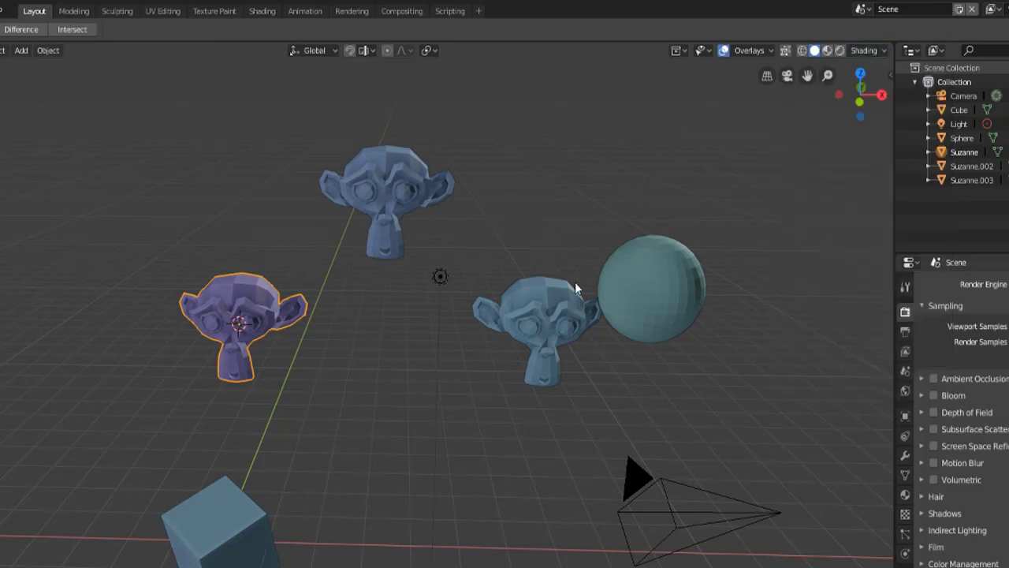
Step: Change the object Outline colour swatch from black to white
click(885, 50)
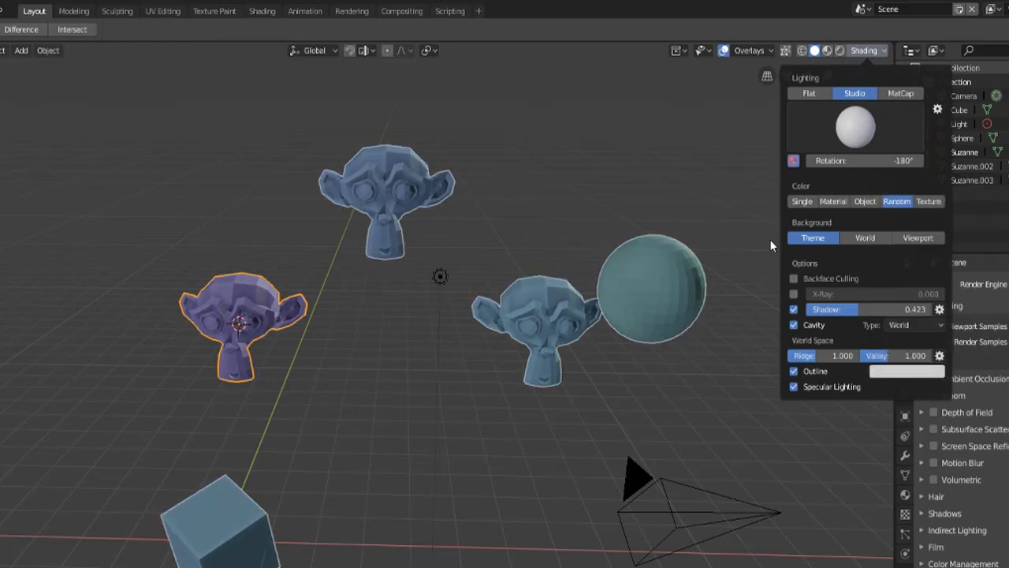
click(469, 143)
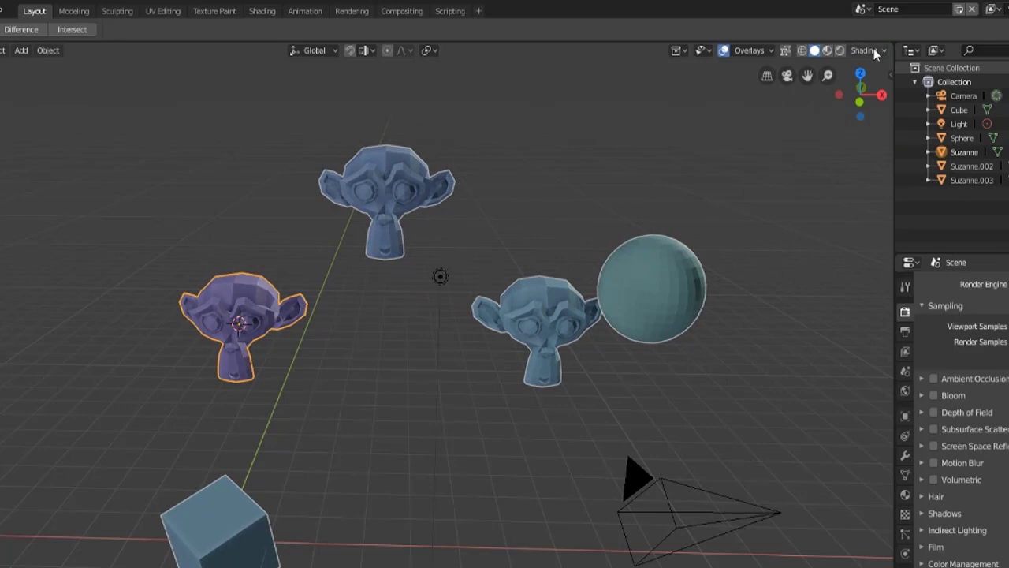
click(877, 51)
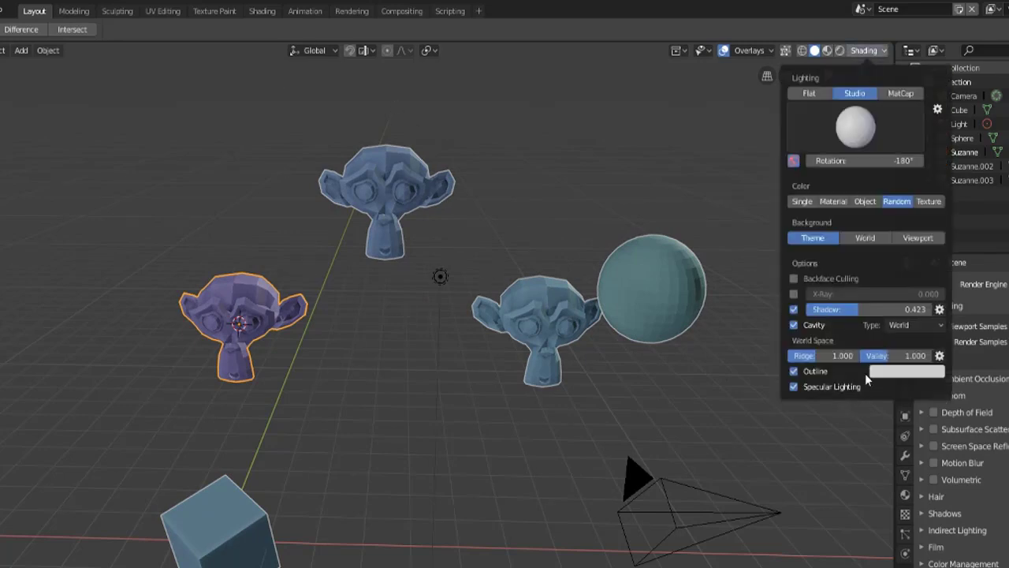
click(794, 372)
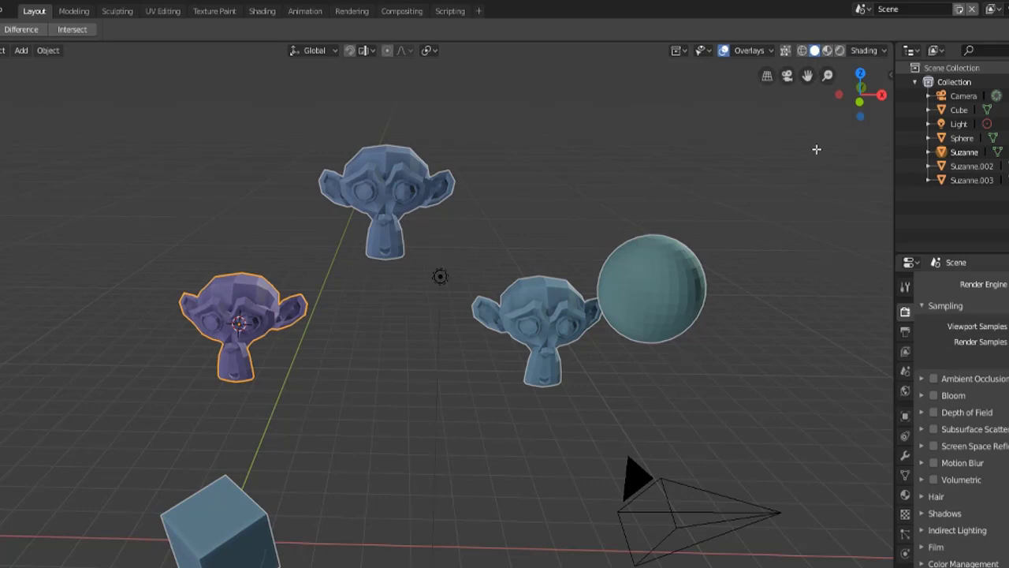
mouse_move(767, 74)
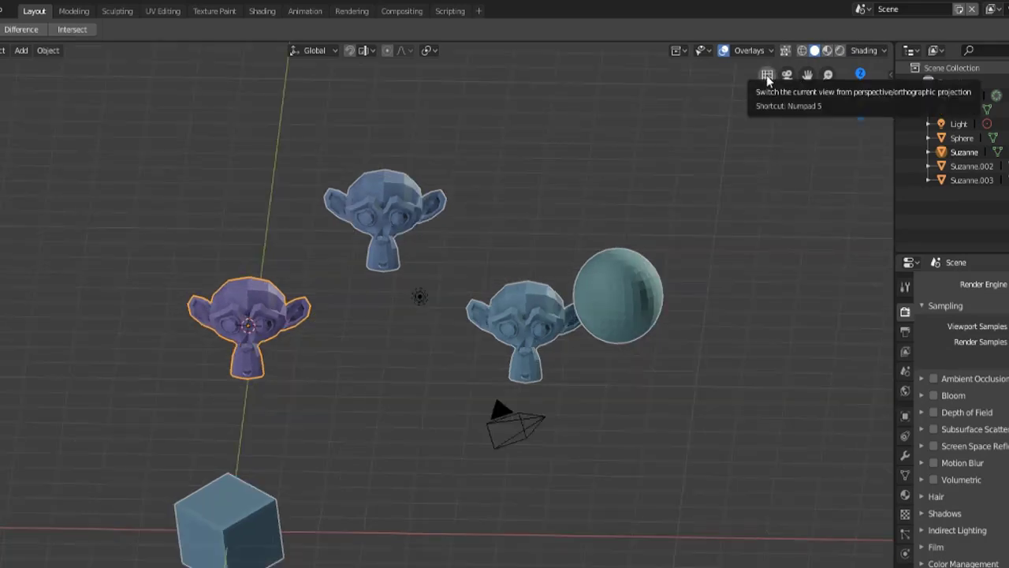
drag(504, 315, 520, 292)
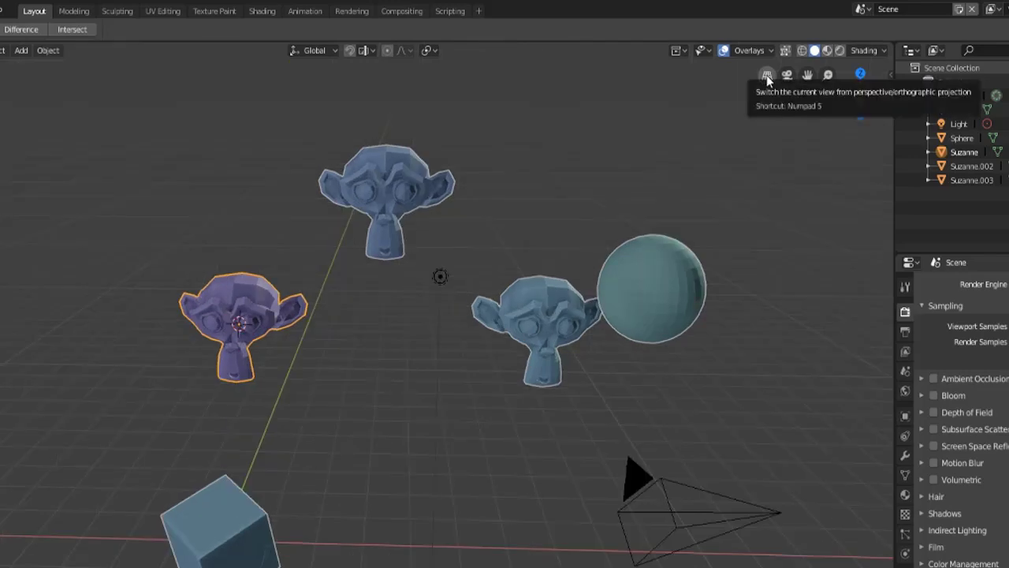
click(766, 74)
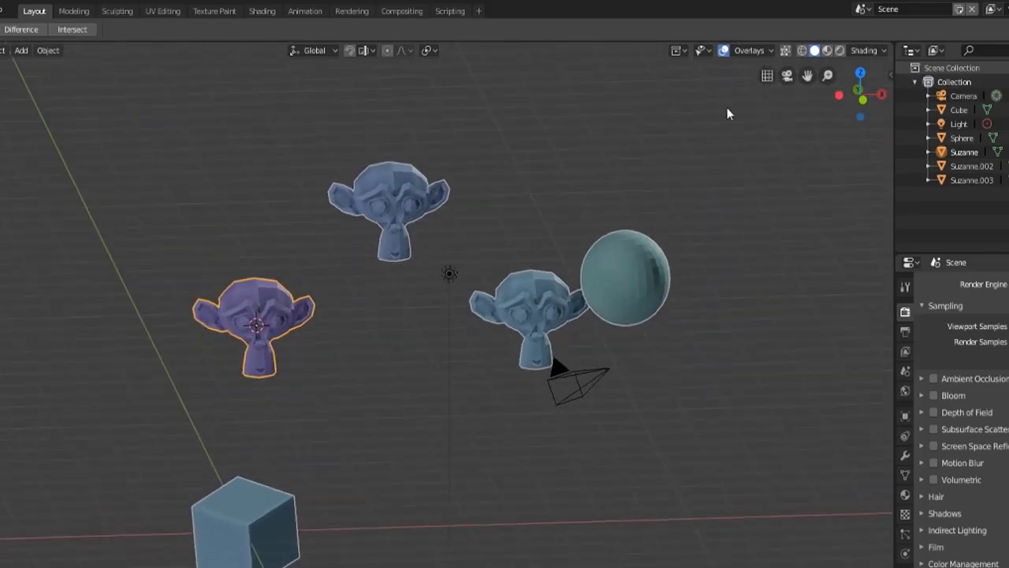
mouse_move(767, 75)
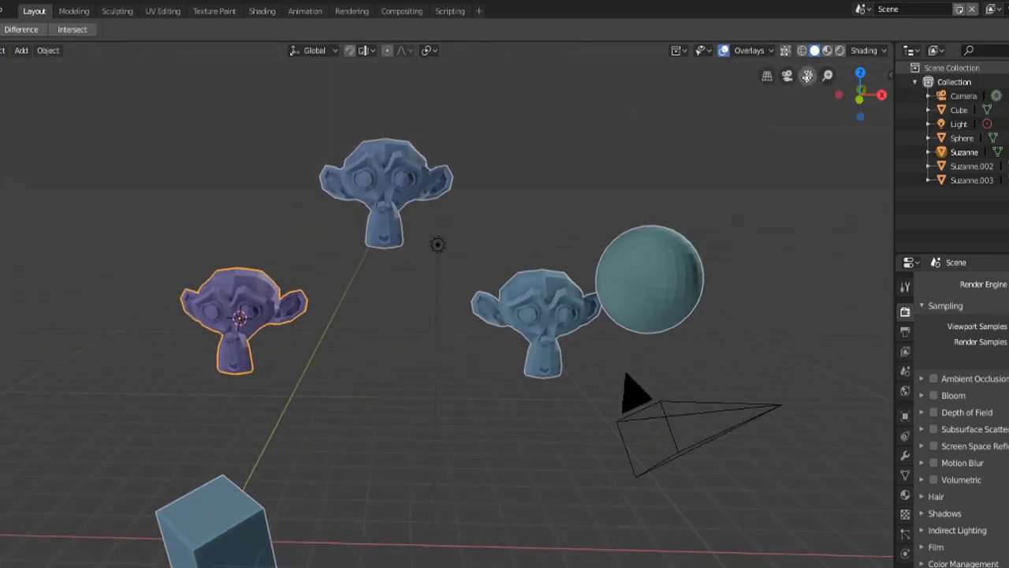
mouse_move(787, 73)
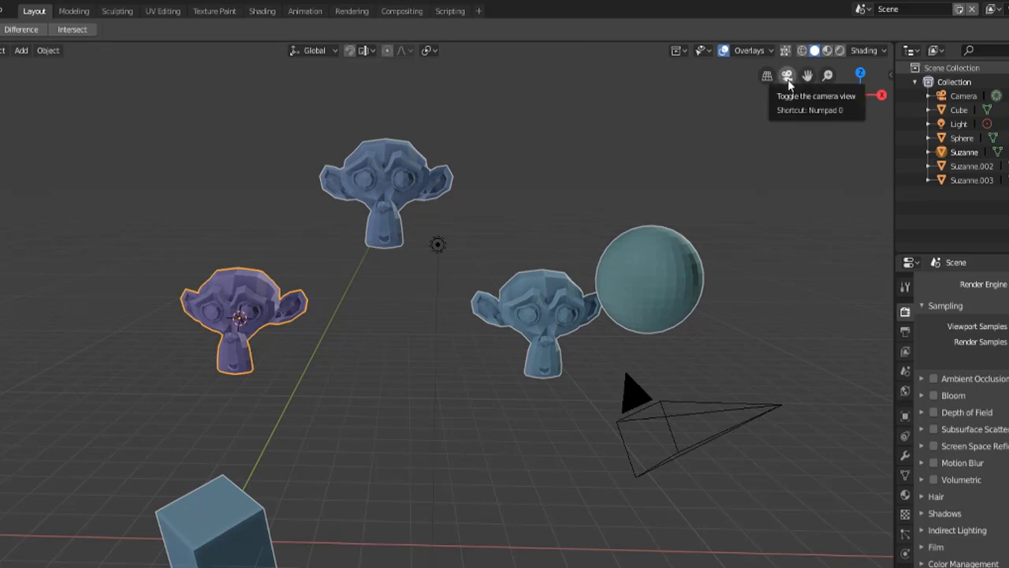
click(791, 73)
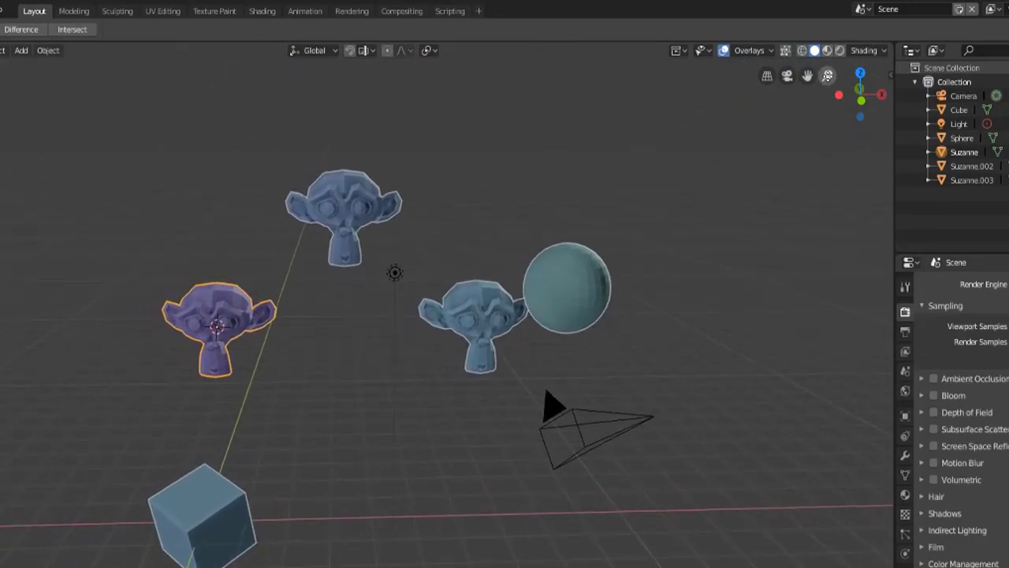
Step: Zoom the viewport so the monkey heads, sphere, cube and camera are all visible
scroll(down, 3)
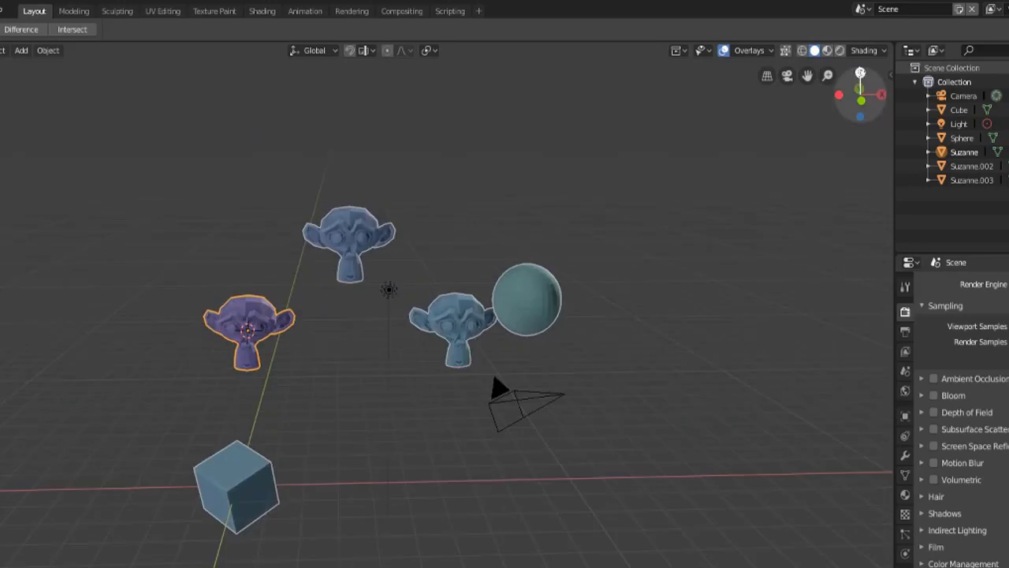
mouse_move(862, 75)
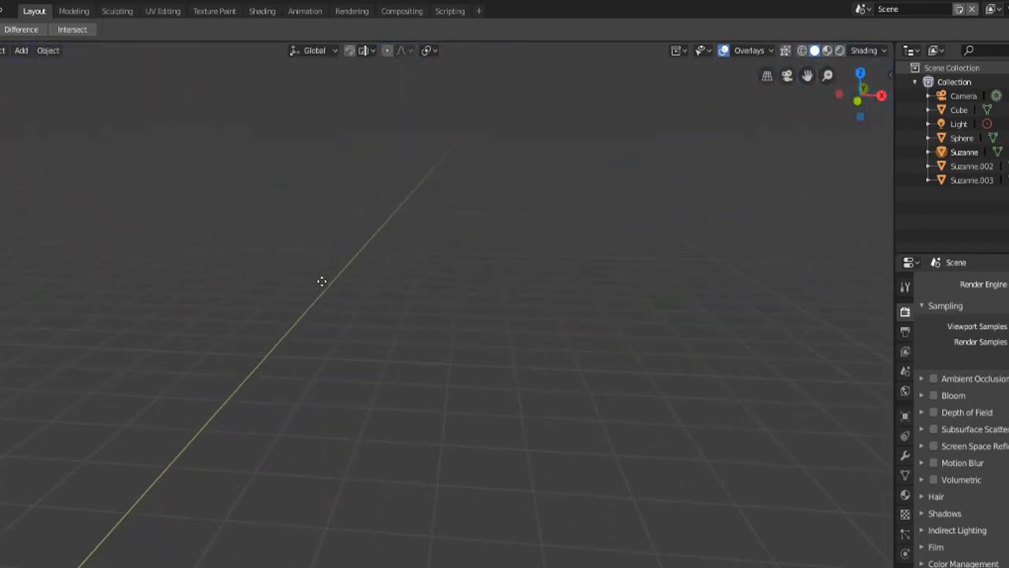
mouse_move(341, 283)
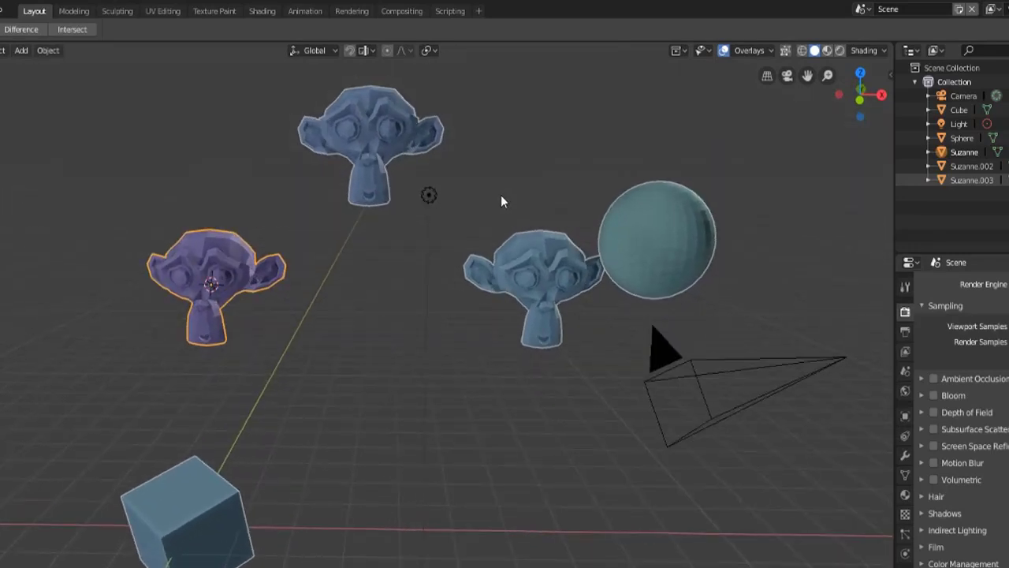
mouse_move(682, 61)
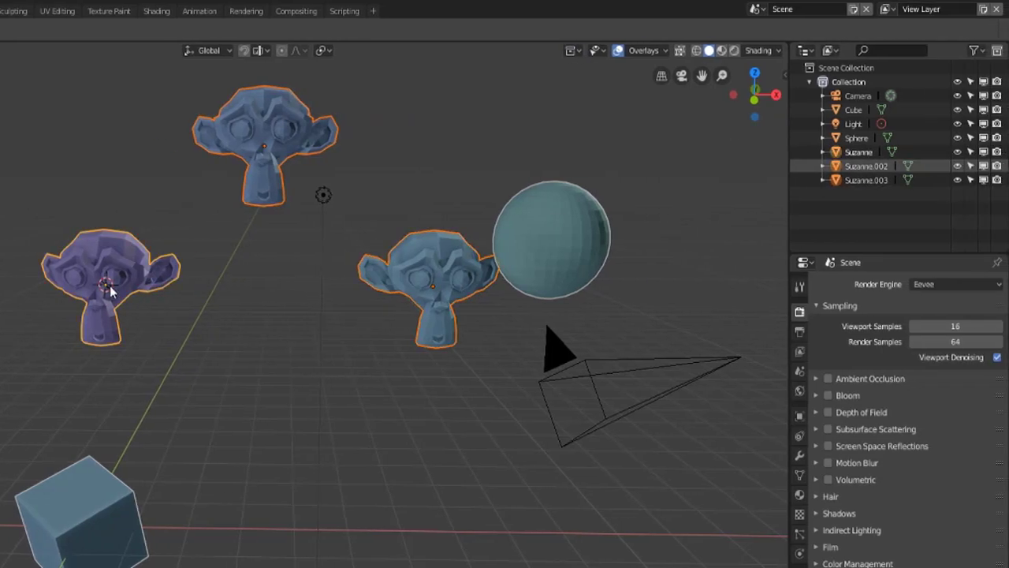
mouse_move(305, 241)
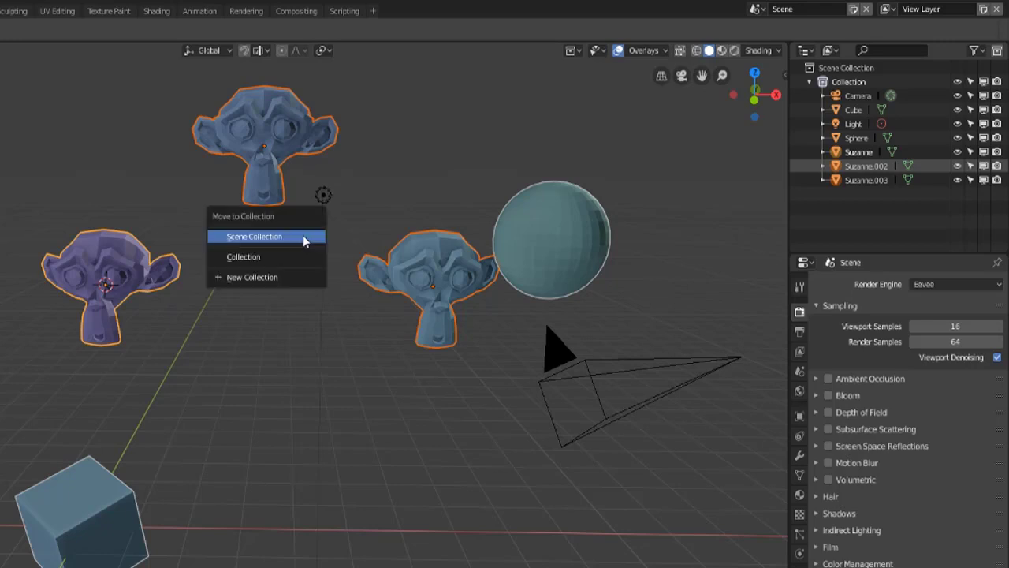
mouse_move(268, 235)
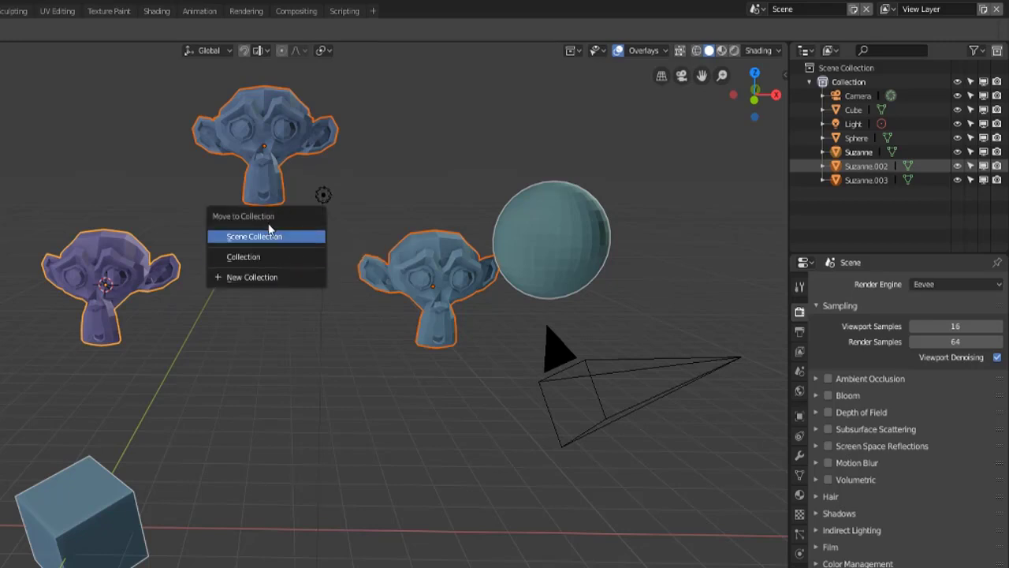
Step: Move the three Suzanne heads into a new collection named Monkey
click(251, 277)
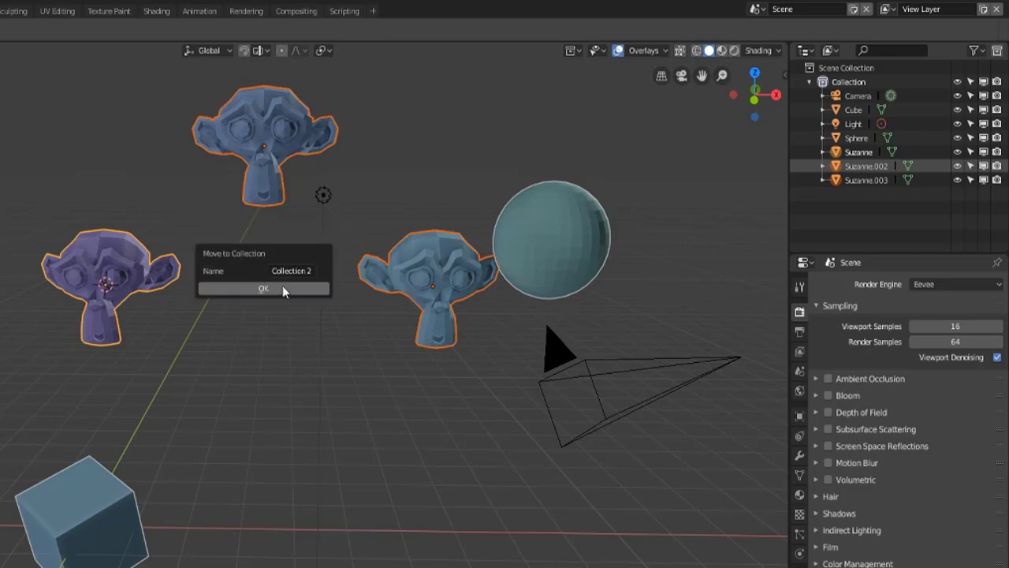
click(290, 271)
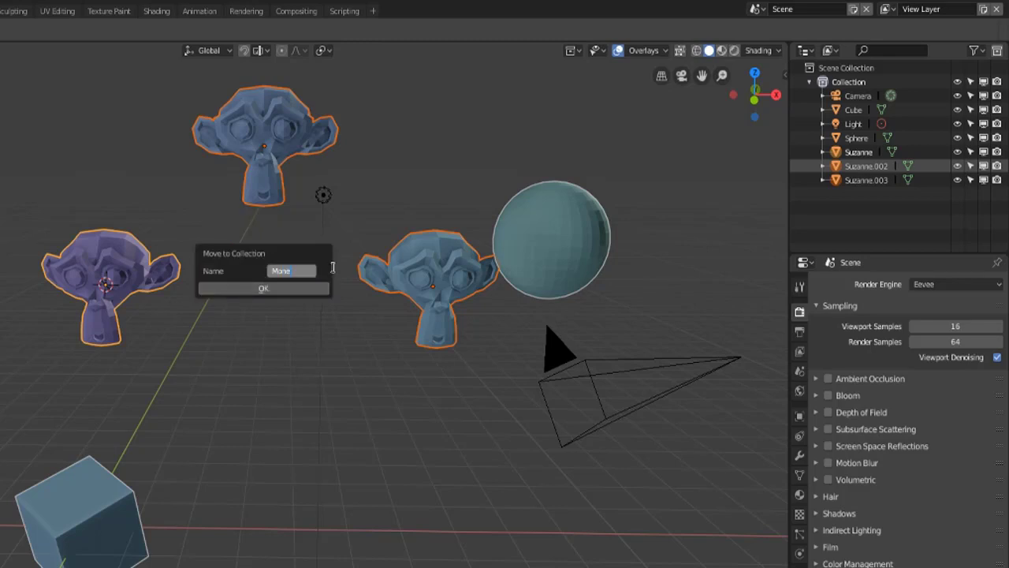
text(Monkey)
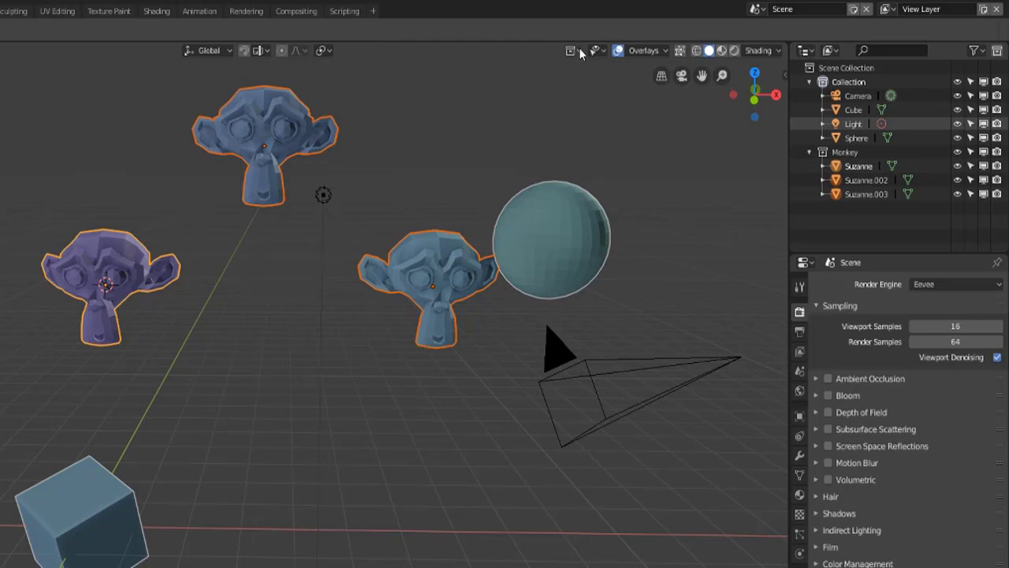
click(566, 50)
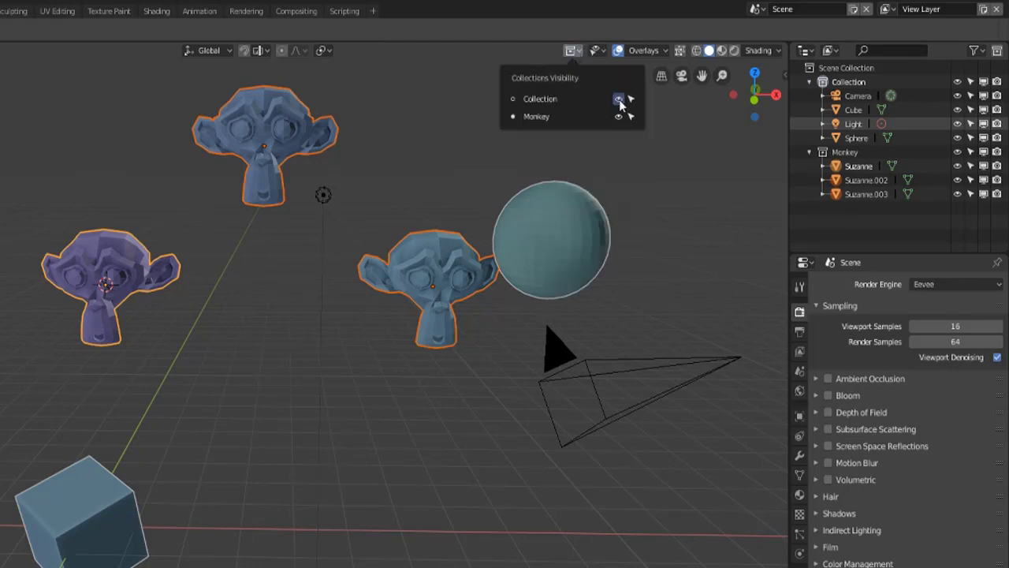
click(619, 98)
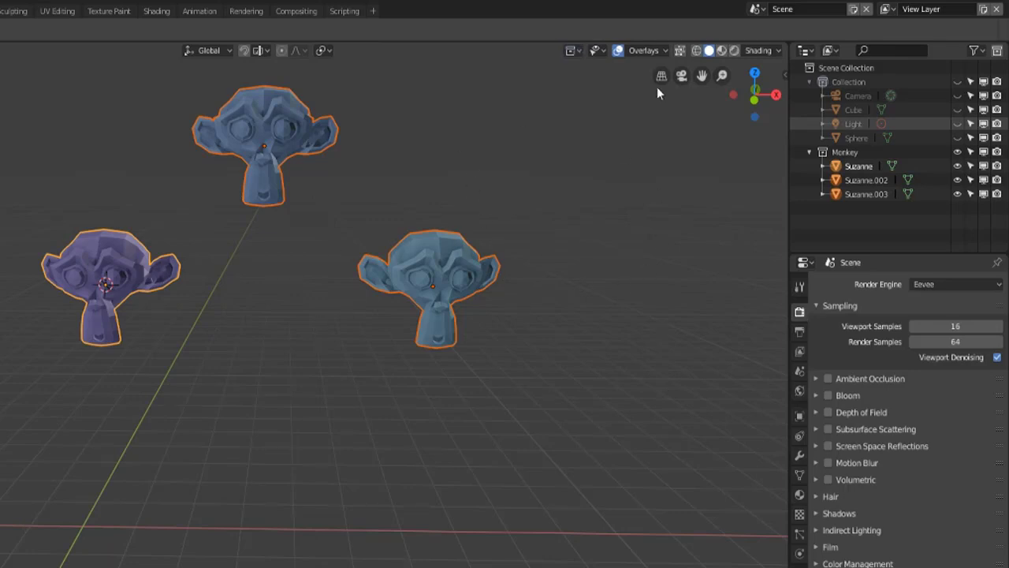
click(570, 50)
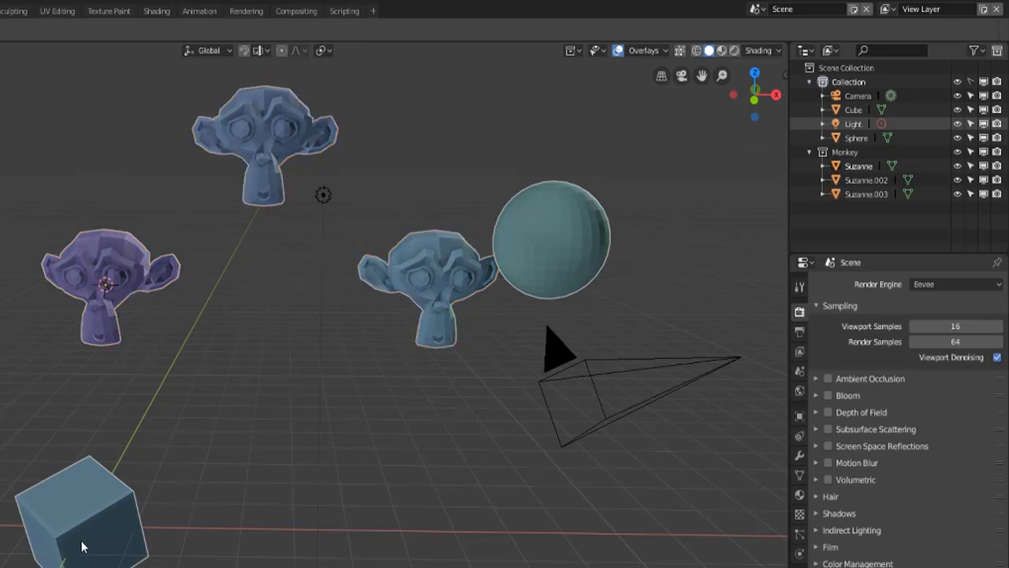
mouse_move(297, 206)
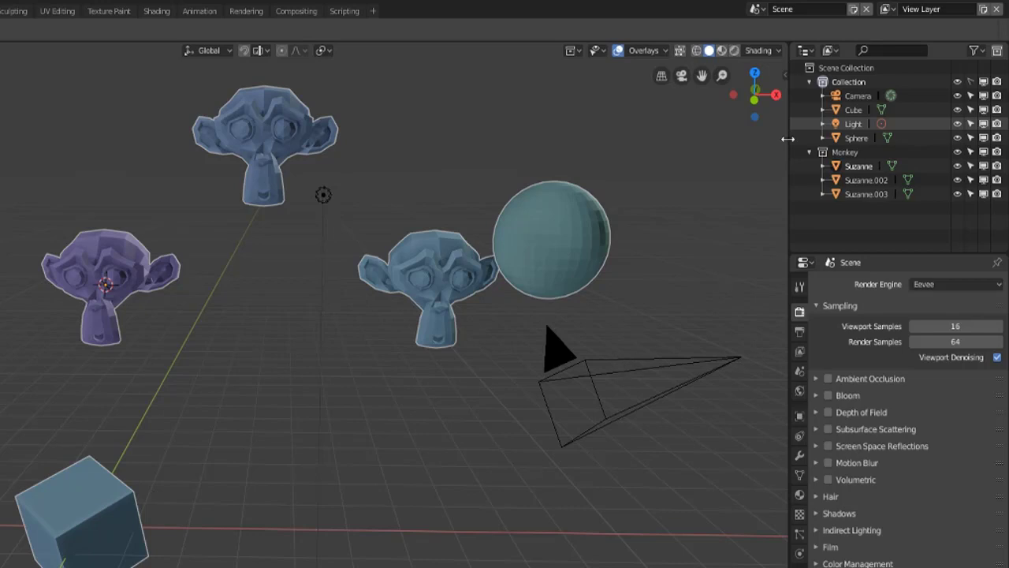
click(434, 280)
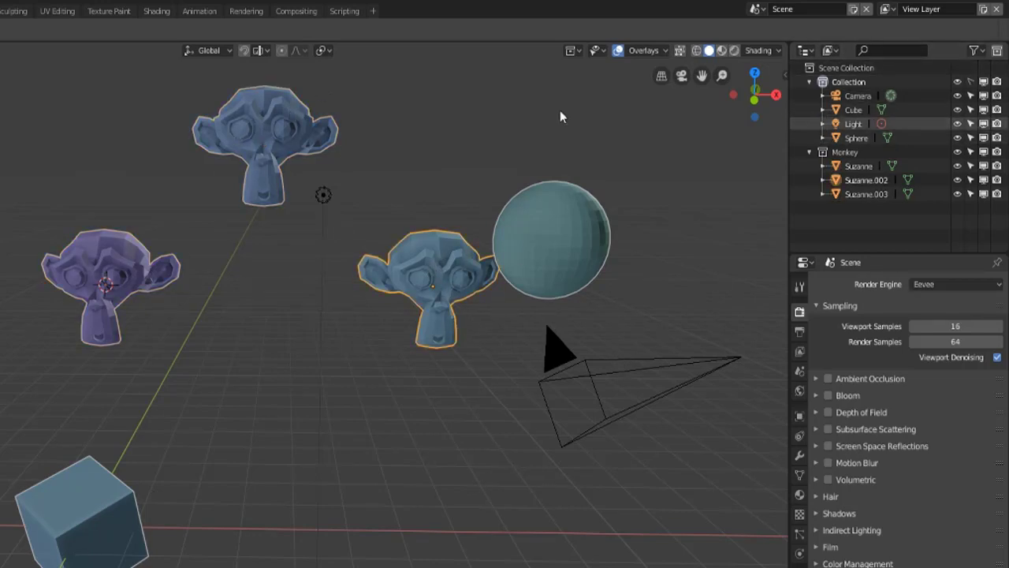
click(600, 50)
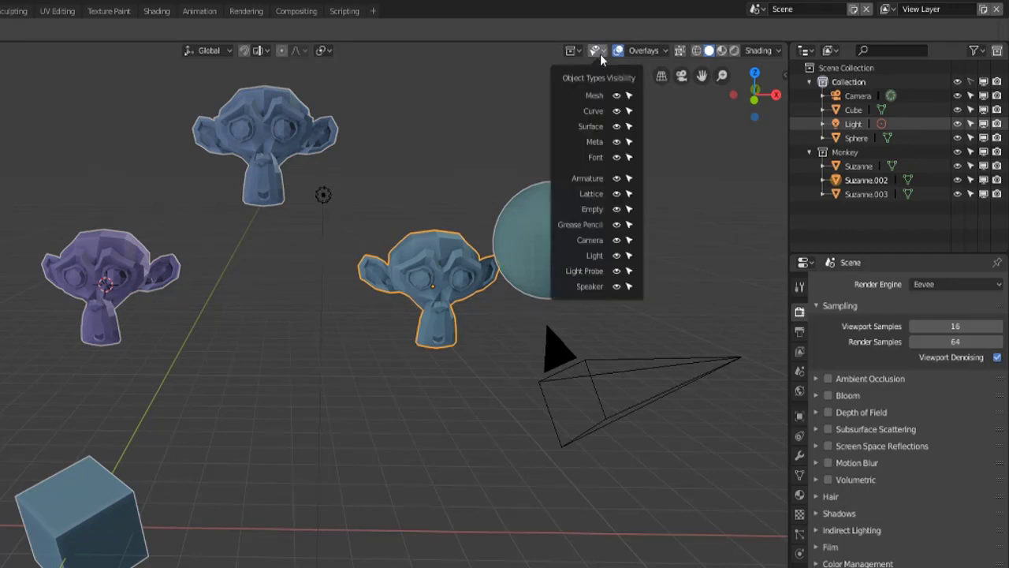
mouse_move(631, 95)
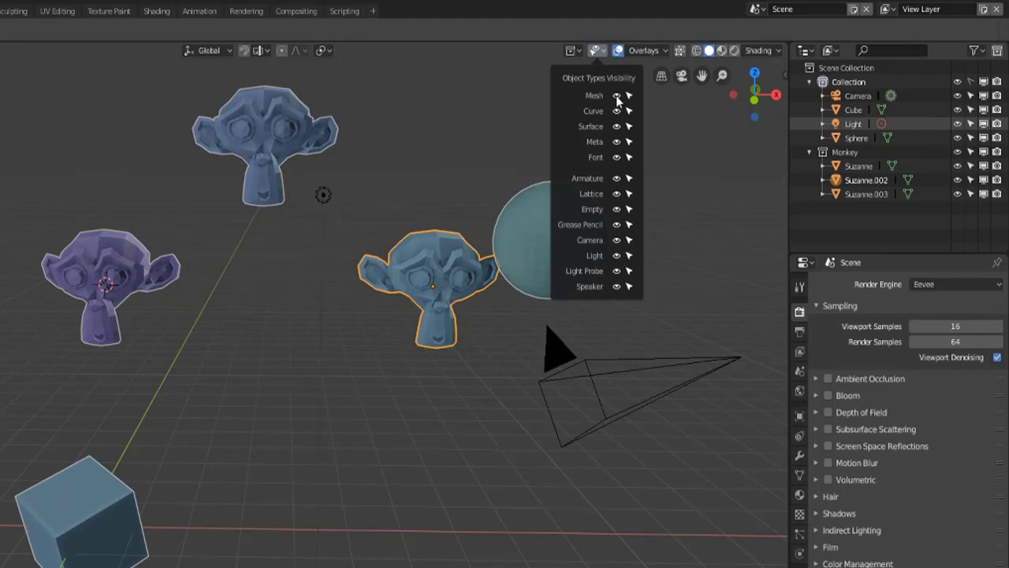
click(615, 95)
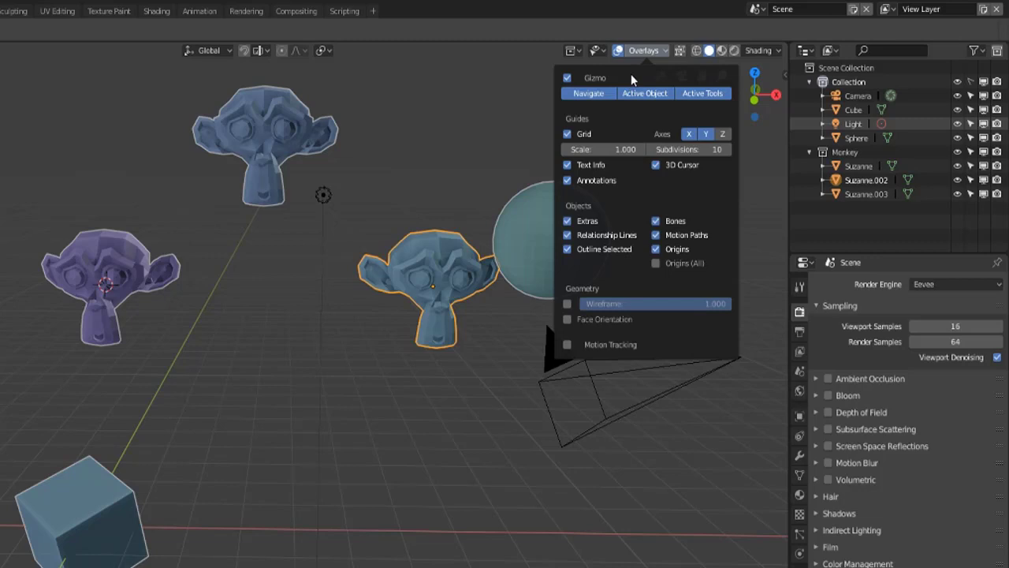
mouse_move(611, 149)
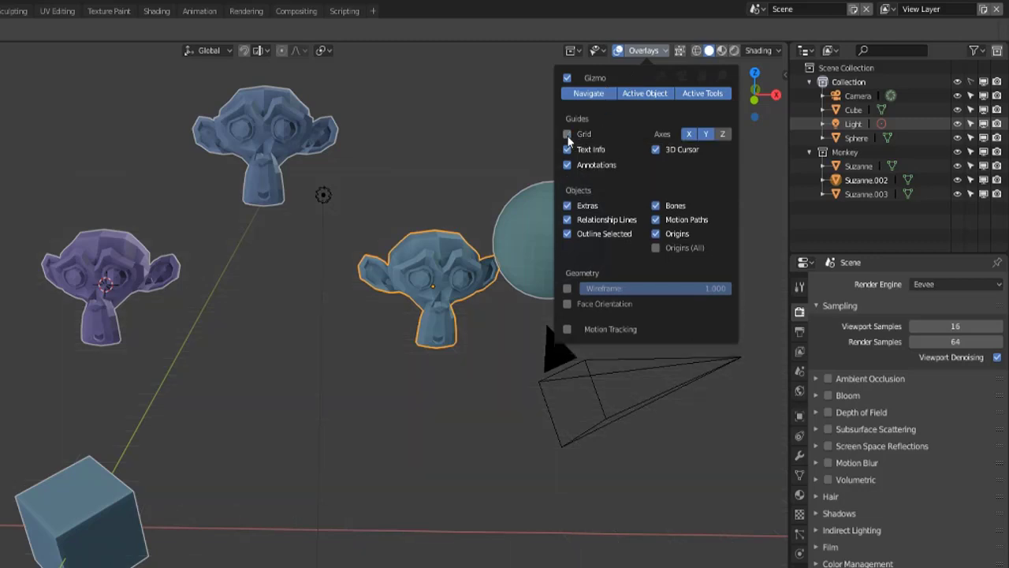
Step: In the Overlays, restore the floor grid, toggle the 3D cursor and show the blue Z-axis line
click(566, 133)
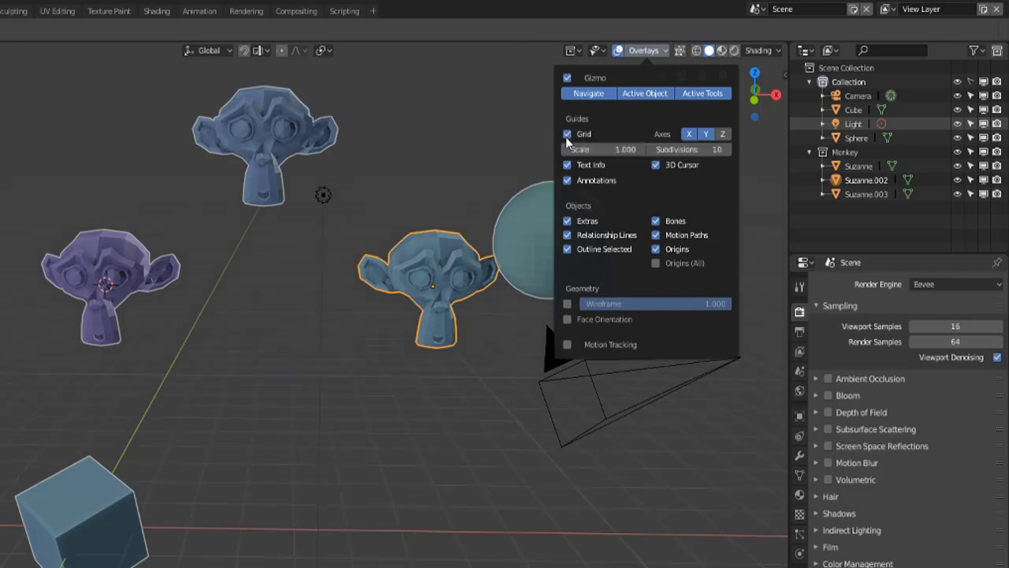
mouse_move(656, 165)
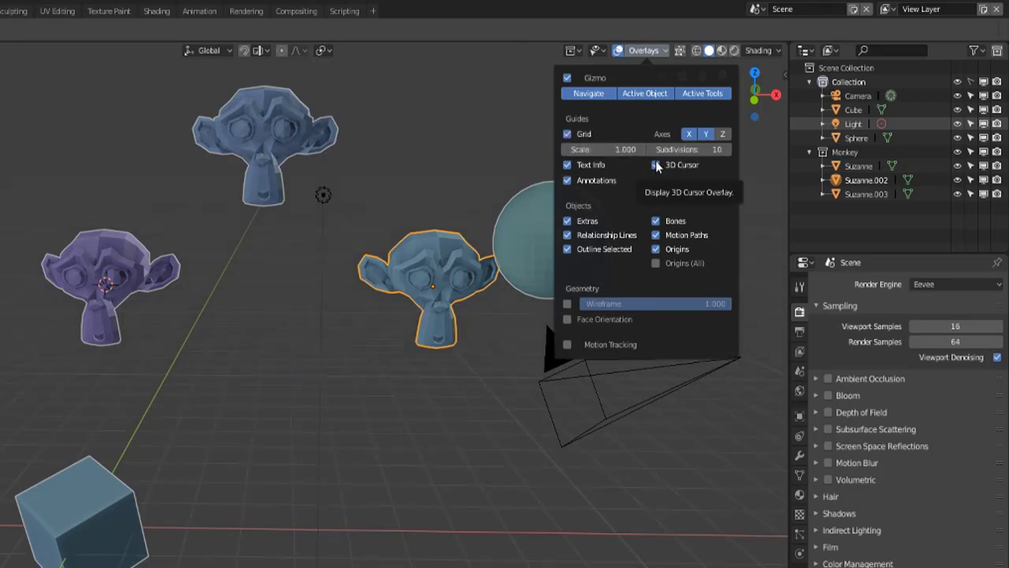
click(655, 165)
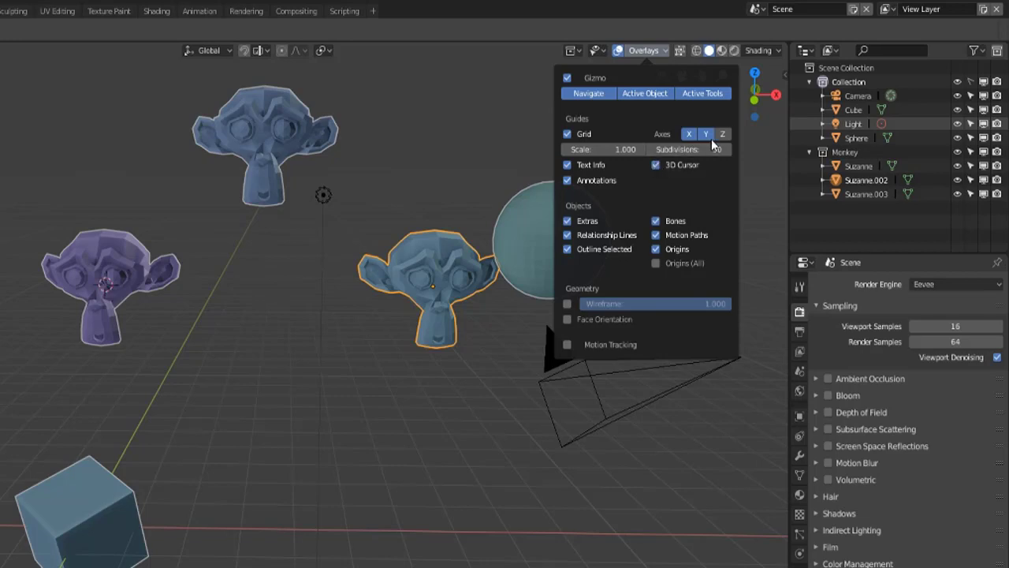
click(723, 133)
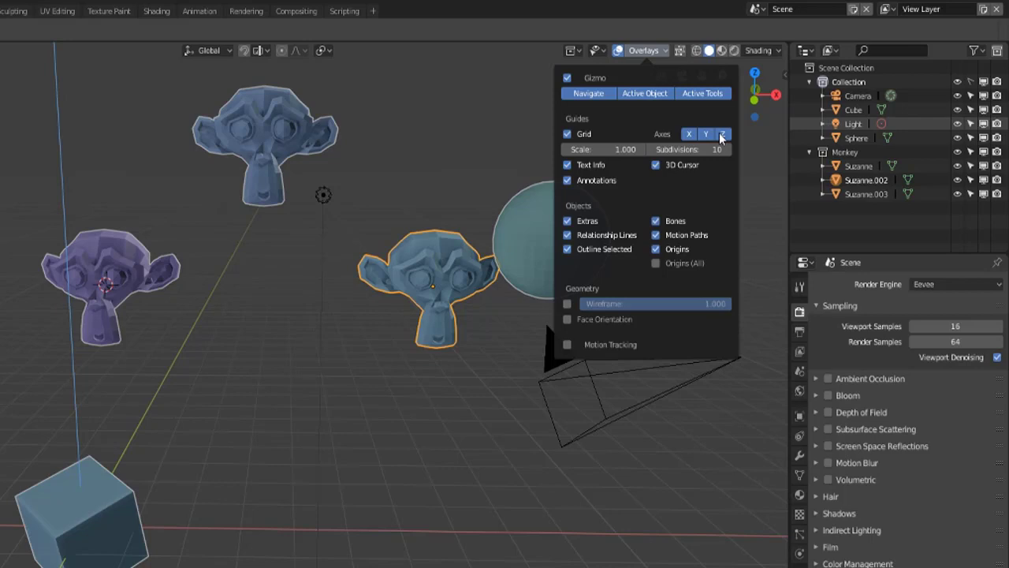
mouse_move(570, 184)
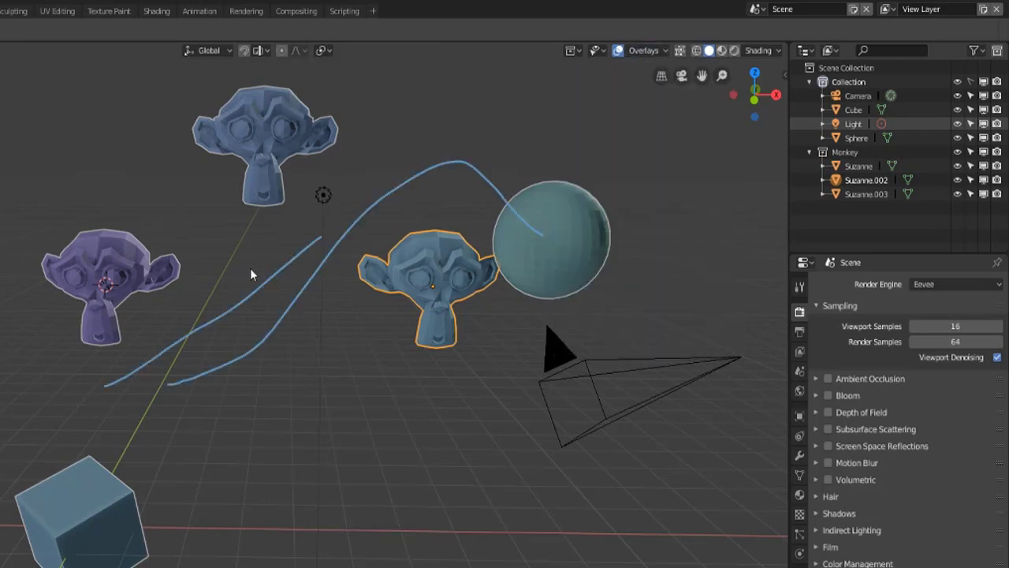
click(656, 49)
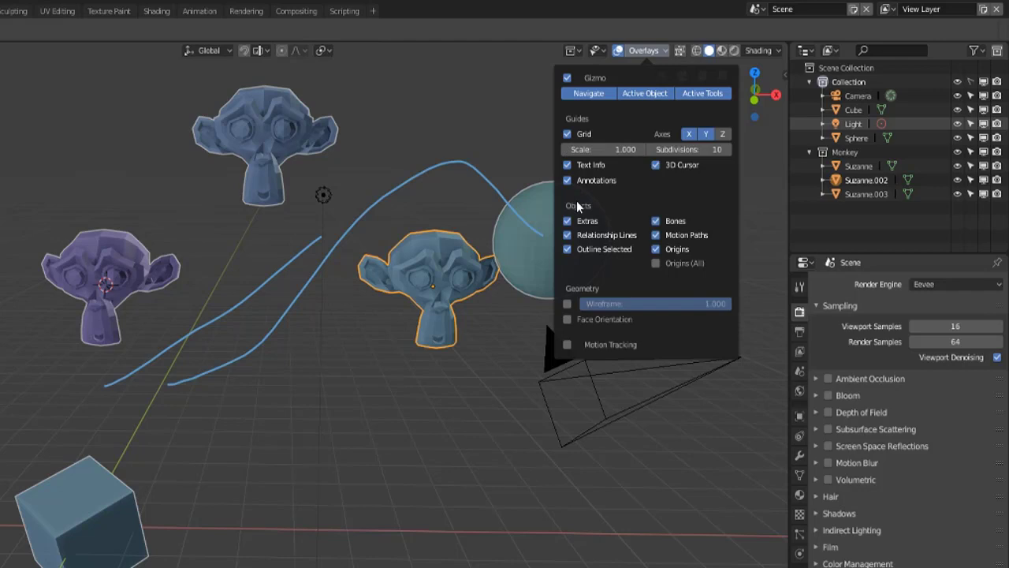
click(518, 93)
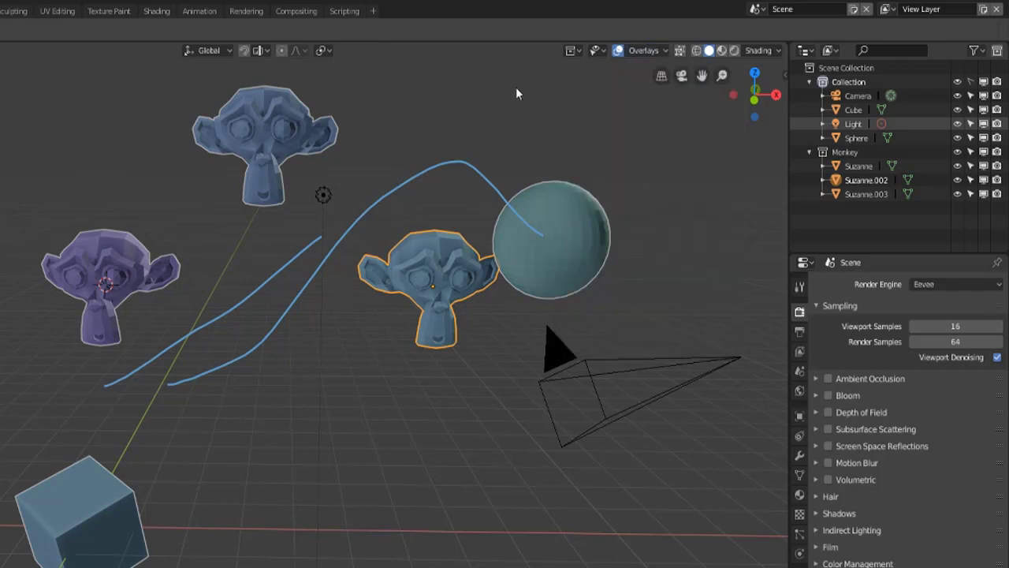
mouse_move(627, 194)
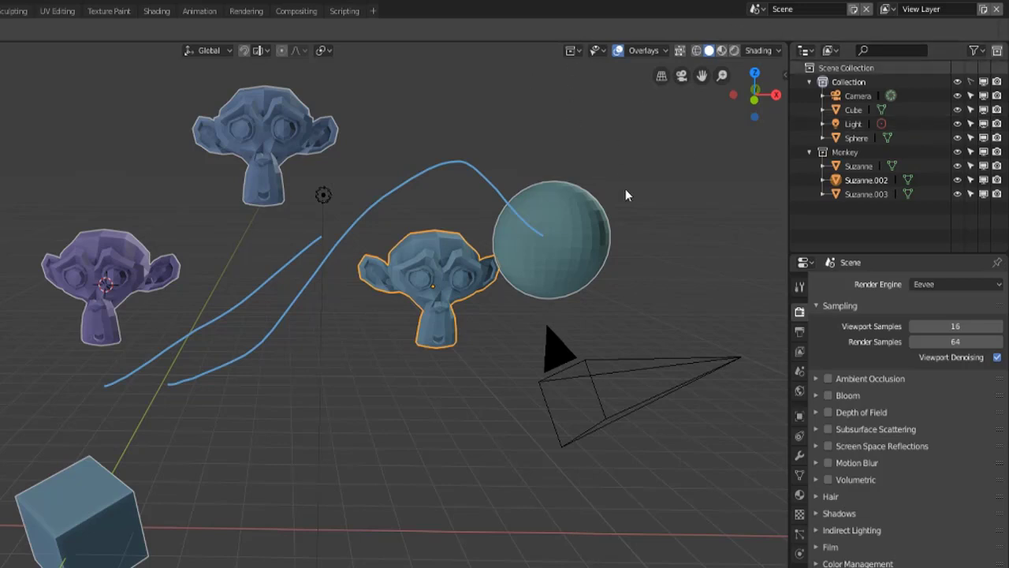
mouse_move(692, 194)
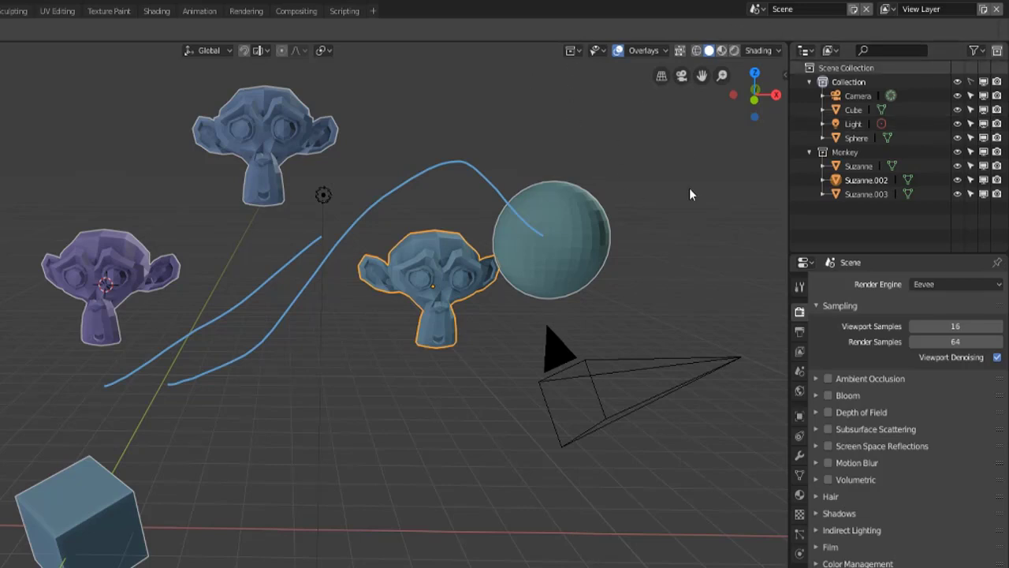